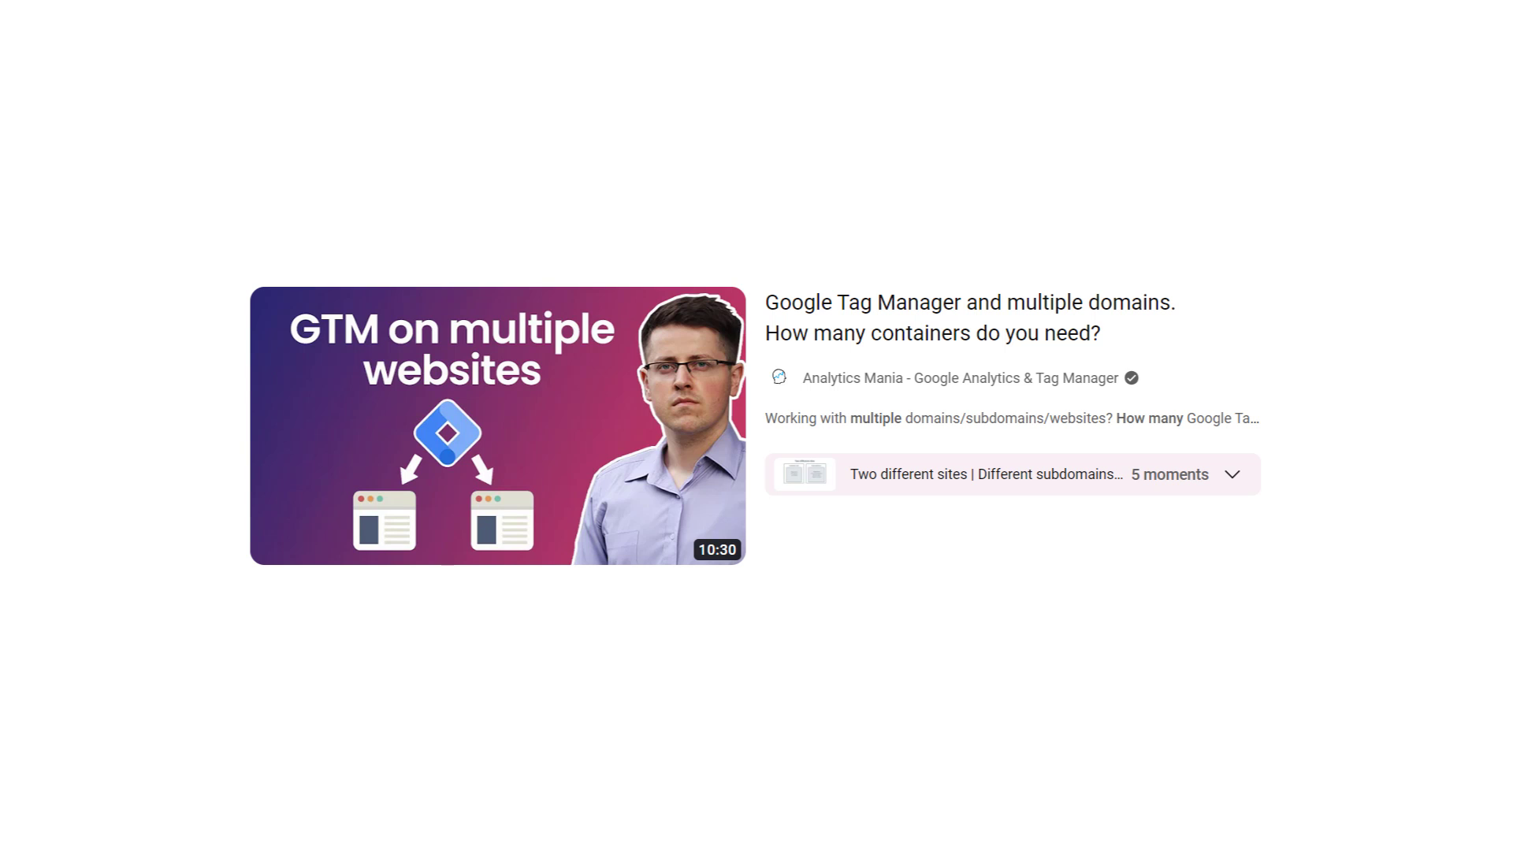
Step: In New demo 5, view a user's container permissions: Publish, Approve, Edit and Read
click(765, 22)
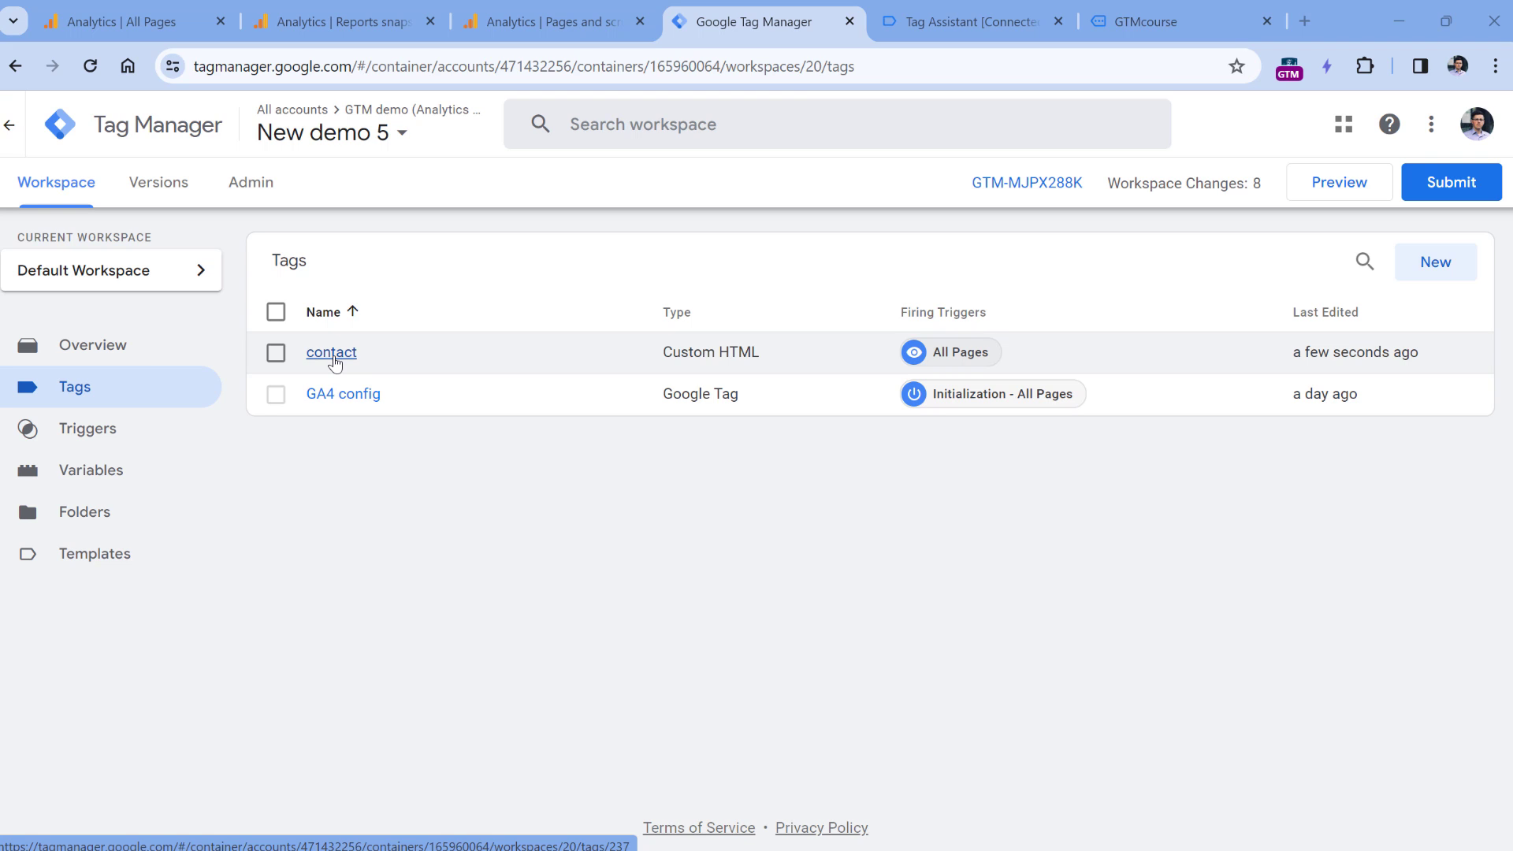
mouse_move(336, 357)
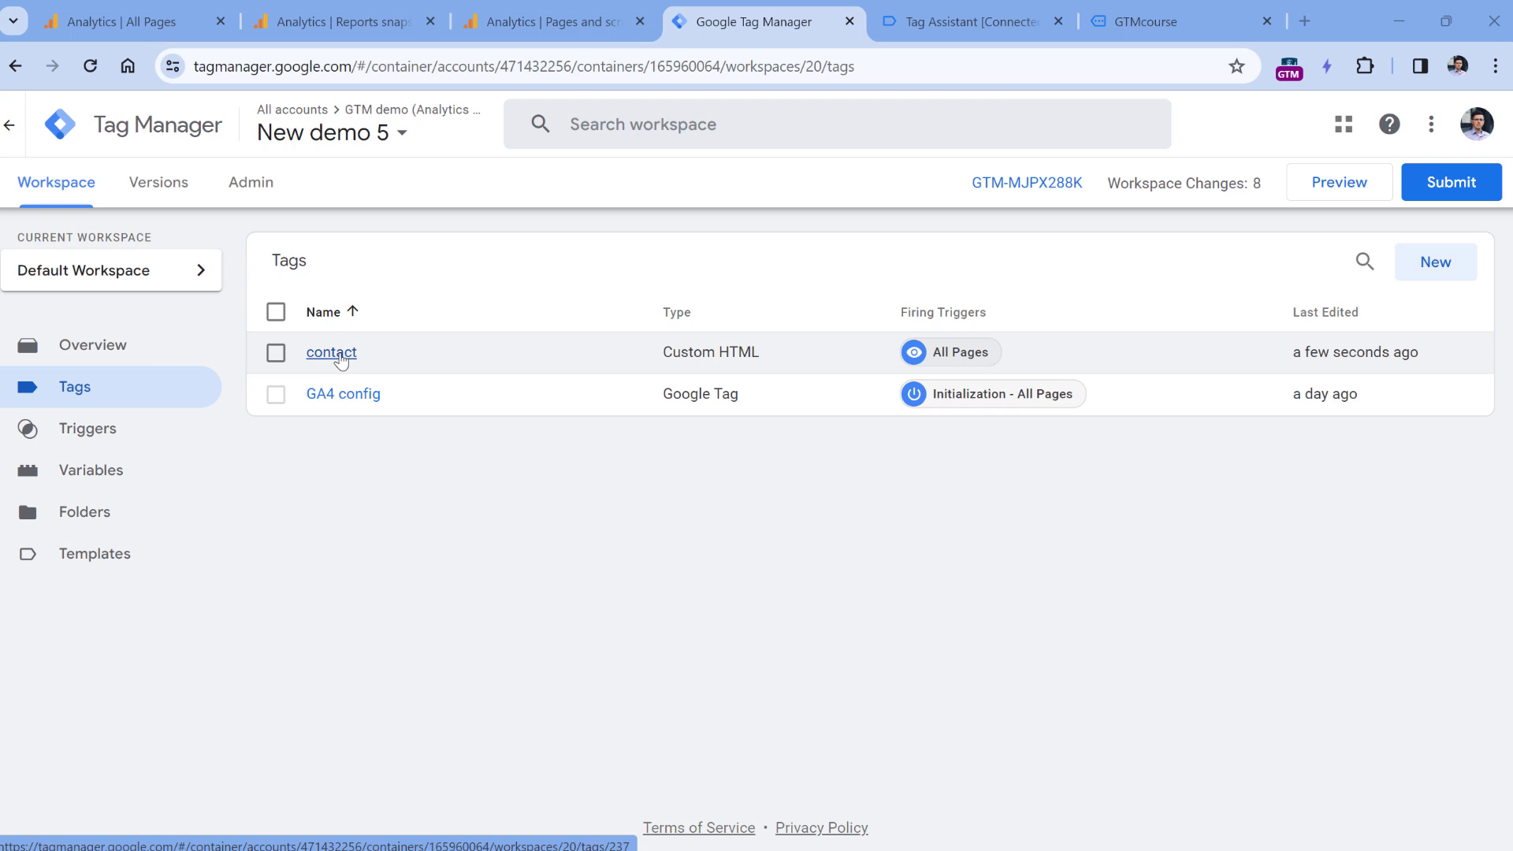
mouse_move(590, 614)
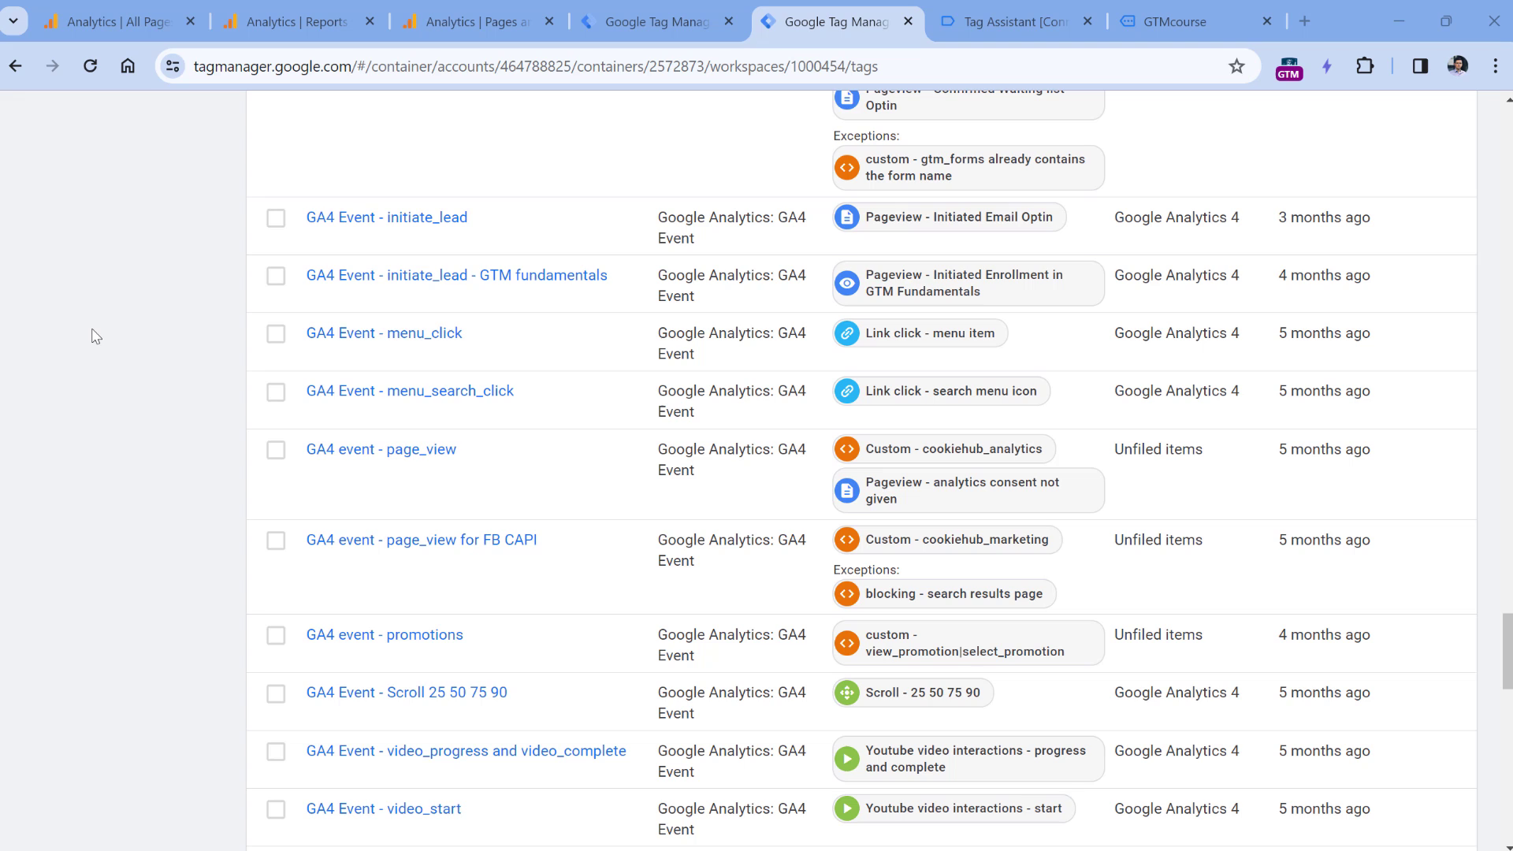
mouse_move(344, 268)
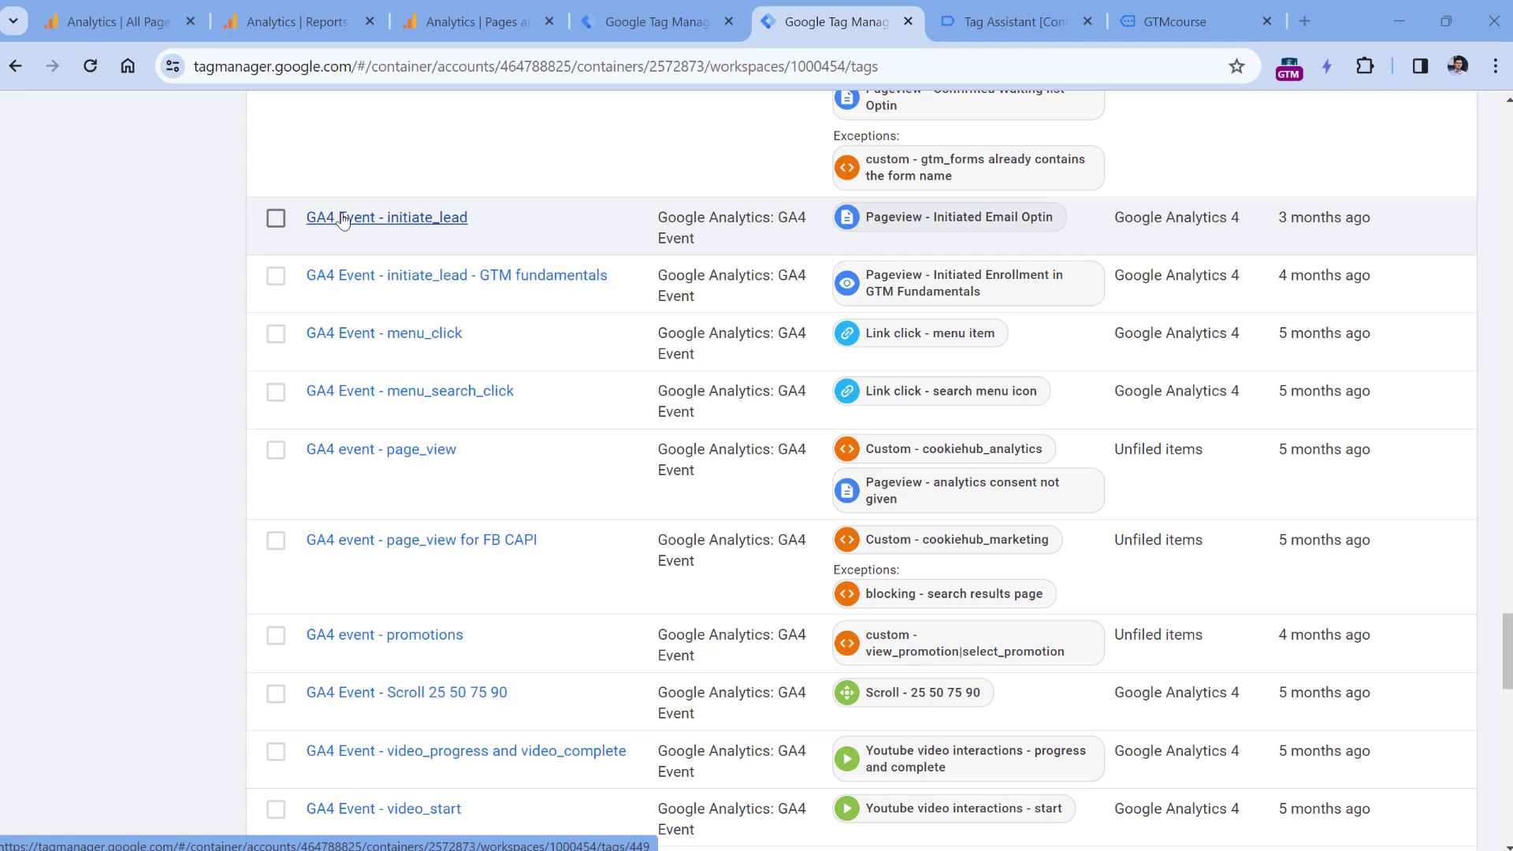
mouse_move(377, 245)
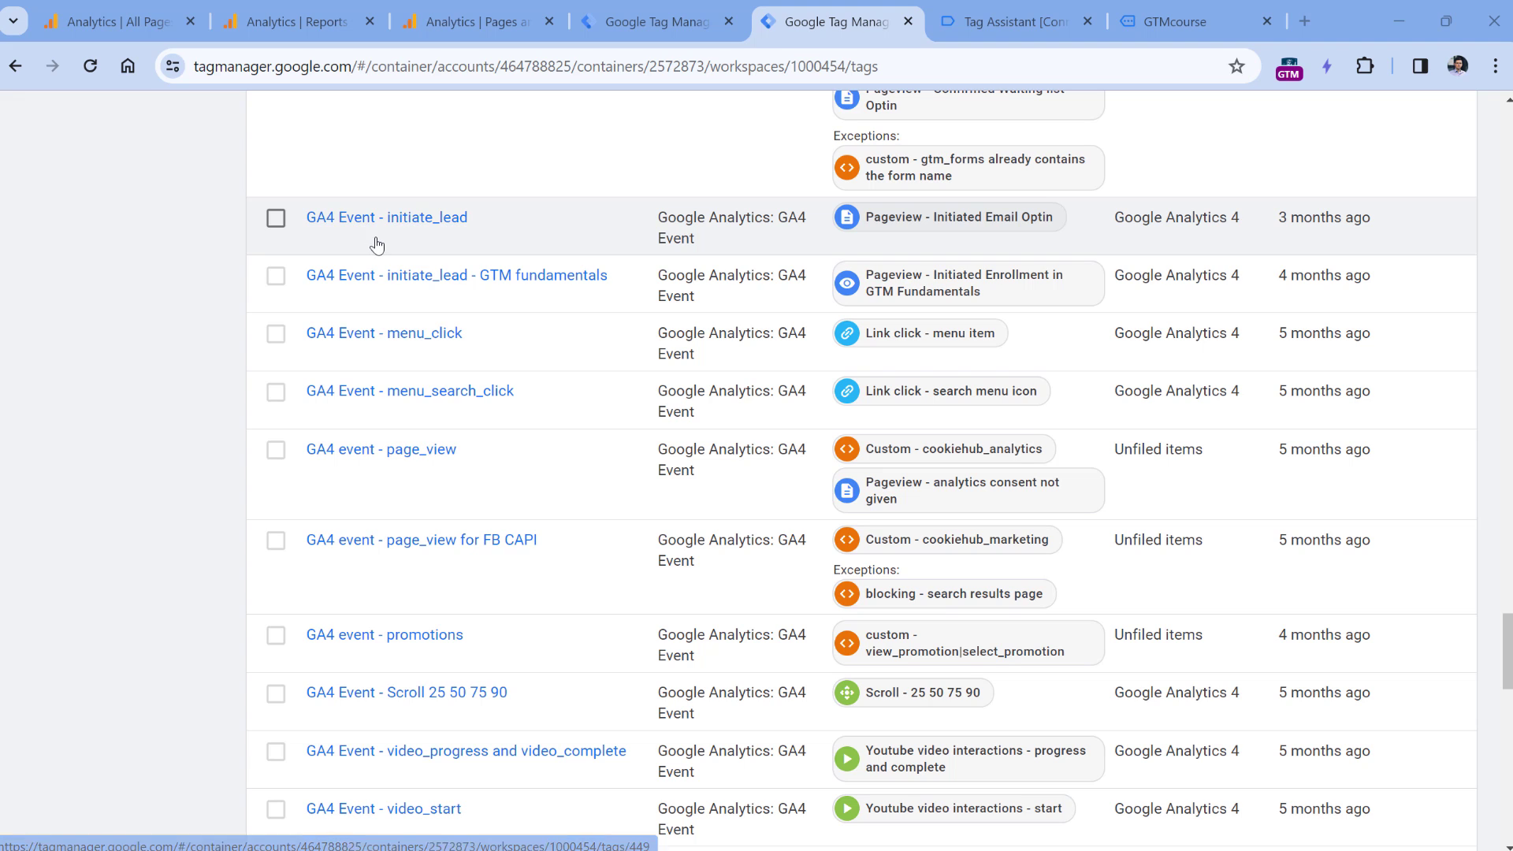
mouse_move(670, 468)
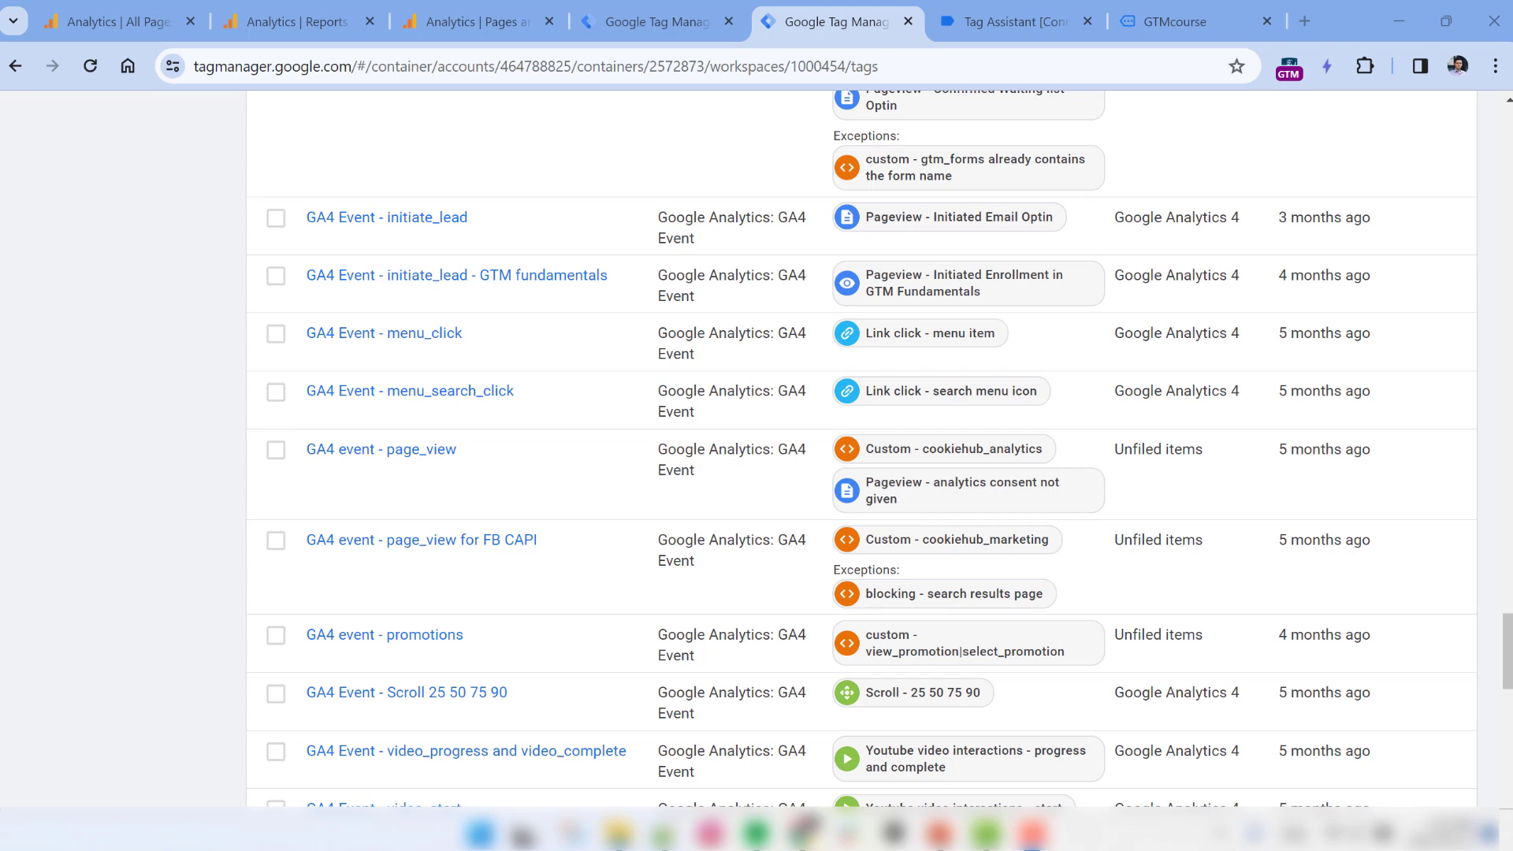
mouse_move(386, 218)
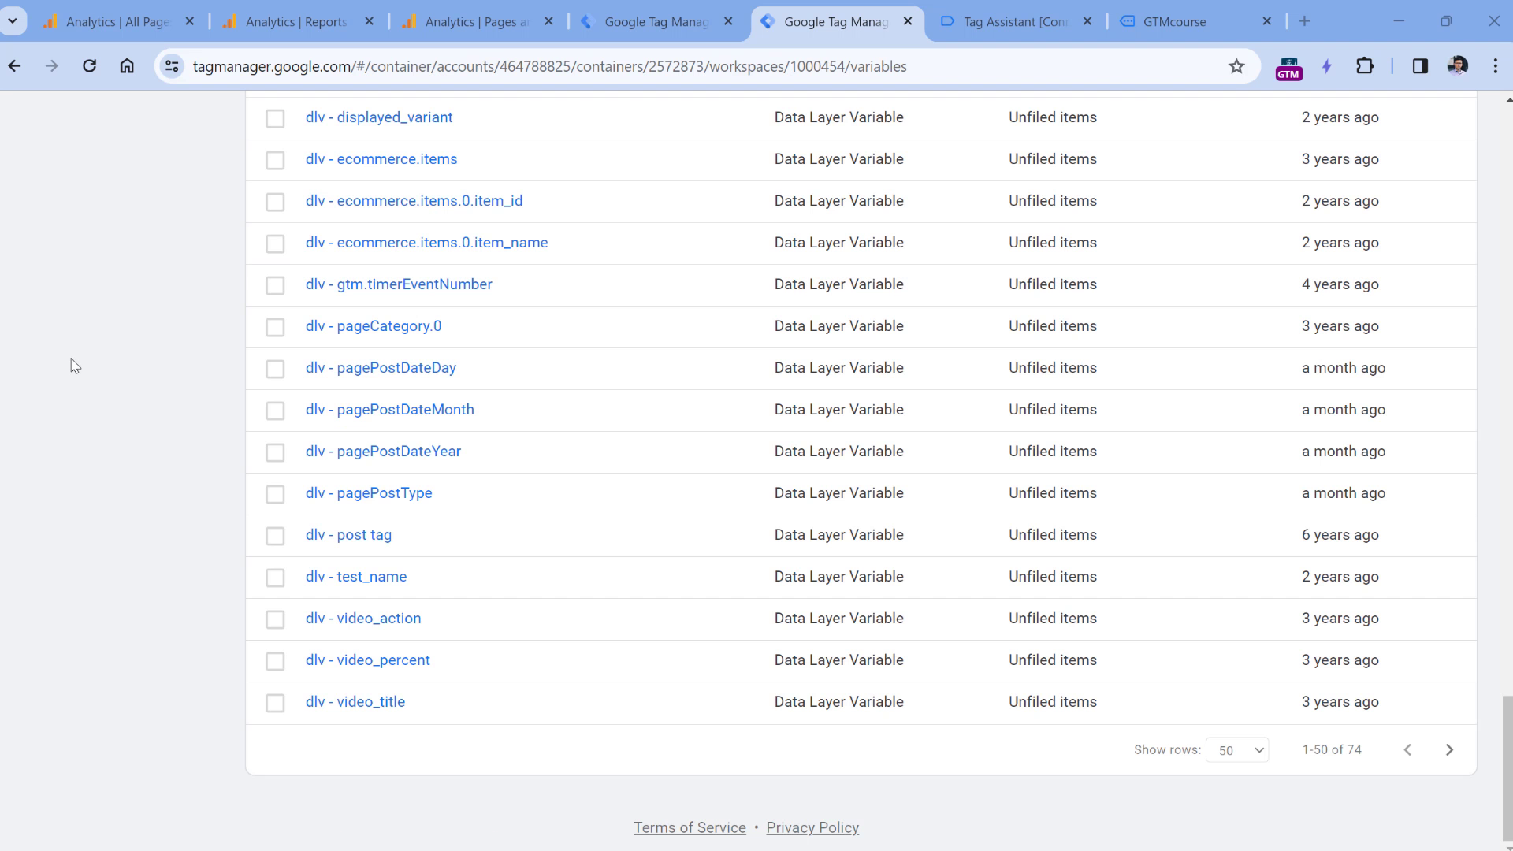
mouse_move(944, 454)
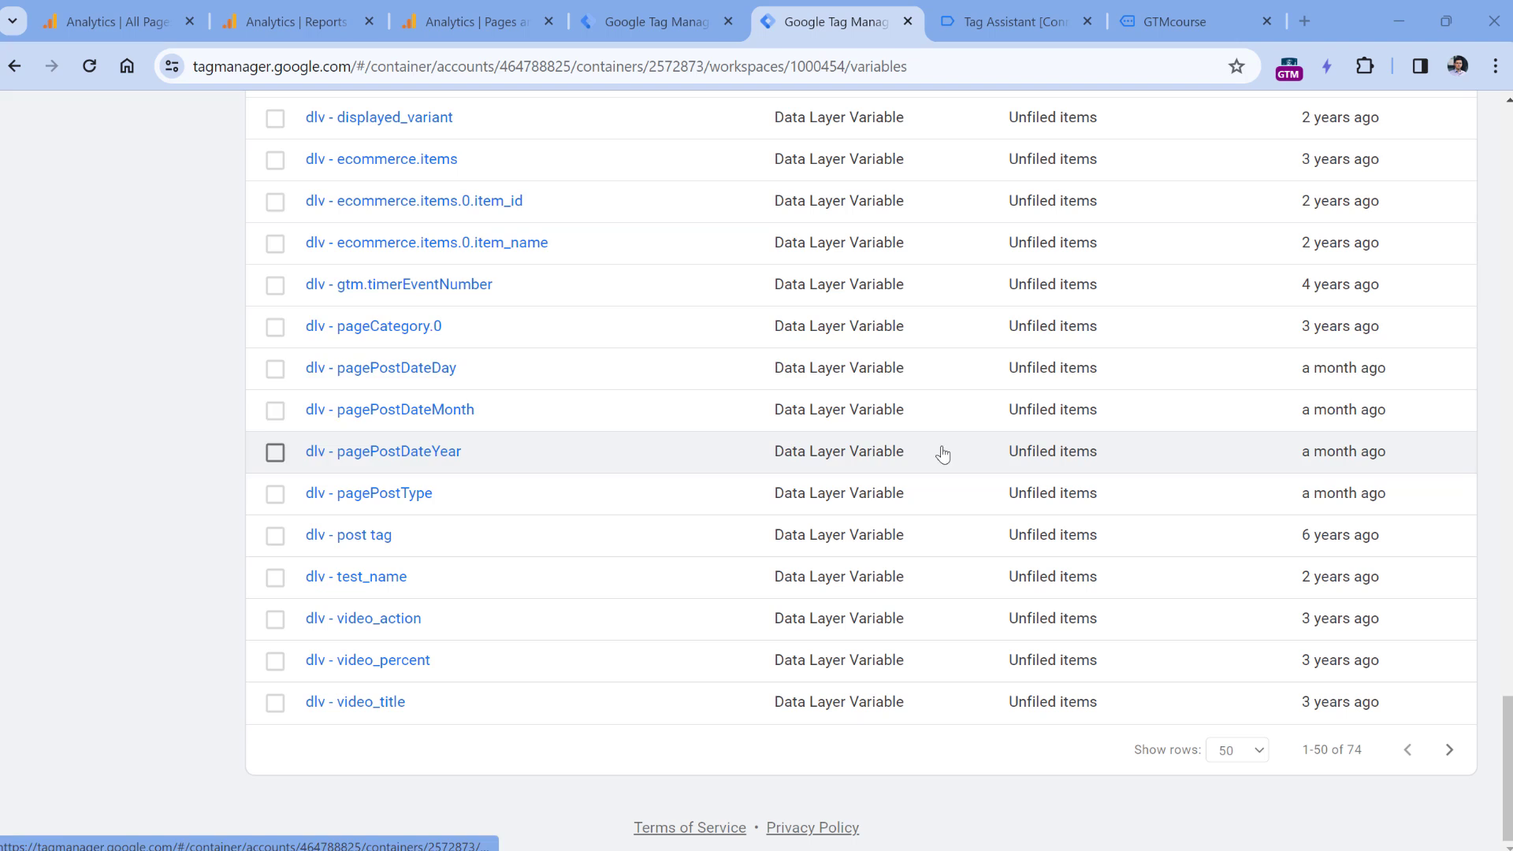
mouse_move(835, 303)
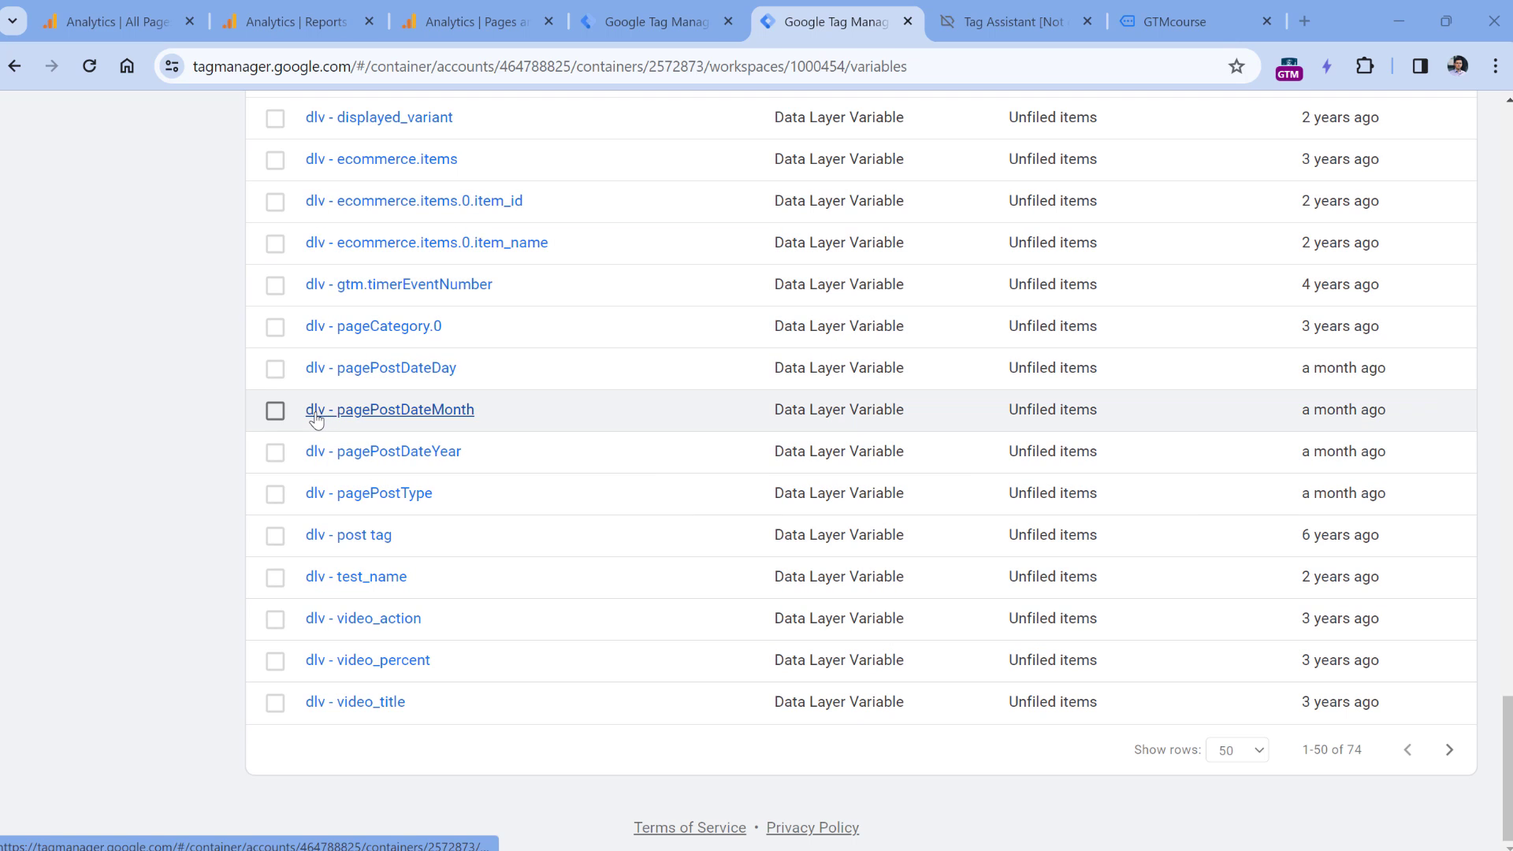
mouse_move(164, 434)
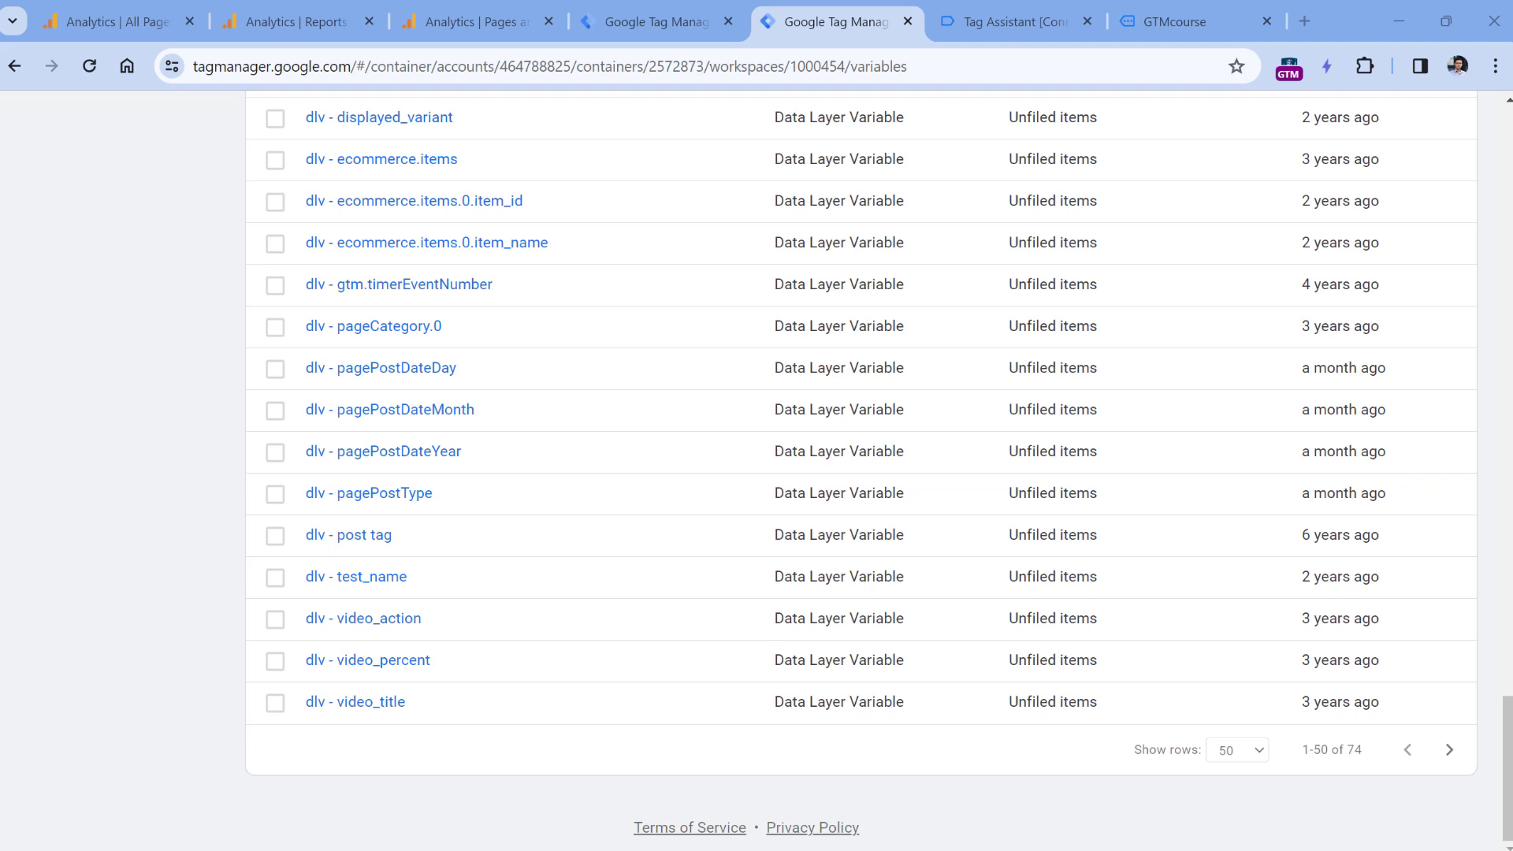
click(657, 21)
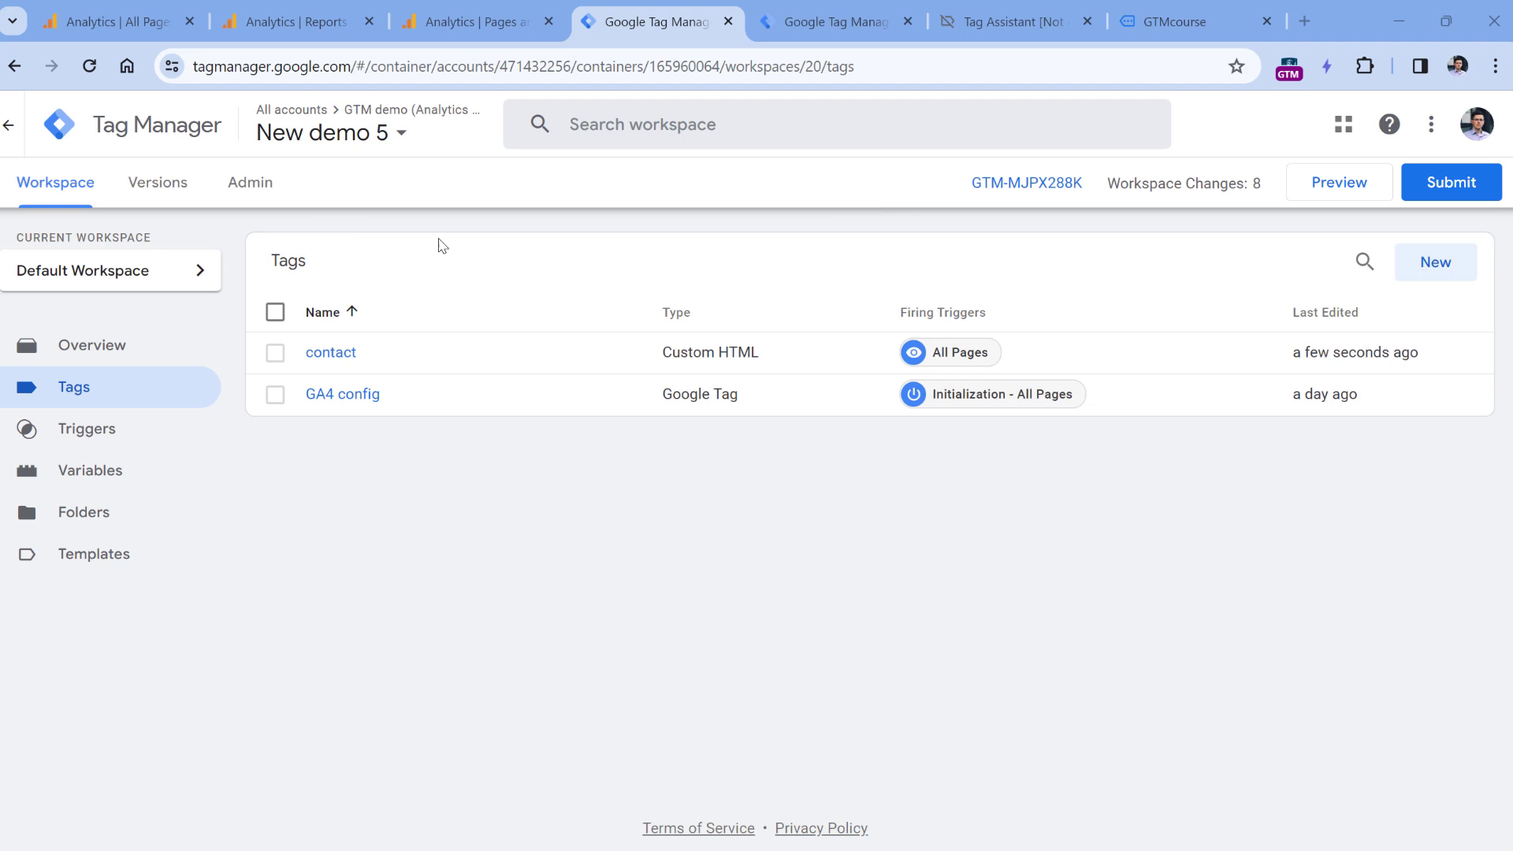
click(249, 182)
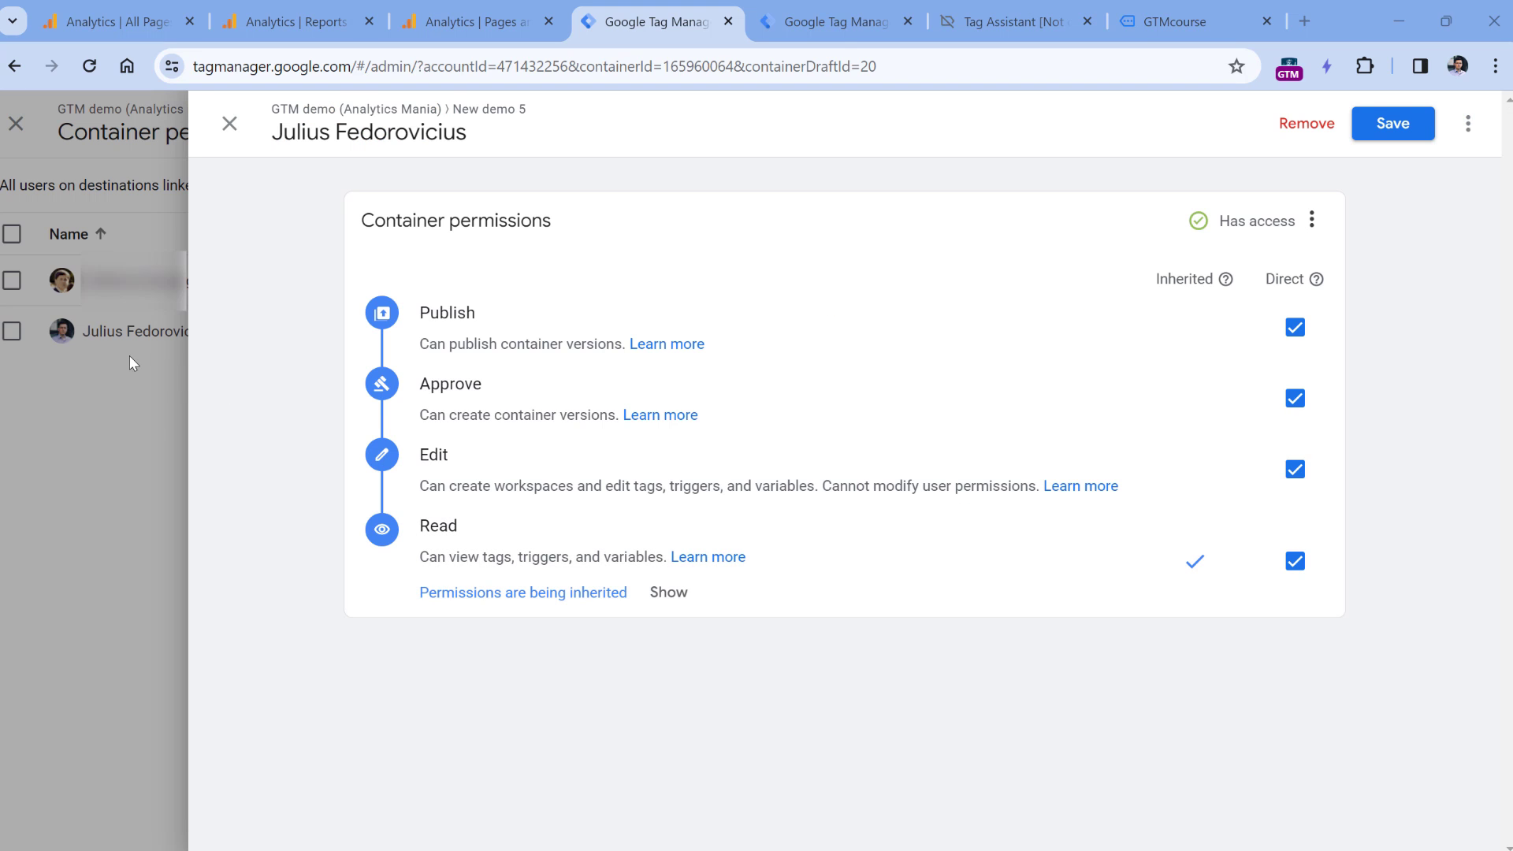
mouse_move(147, 331)
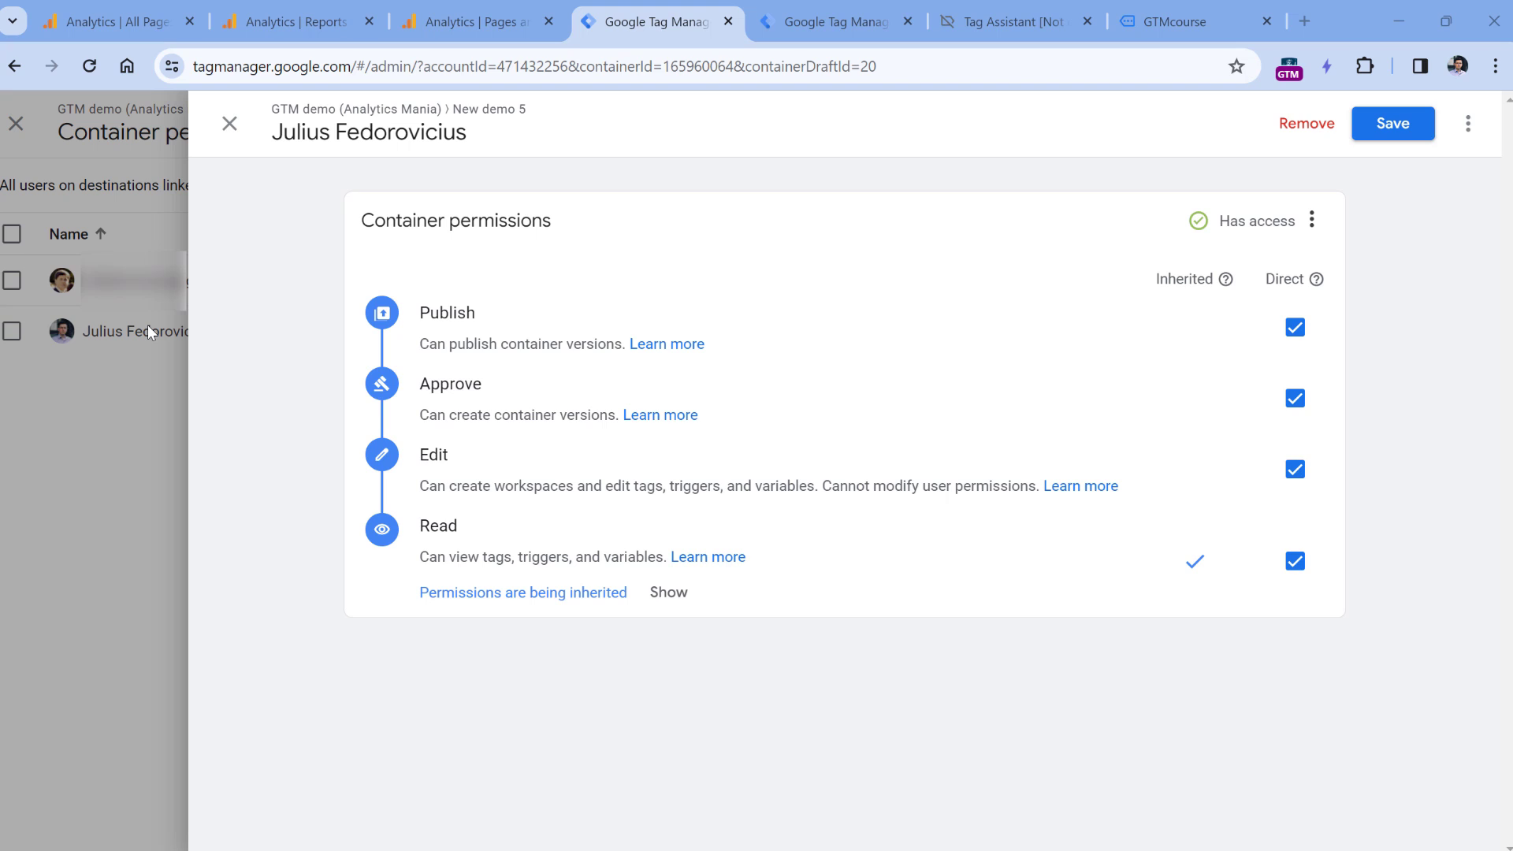
mouse_move(626, 330)
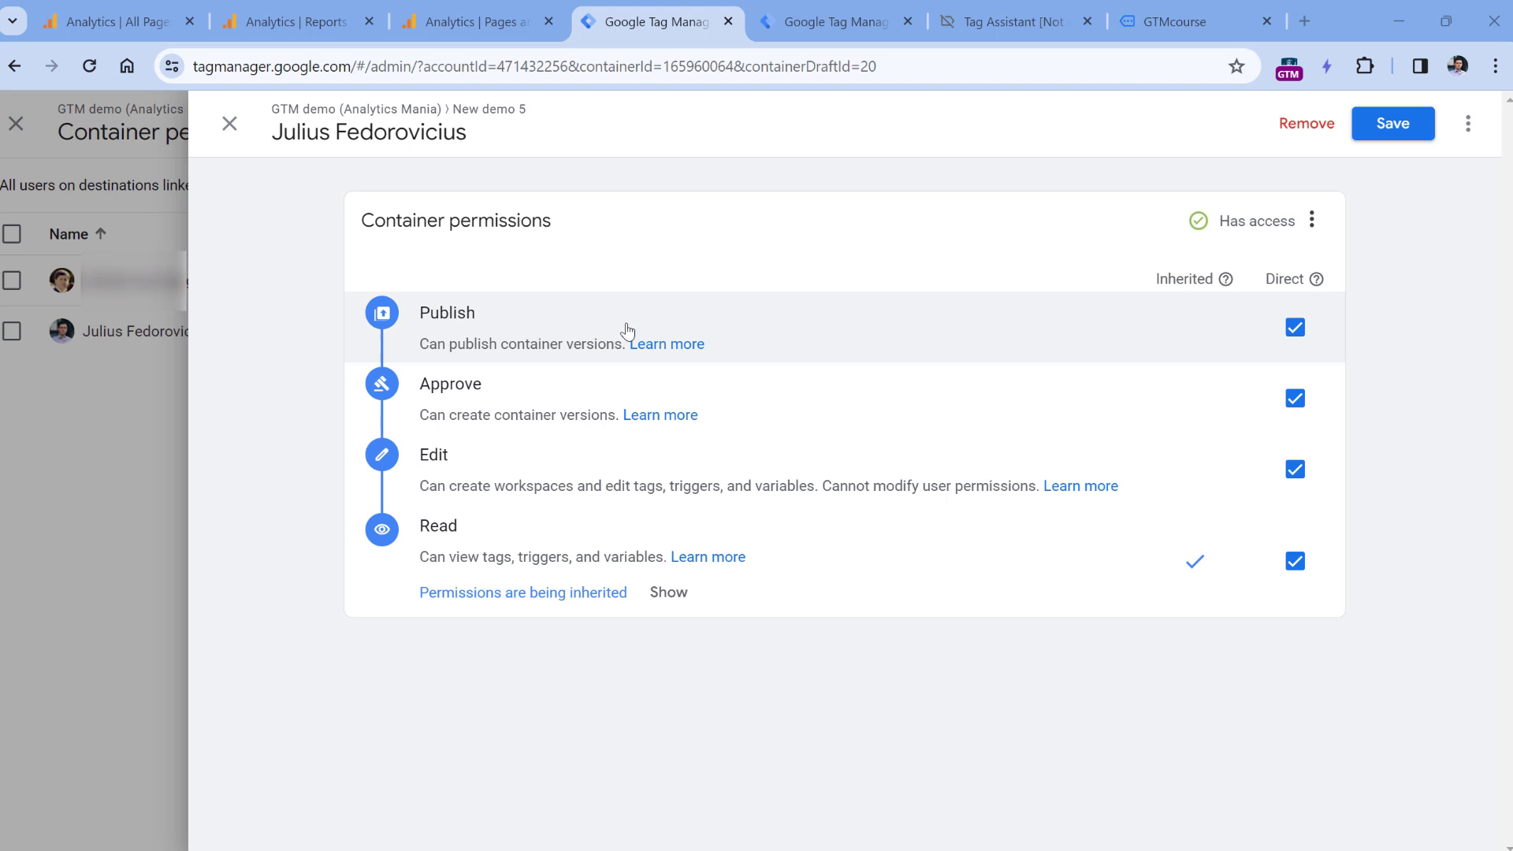
mouse_move(1095, 328)
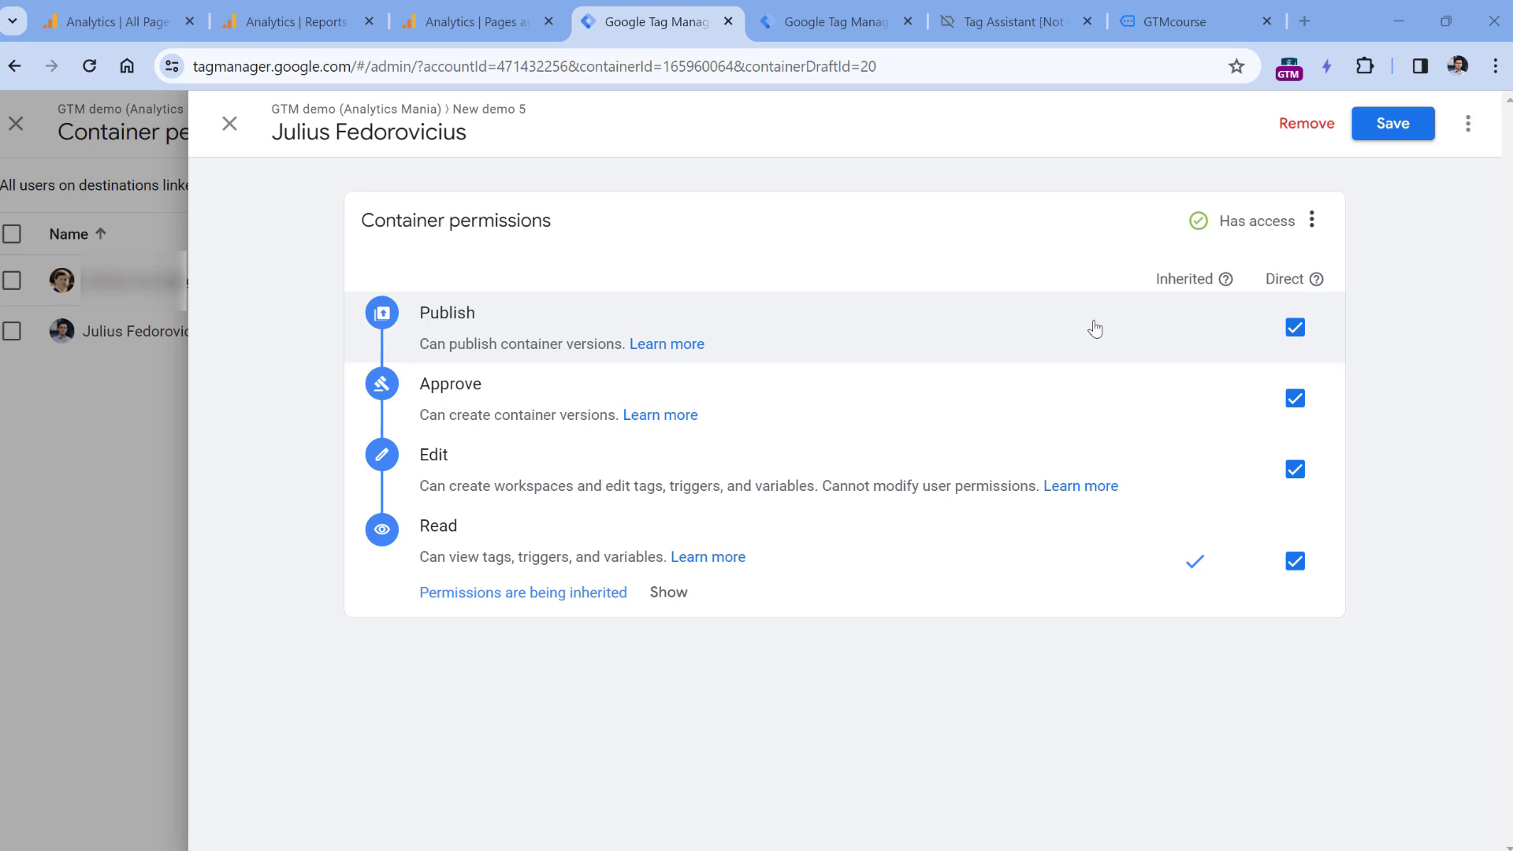
click(228, 124)
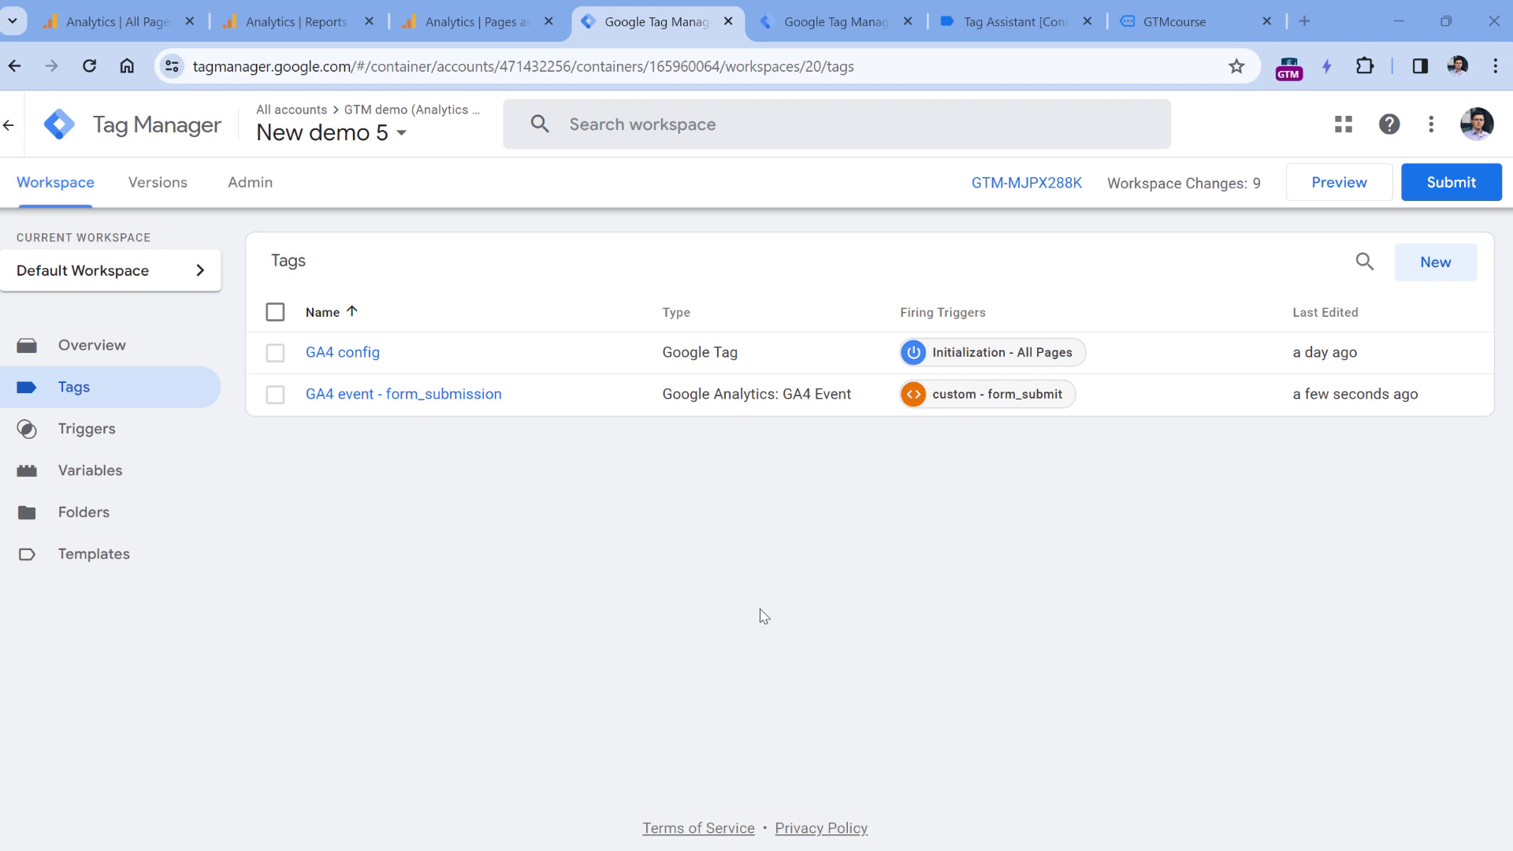
mouse_move(341, 352)
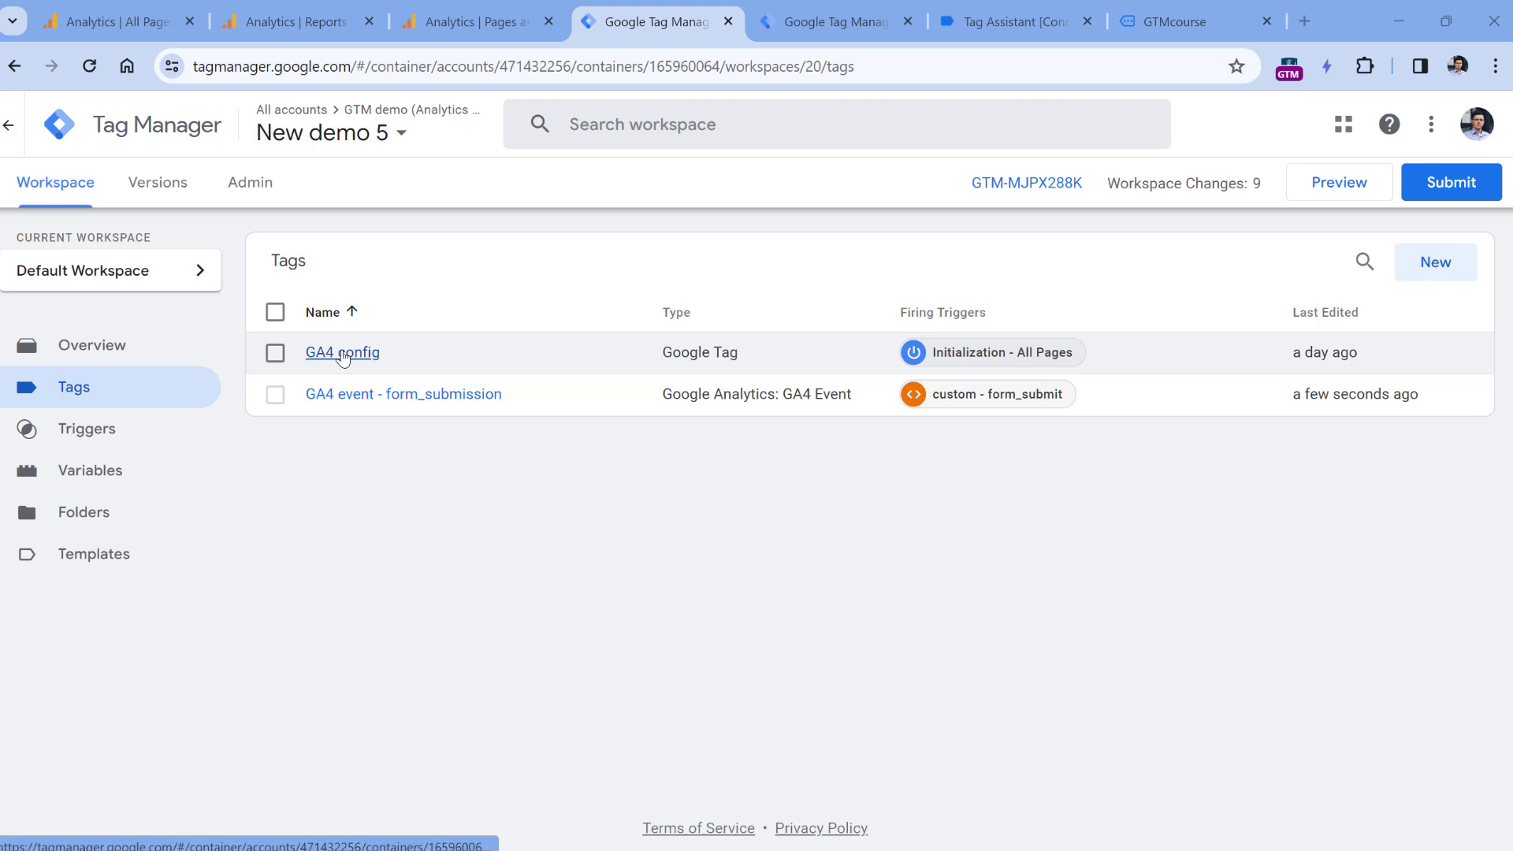
Step: Check the GA4 config tag's ID, then open the GA4 event - form_submission tag
click(341, 351)
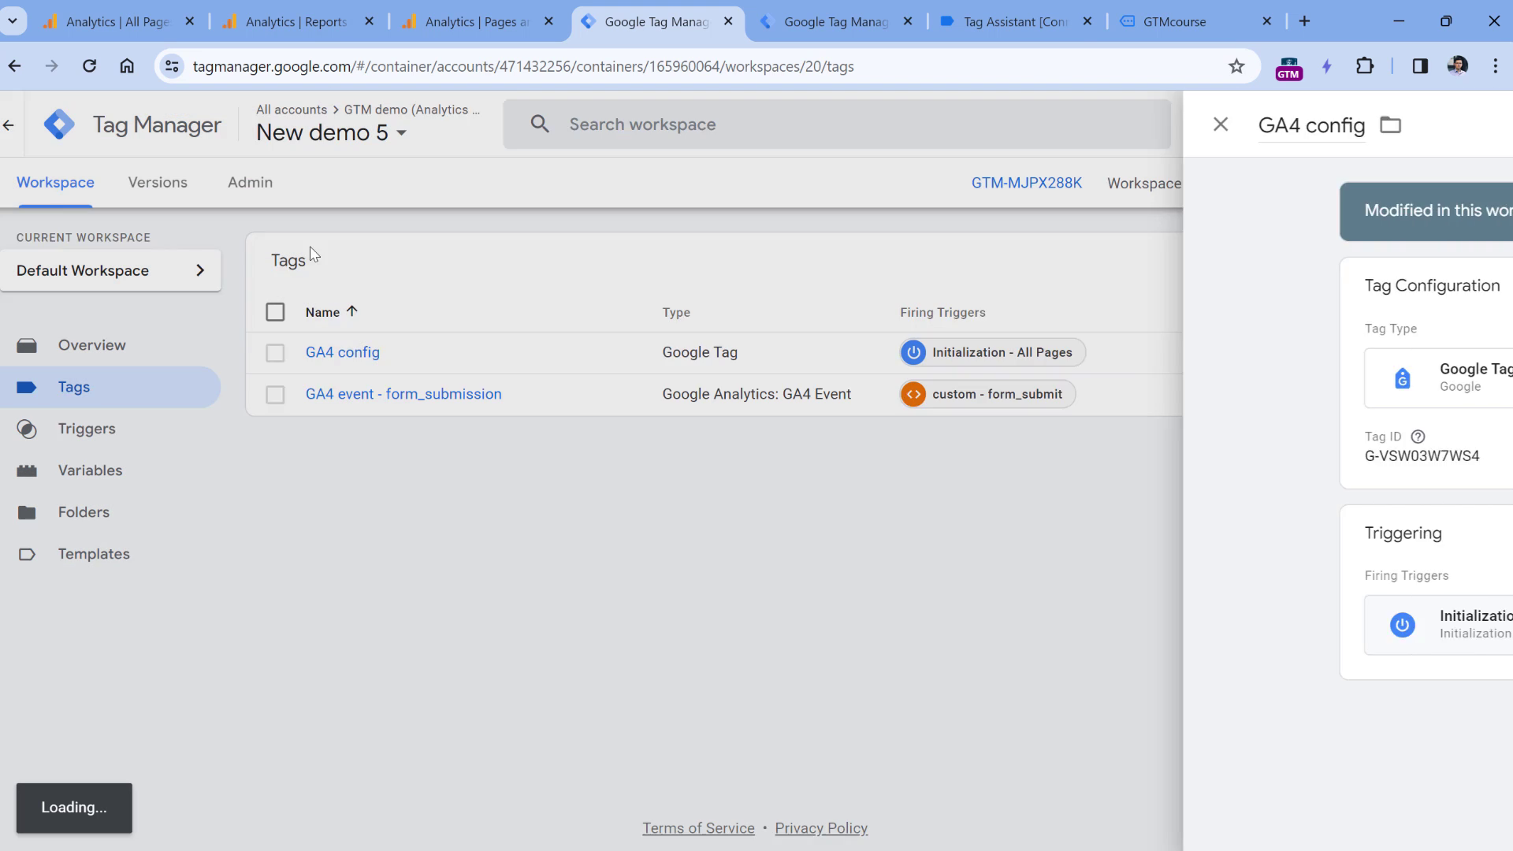
click(1220, 124)
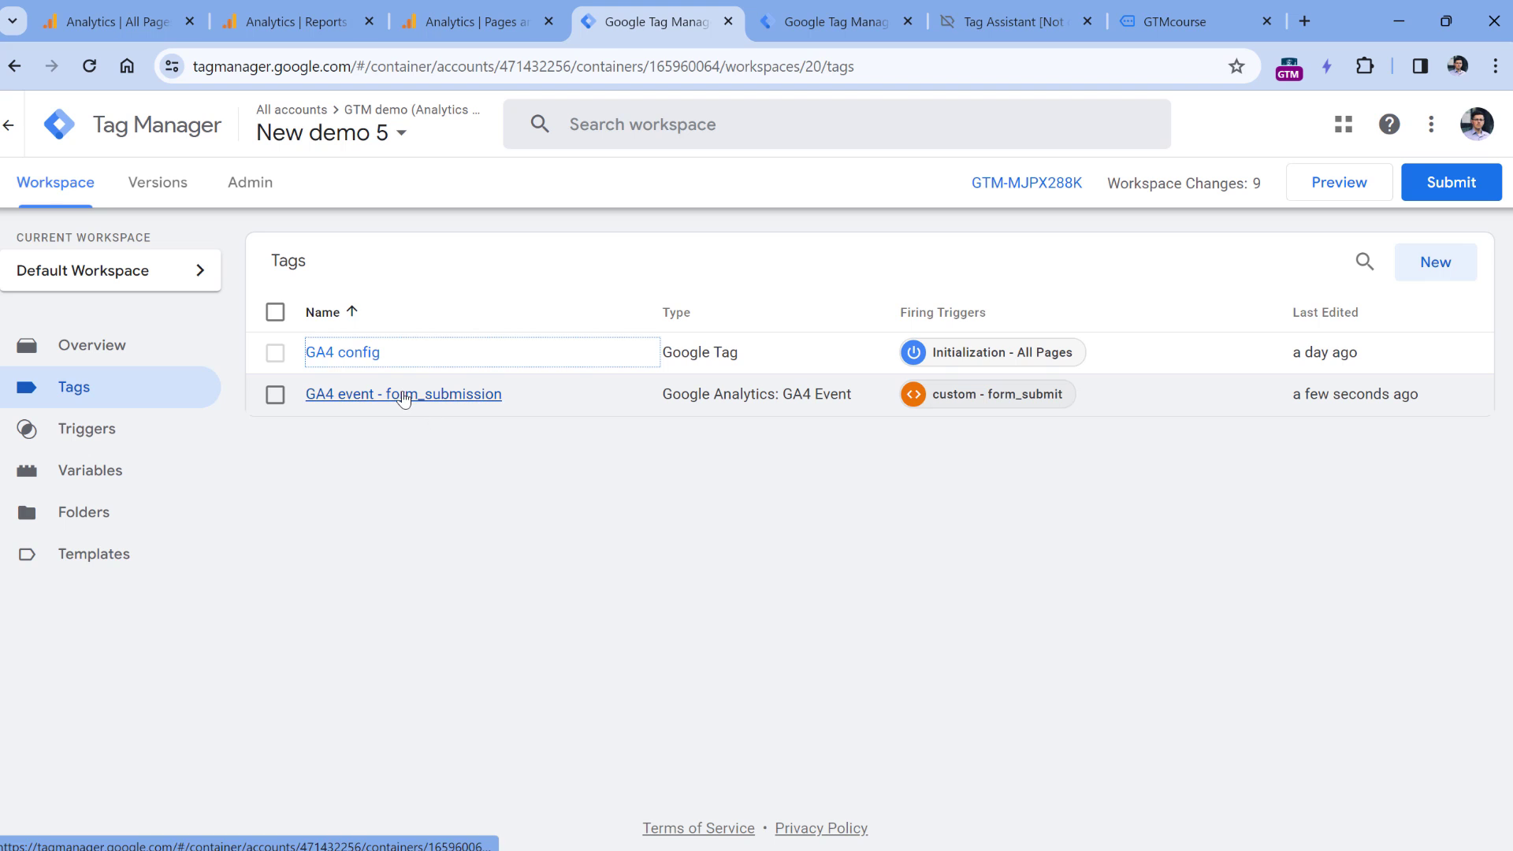
click(403, 394)
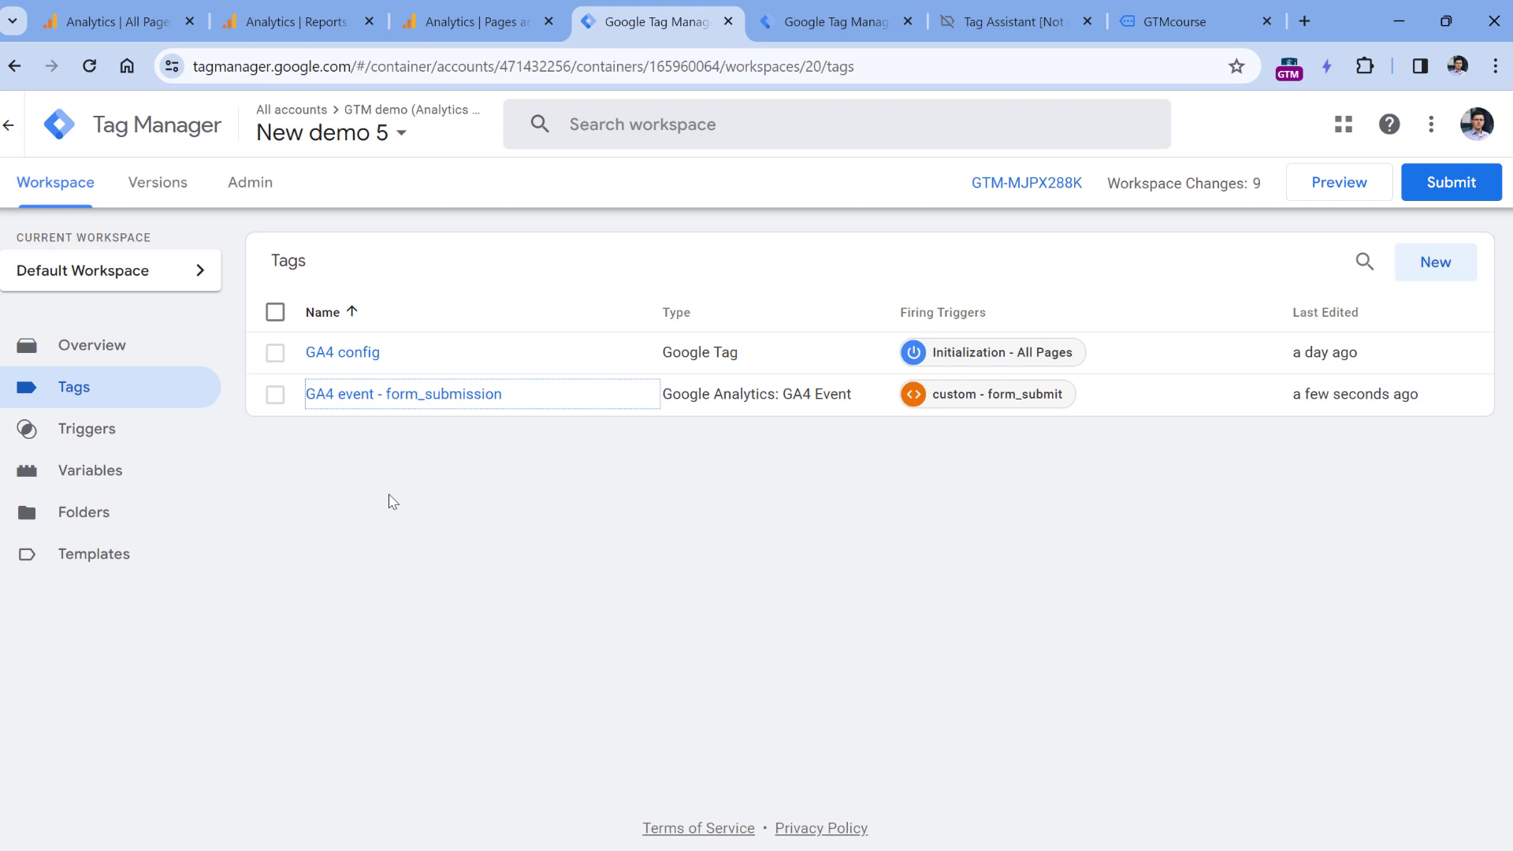
click(404, 393)
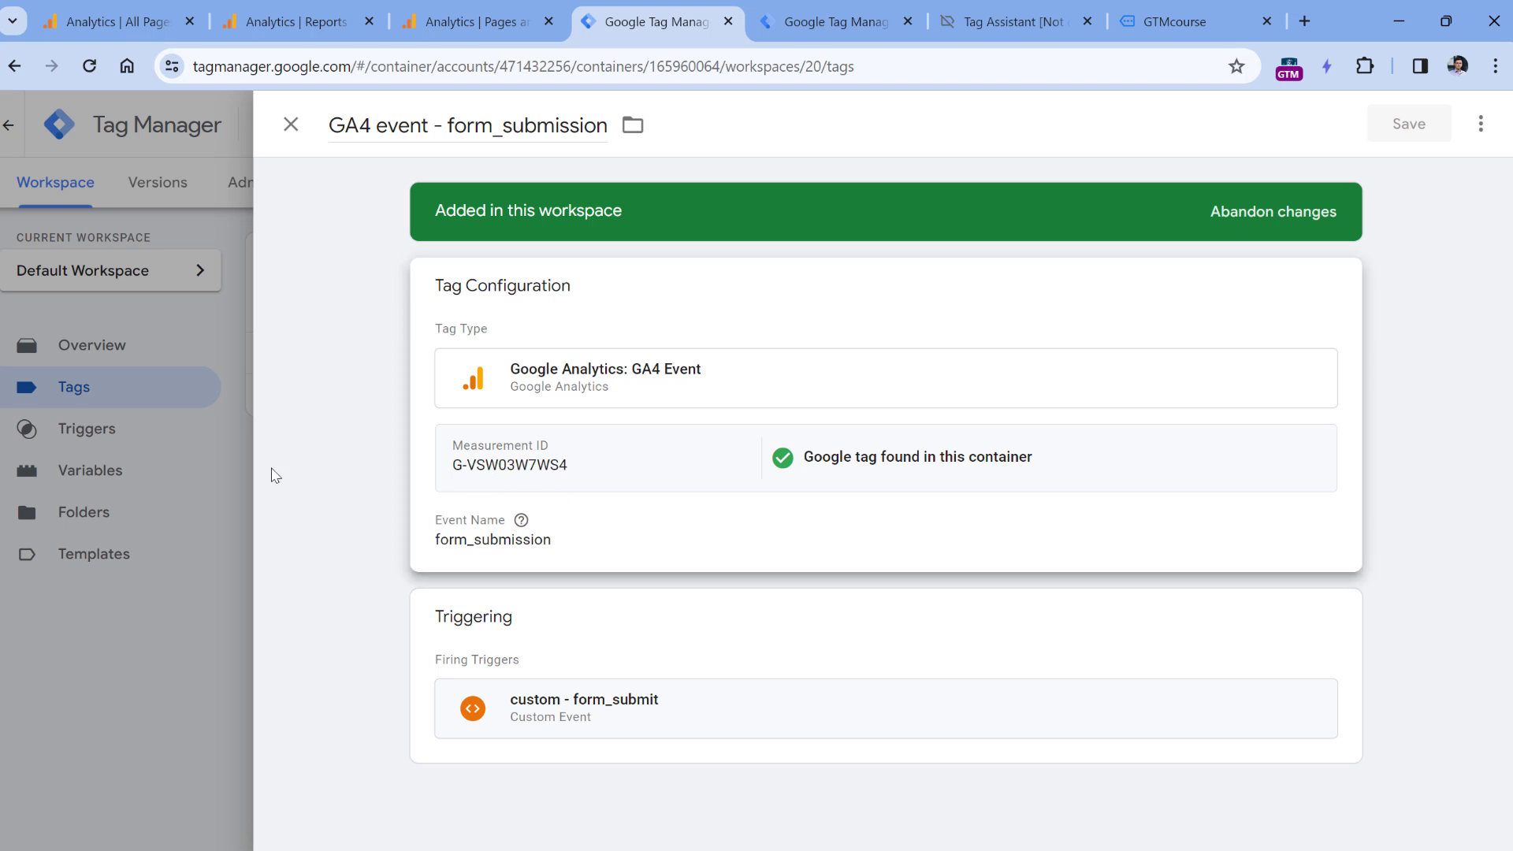
mouse_move(15, 526)
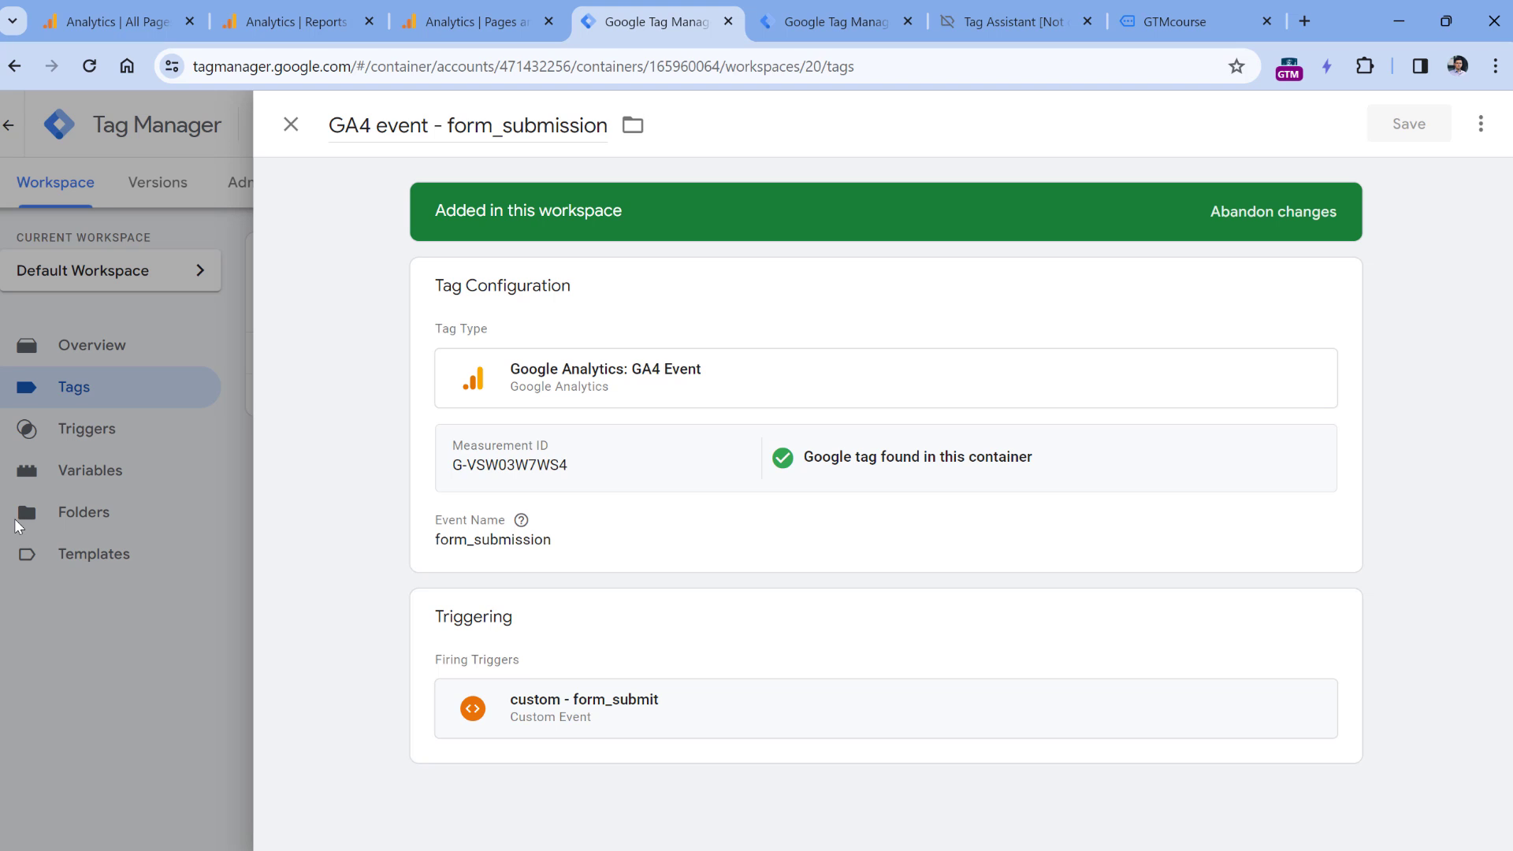
mouse_move(530, 454)
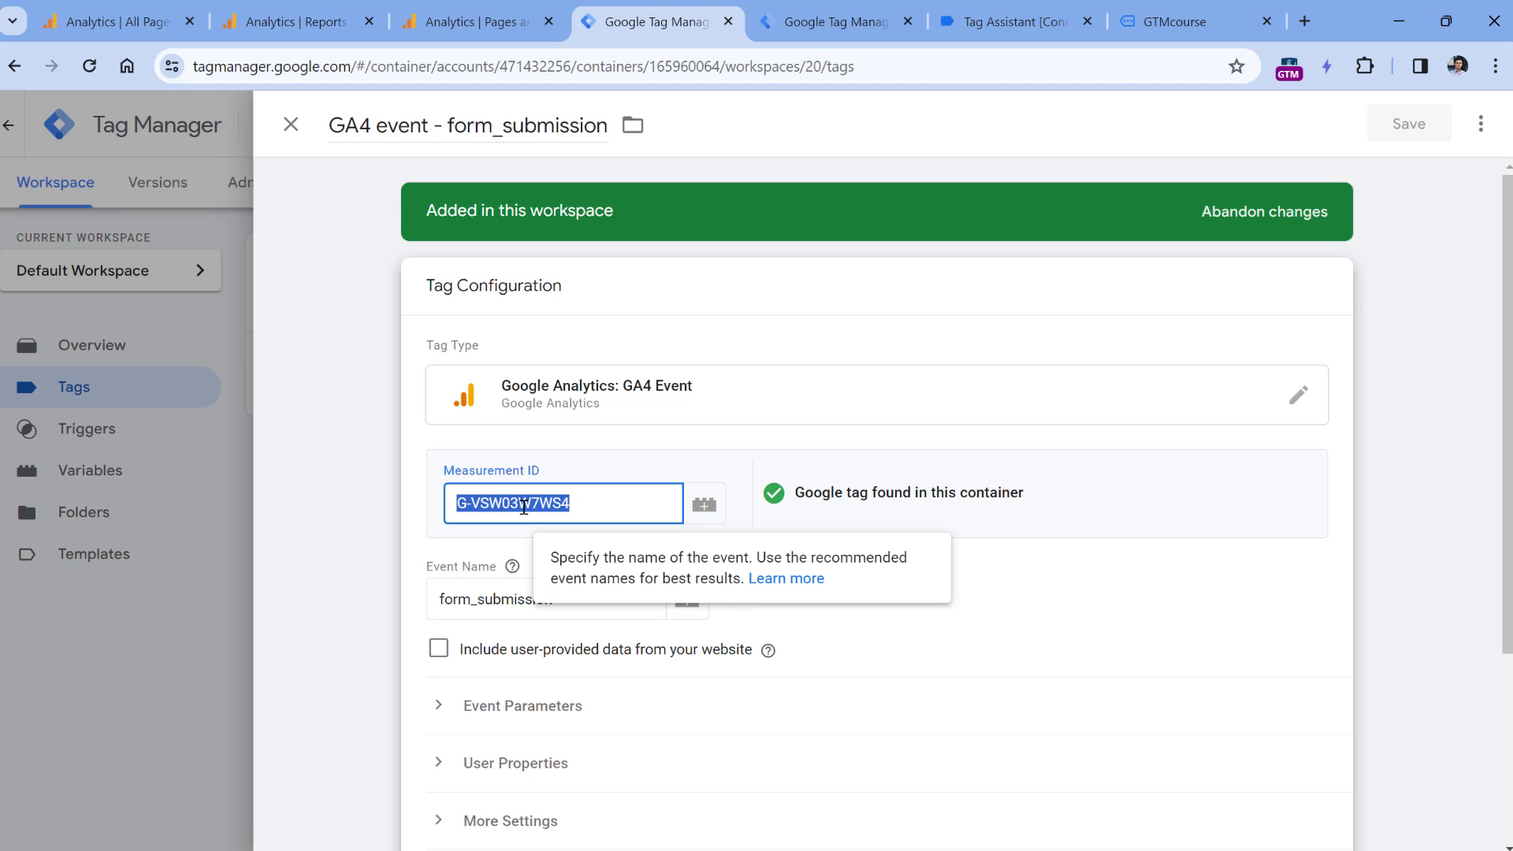
mouse_move(294, 123)
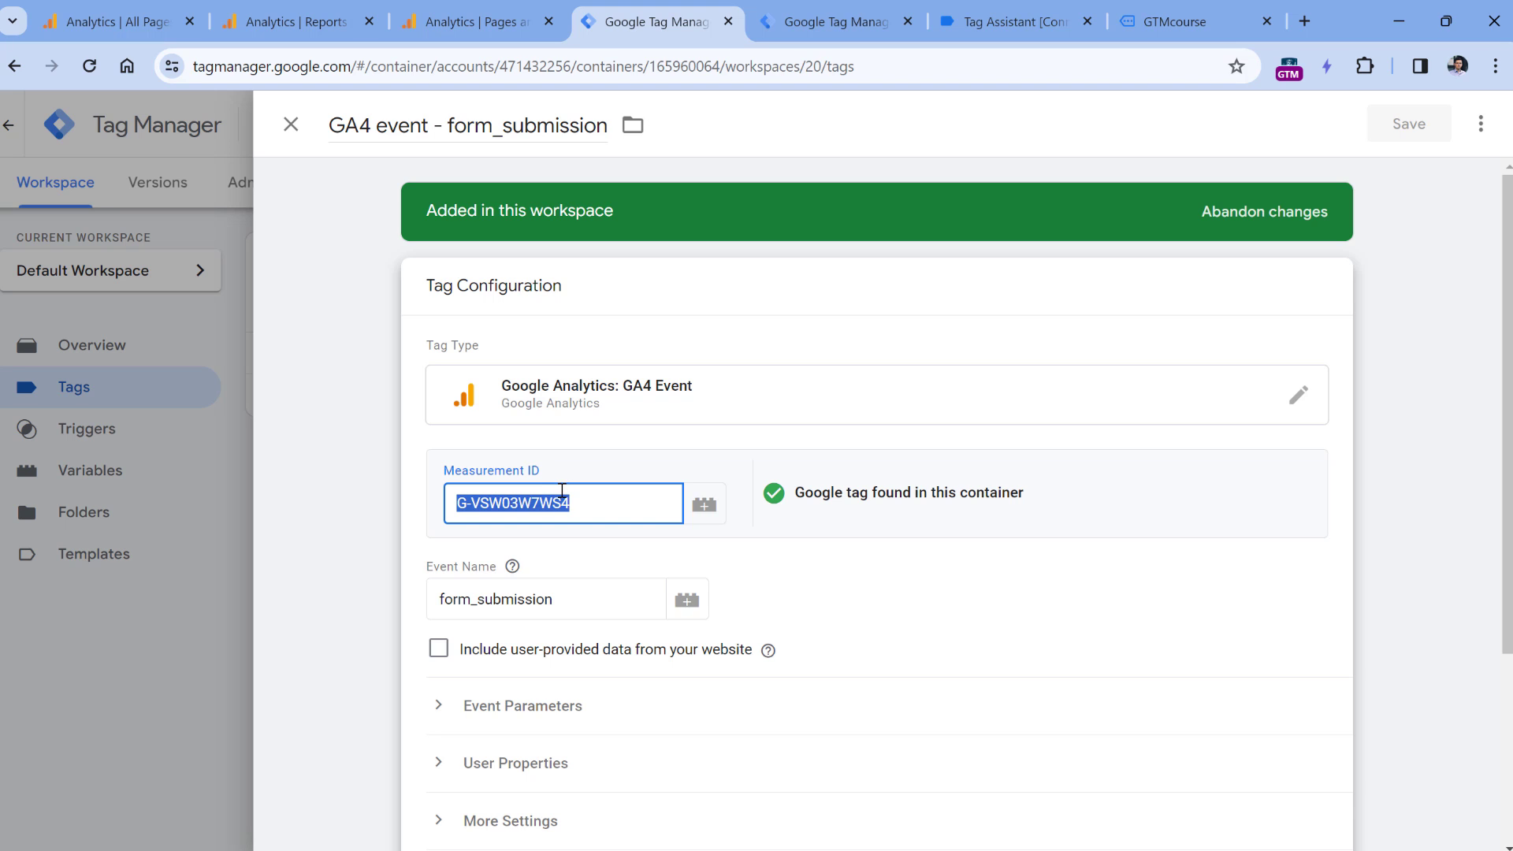
Step: Inspect the form_submission tag's hardcoded Measurement ID G-VSW03W7WS4 and close it unsaved
click(592, 502)
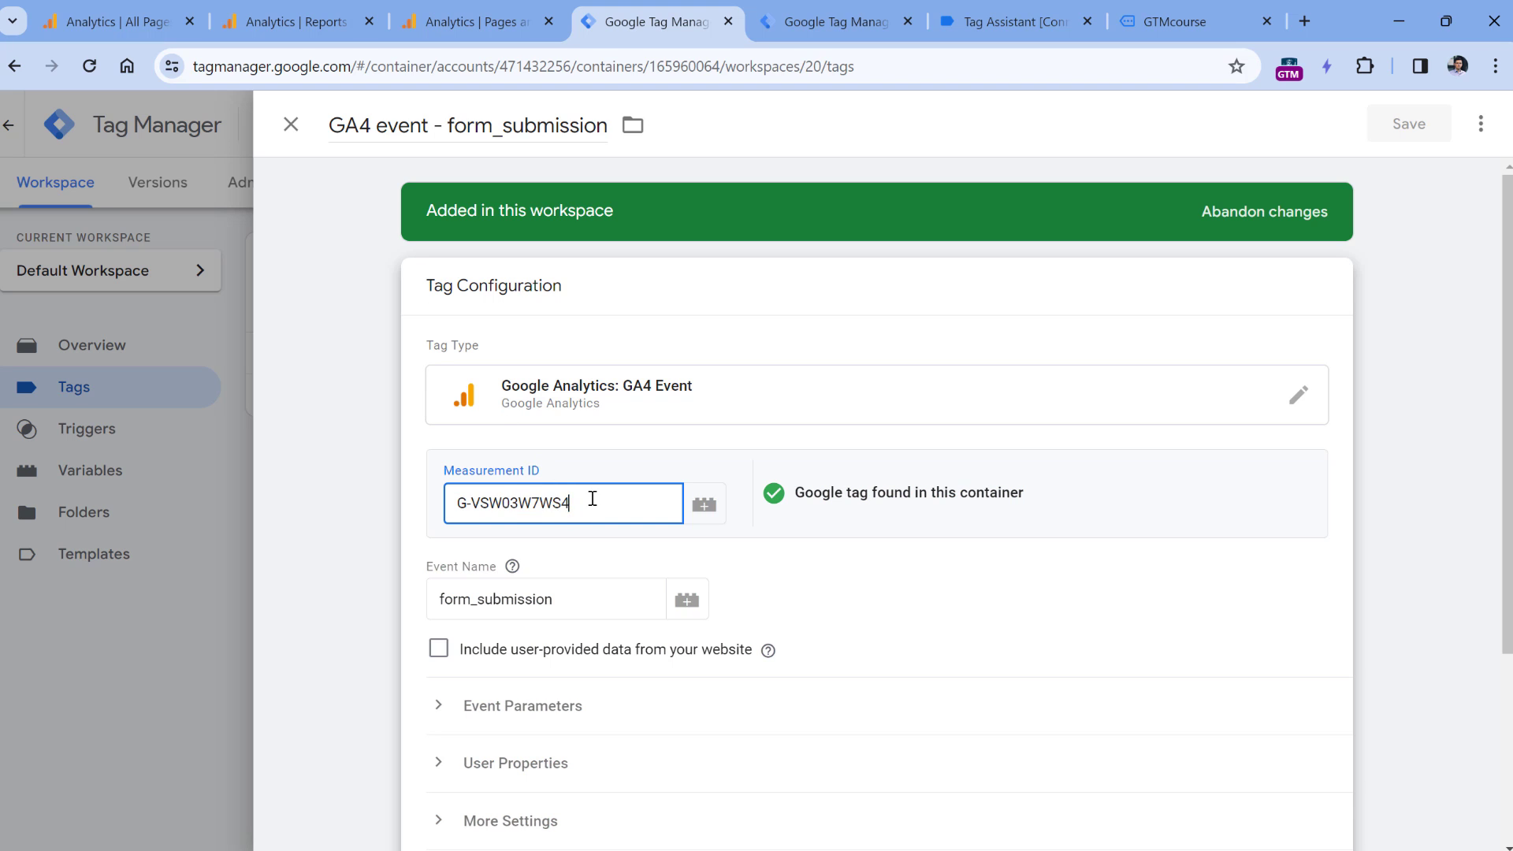
right_click(563, 502)
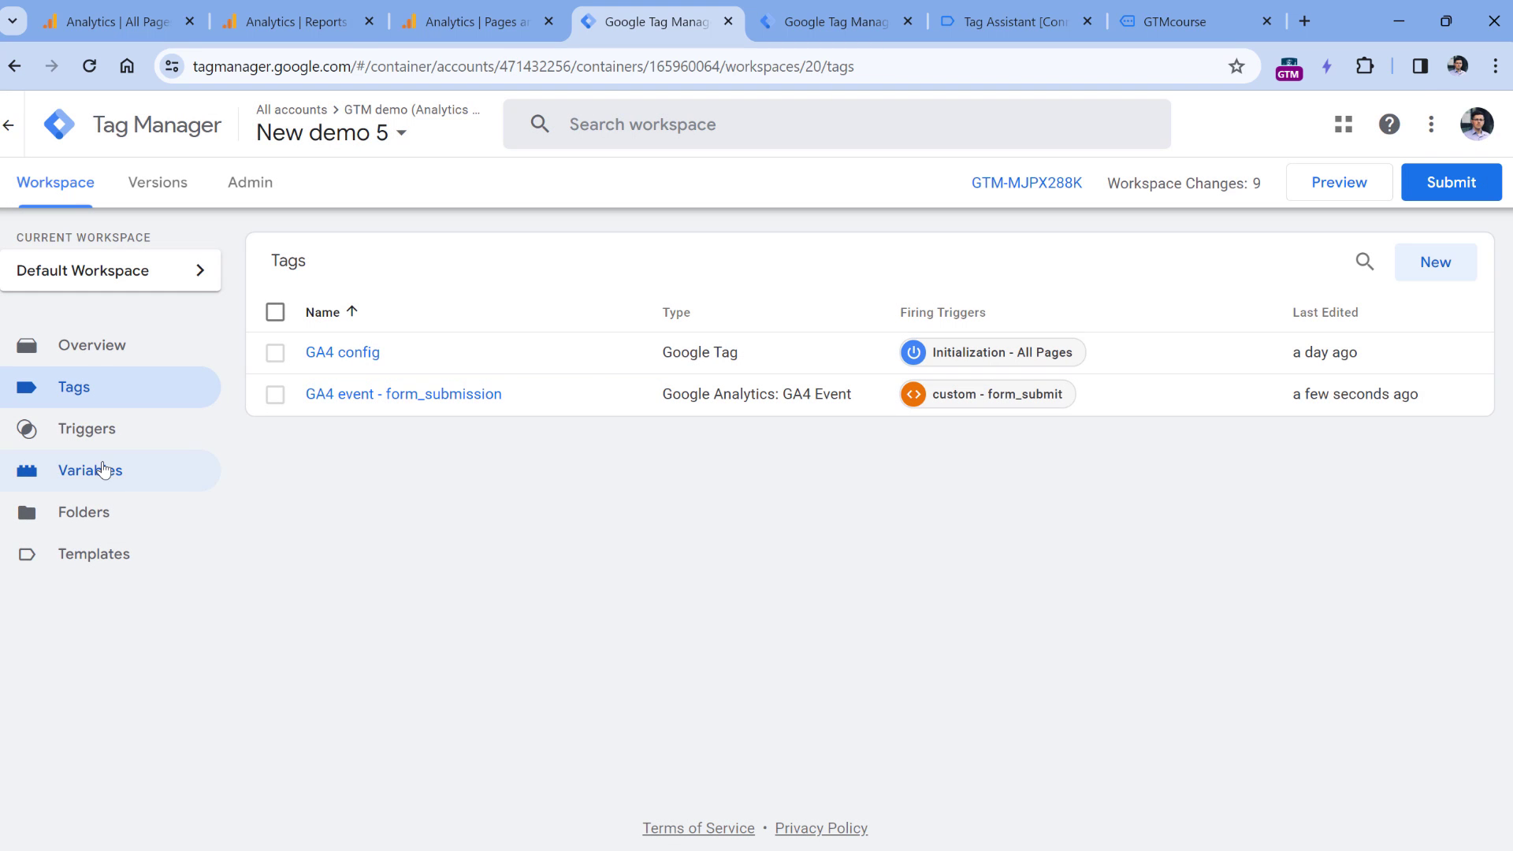
Step: Create and save Constant variable 'constant - G-VSW03W7WS4' with value G-VSW03W7WS4
click(90, 470)
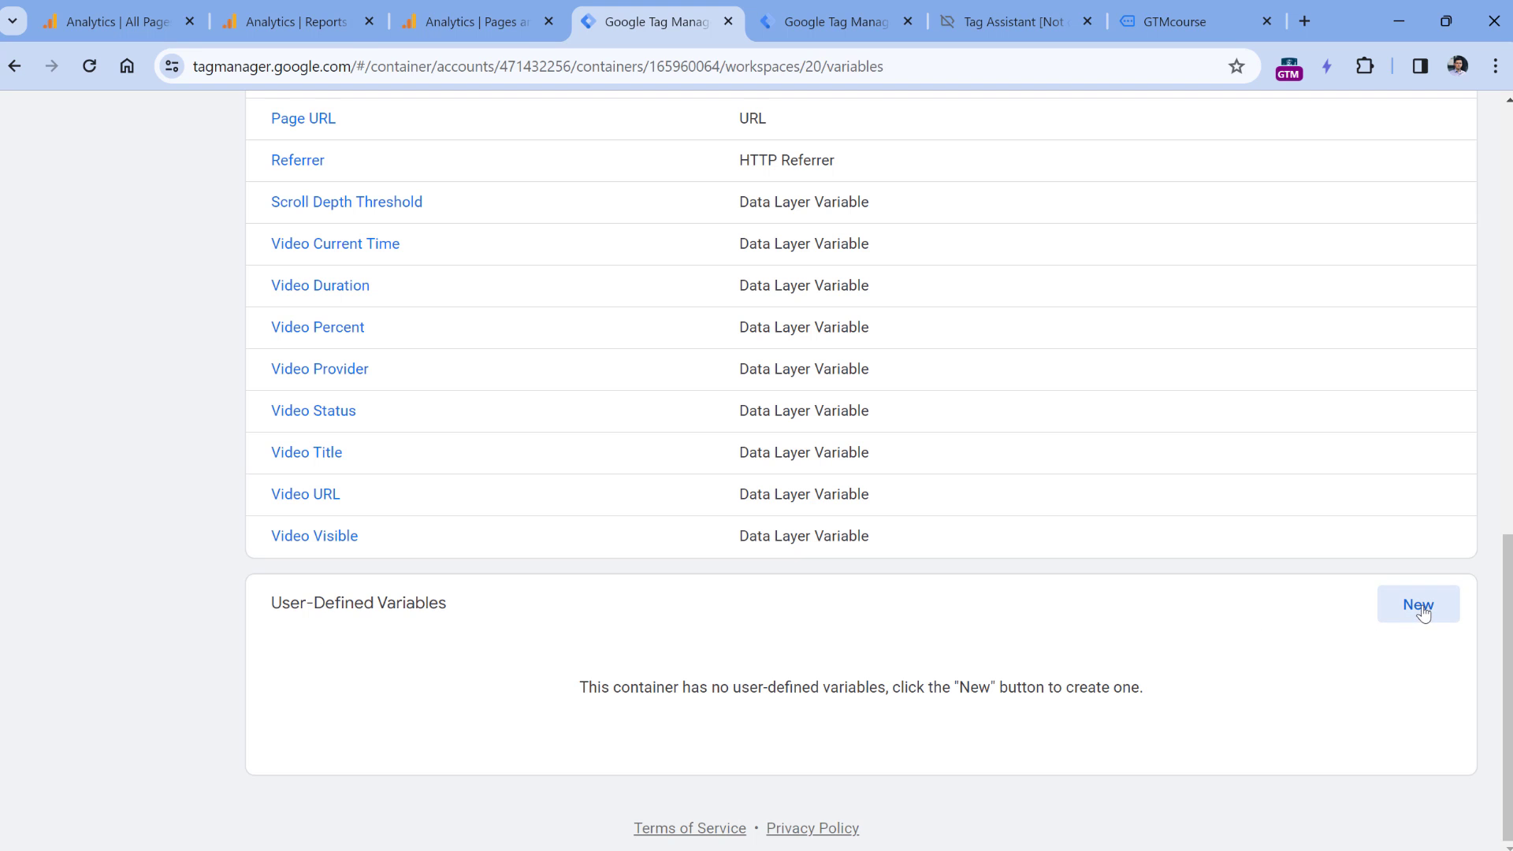
click(1418, 605)
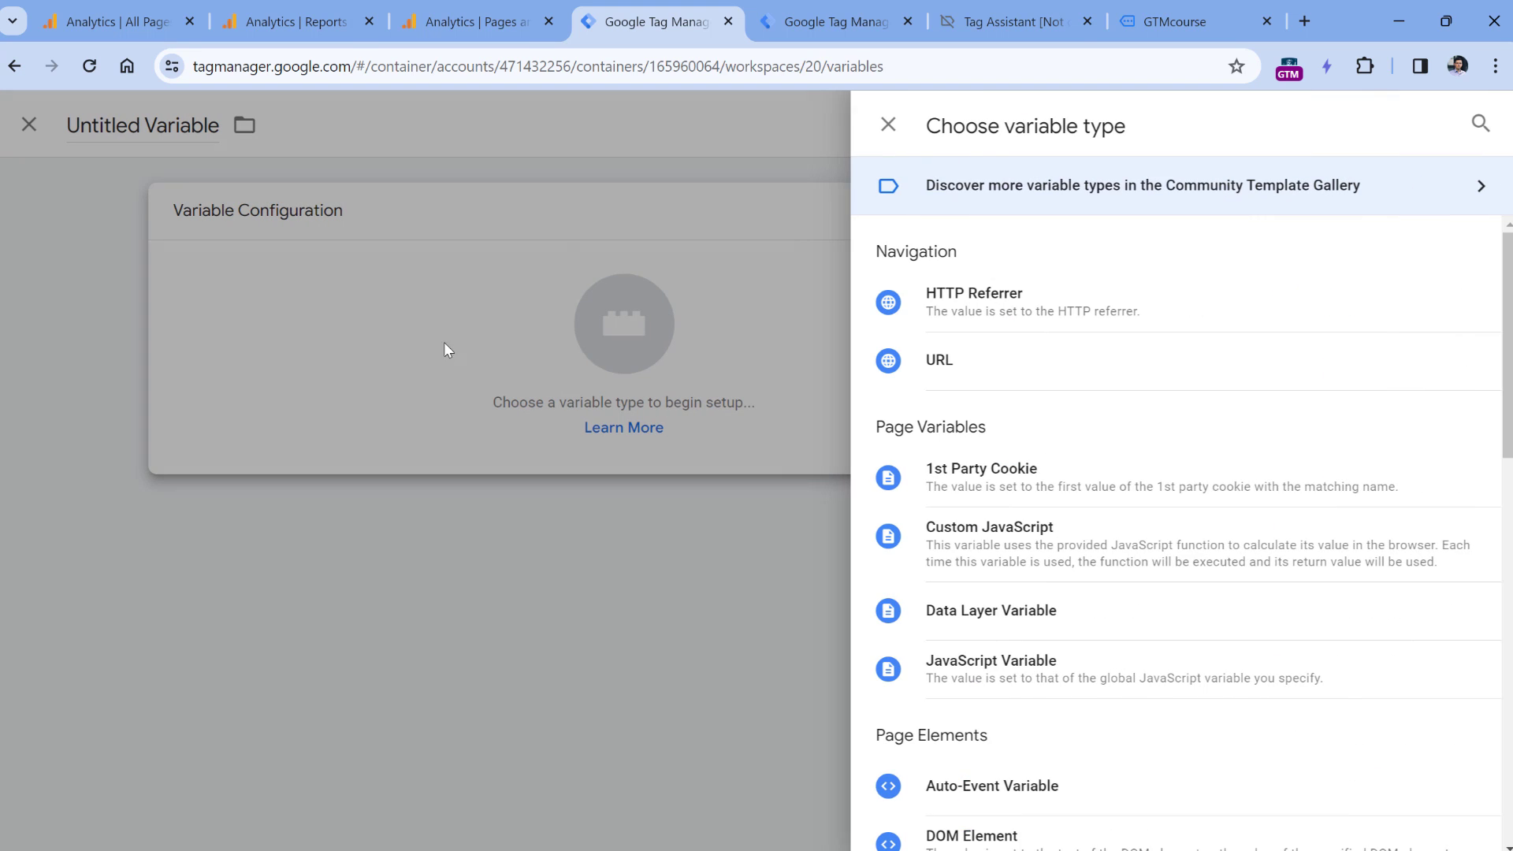
scroll(down, 3)
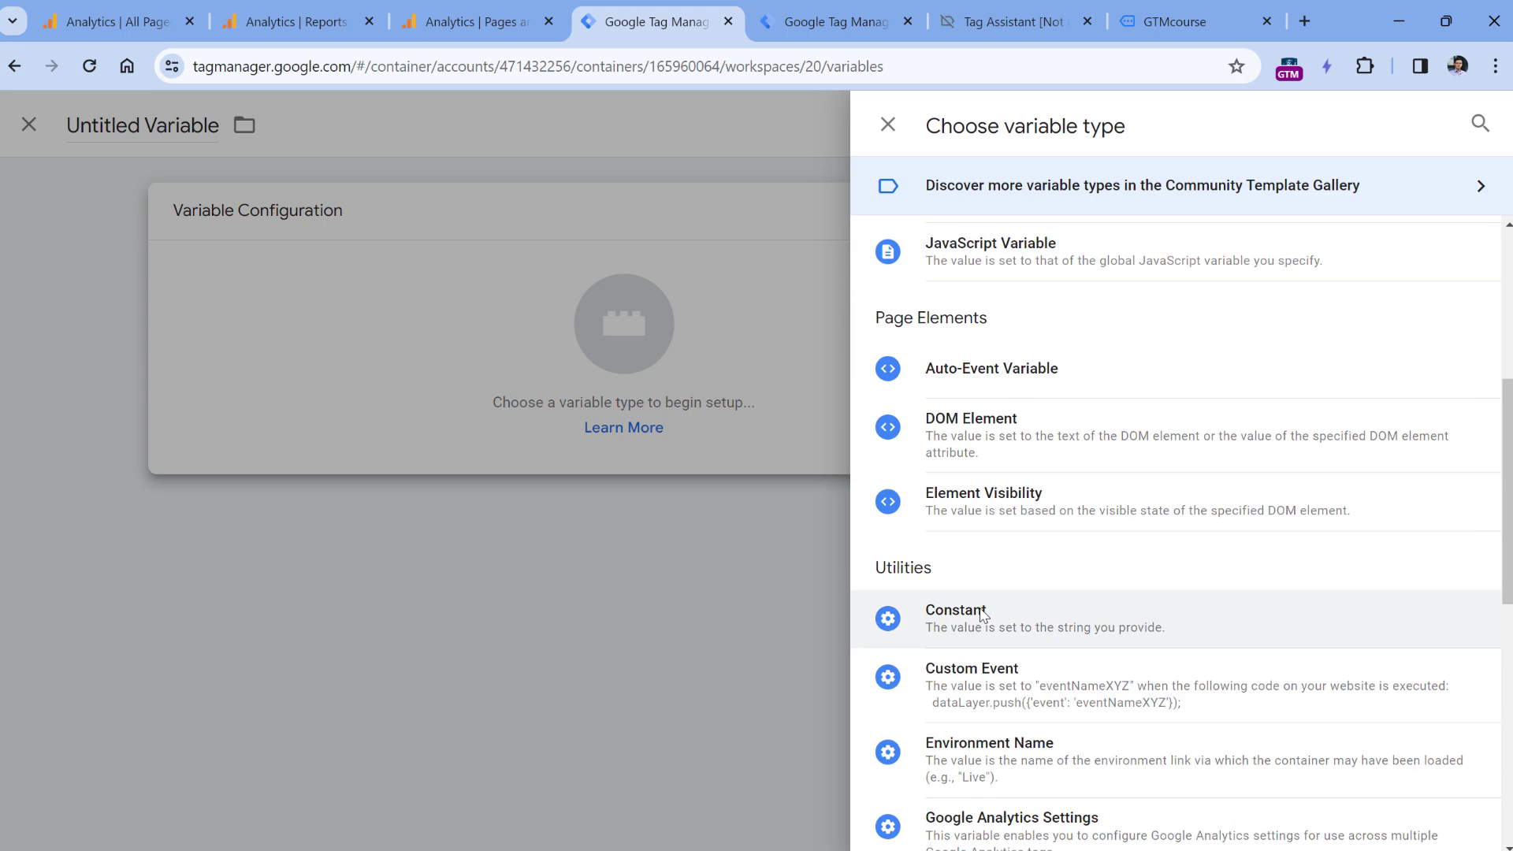
click(956, 610)
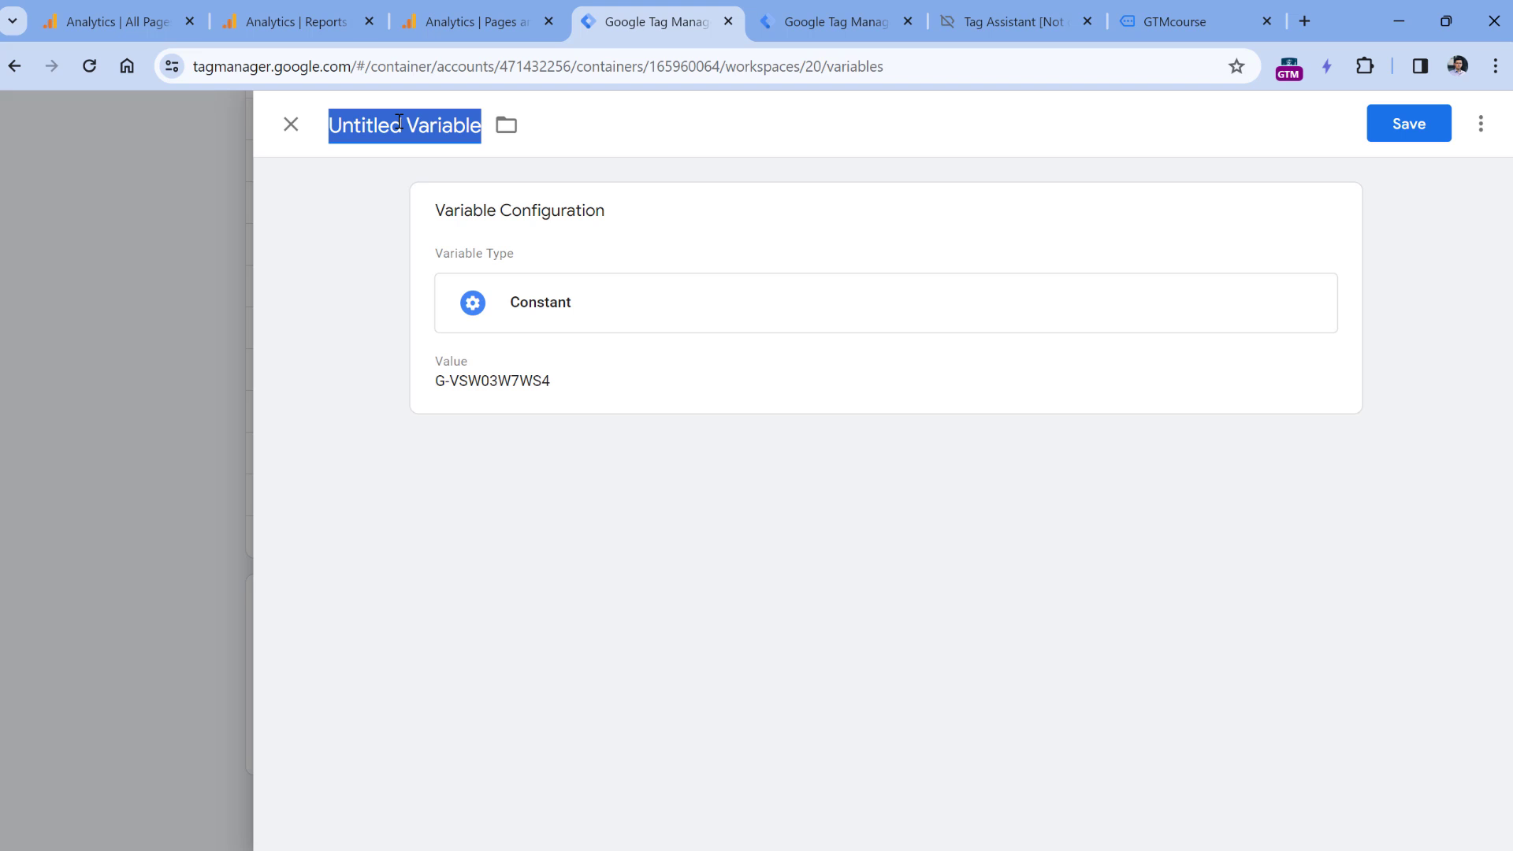
text(GA4 - G-VSW03W7WS4)
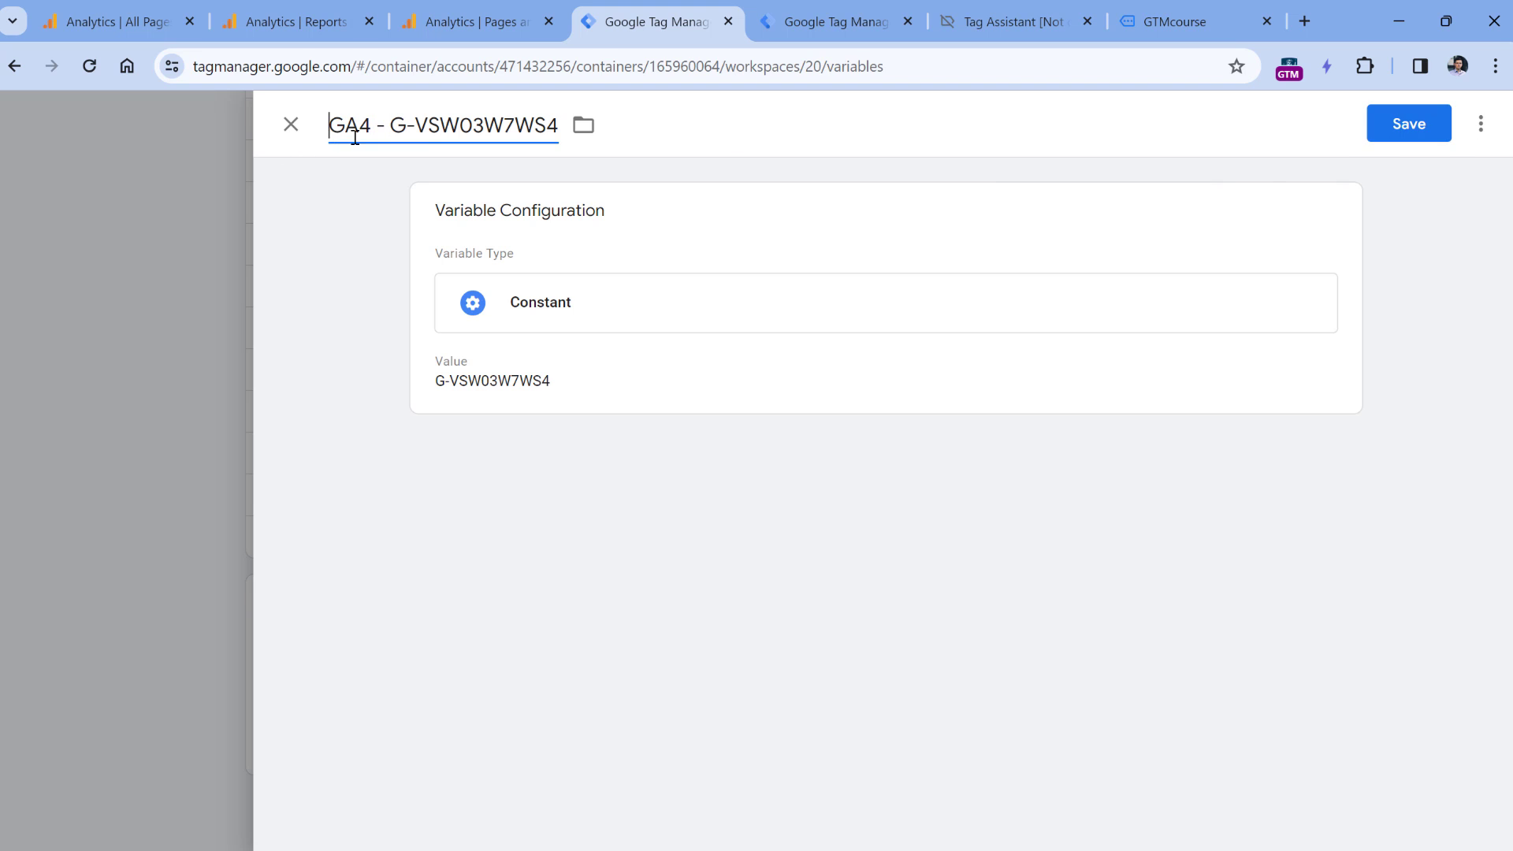
text(constant)
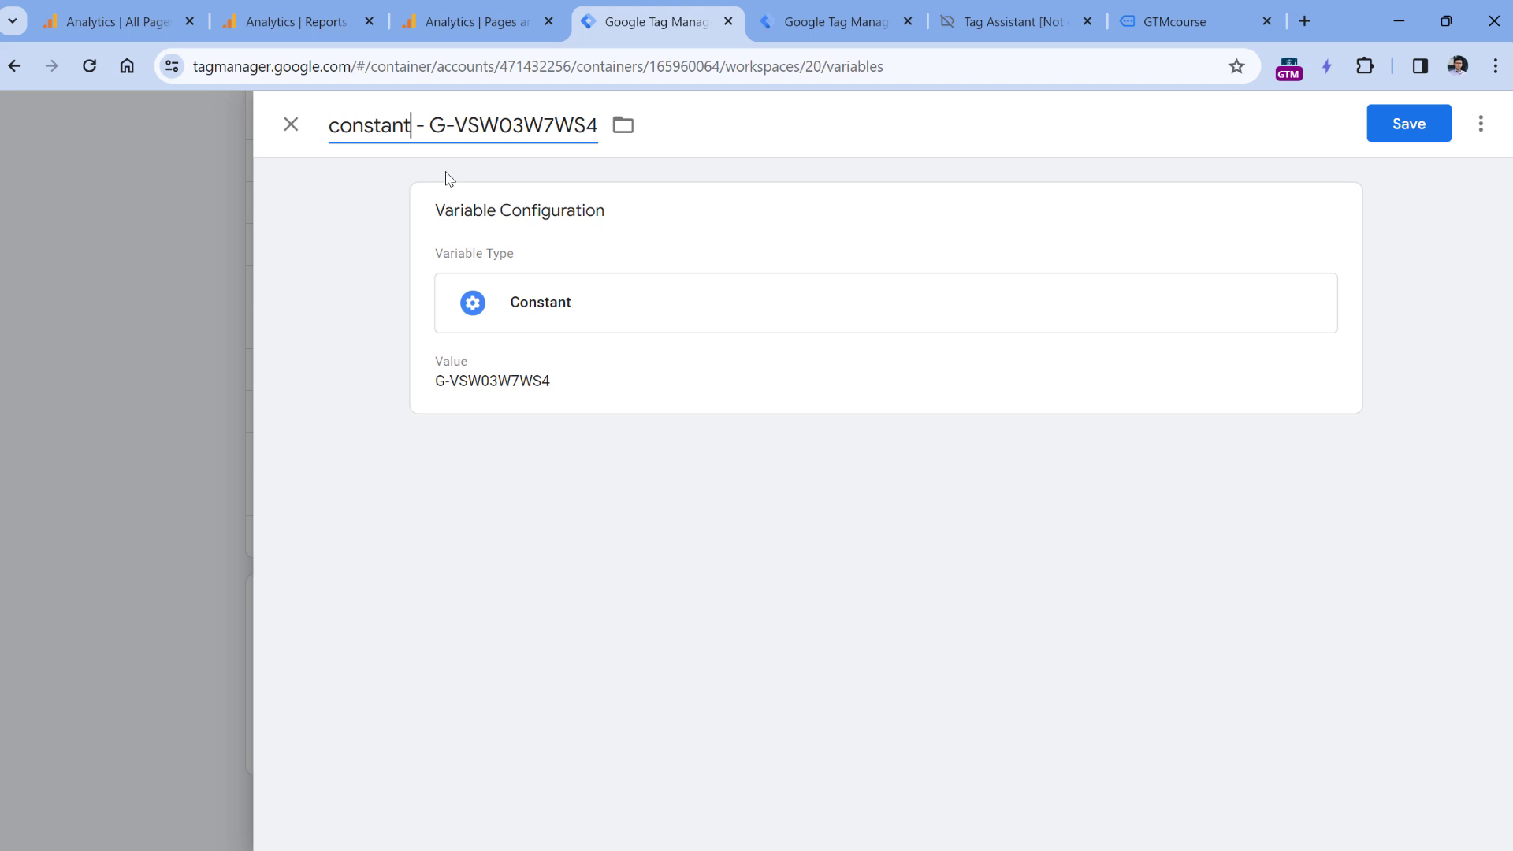
click(290, 124)
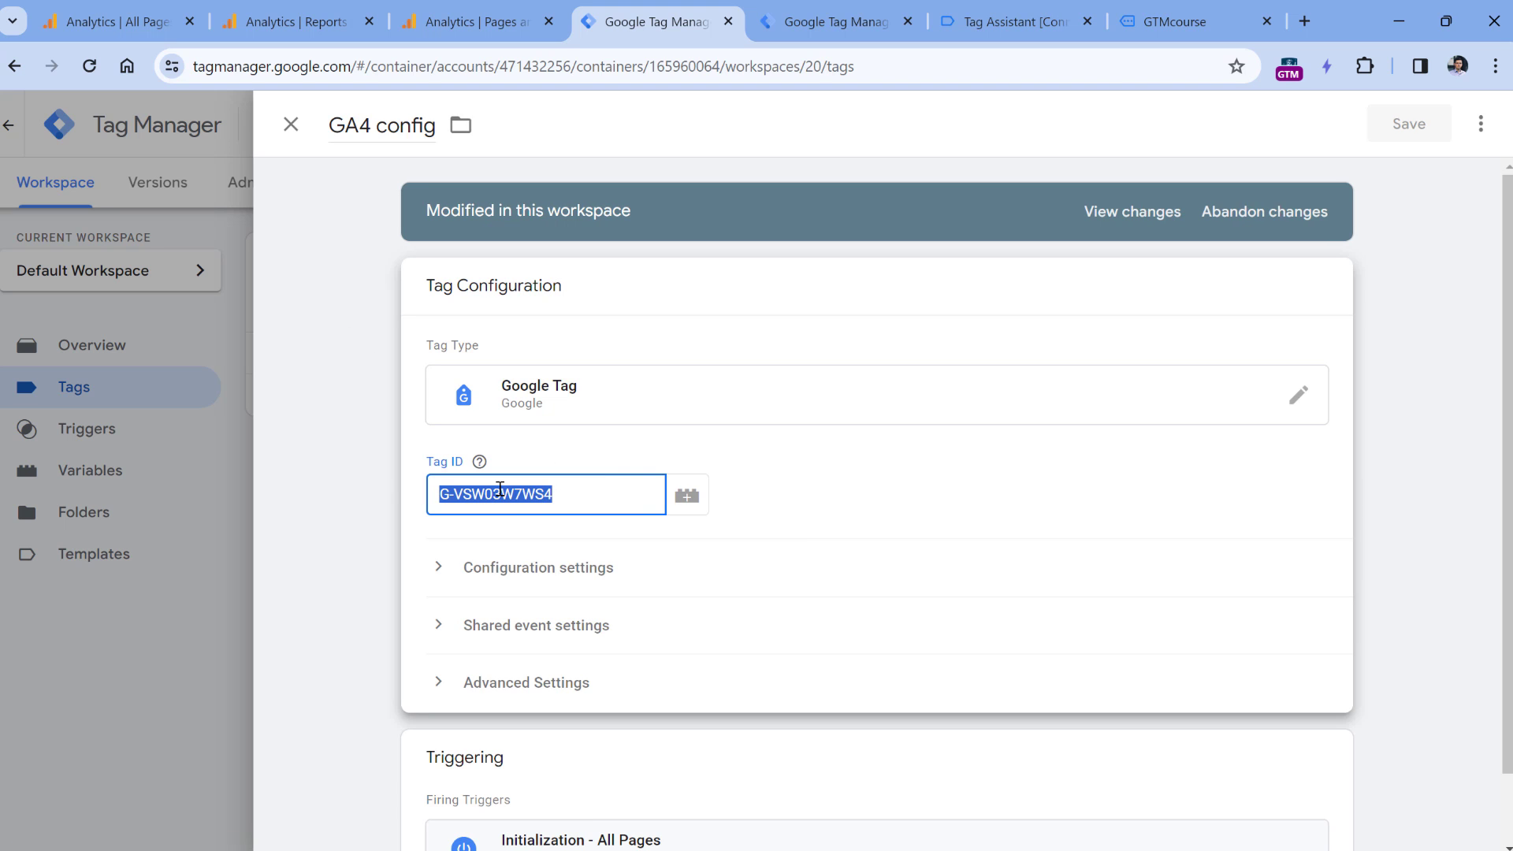
Step: Set GA4 config's Tag ID and form_submission's Measurement ID to {{constant - G-VSW03W7WS4}}
click(686, 494)
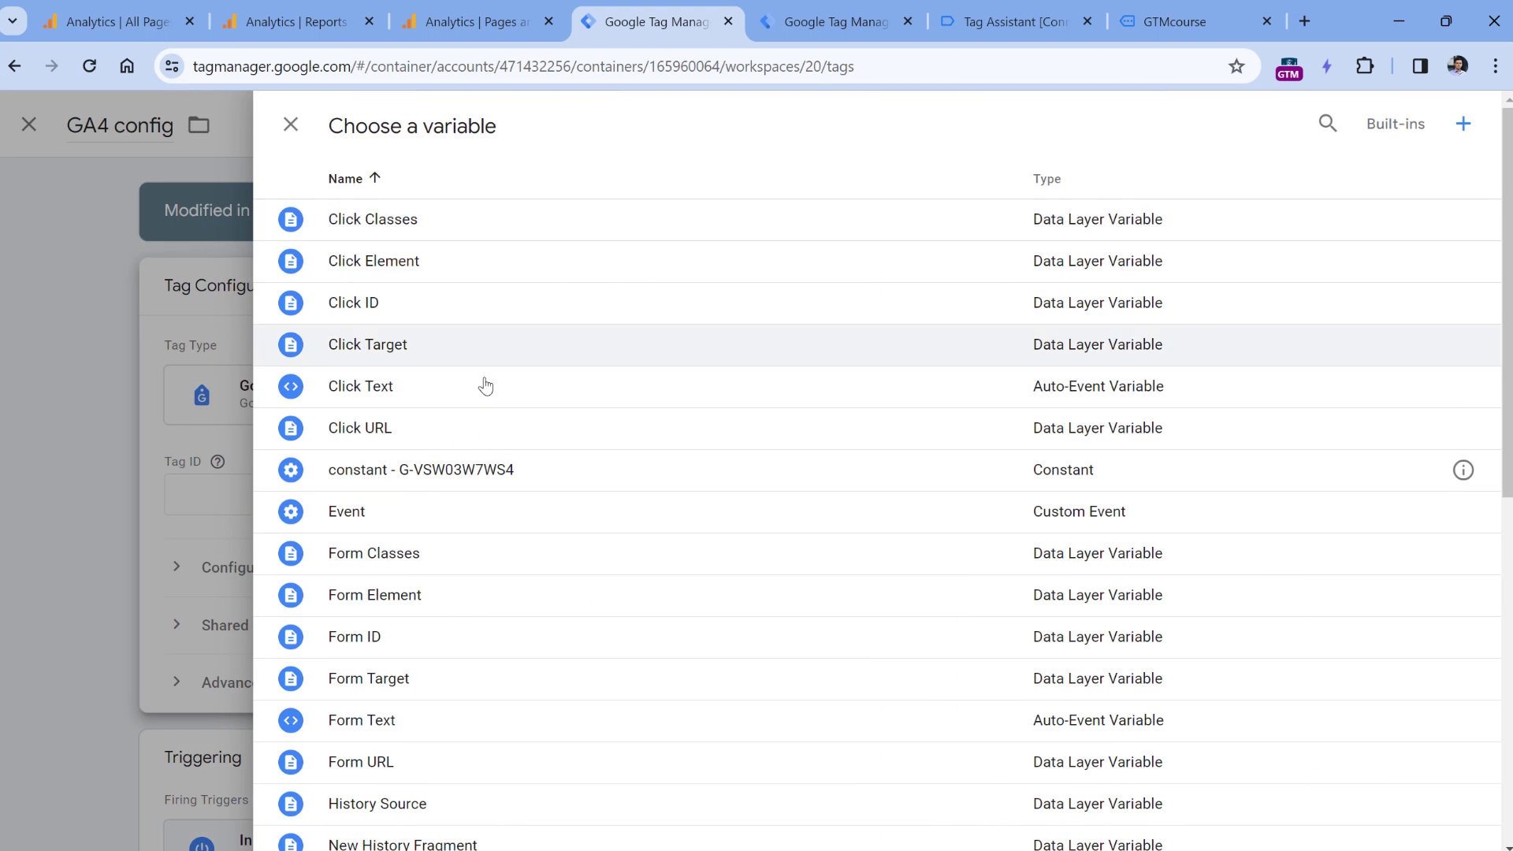
click(289, 124)
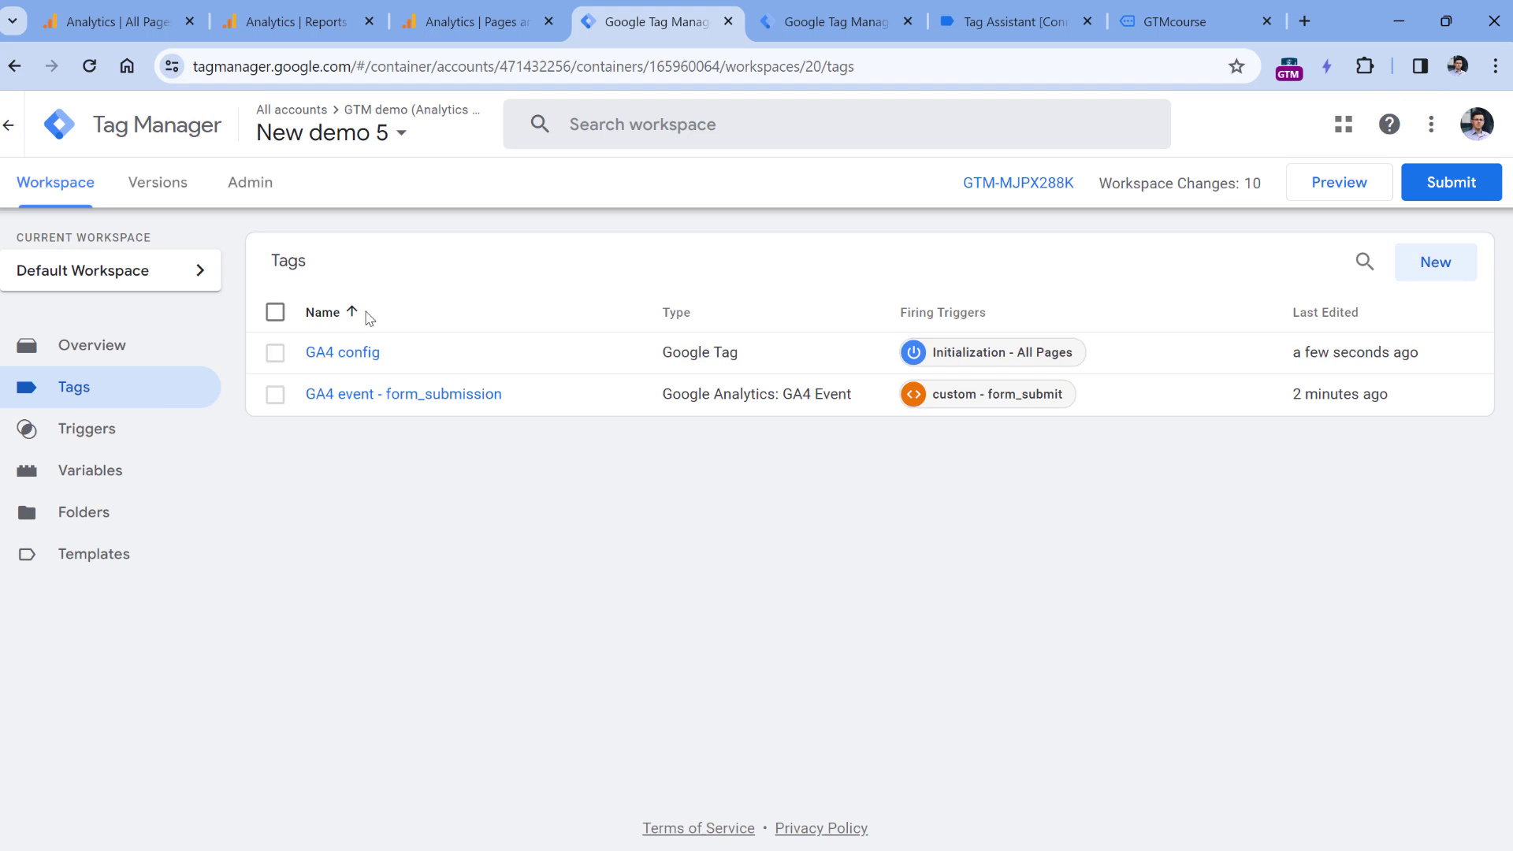
click(402, 394)
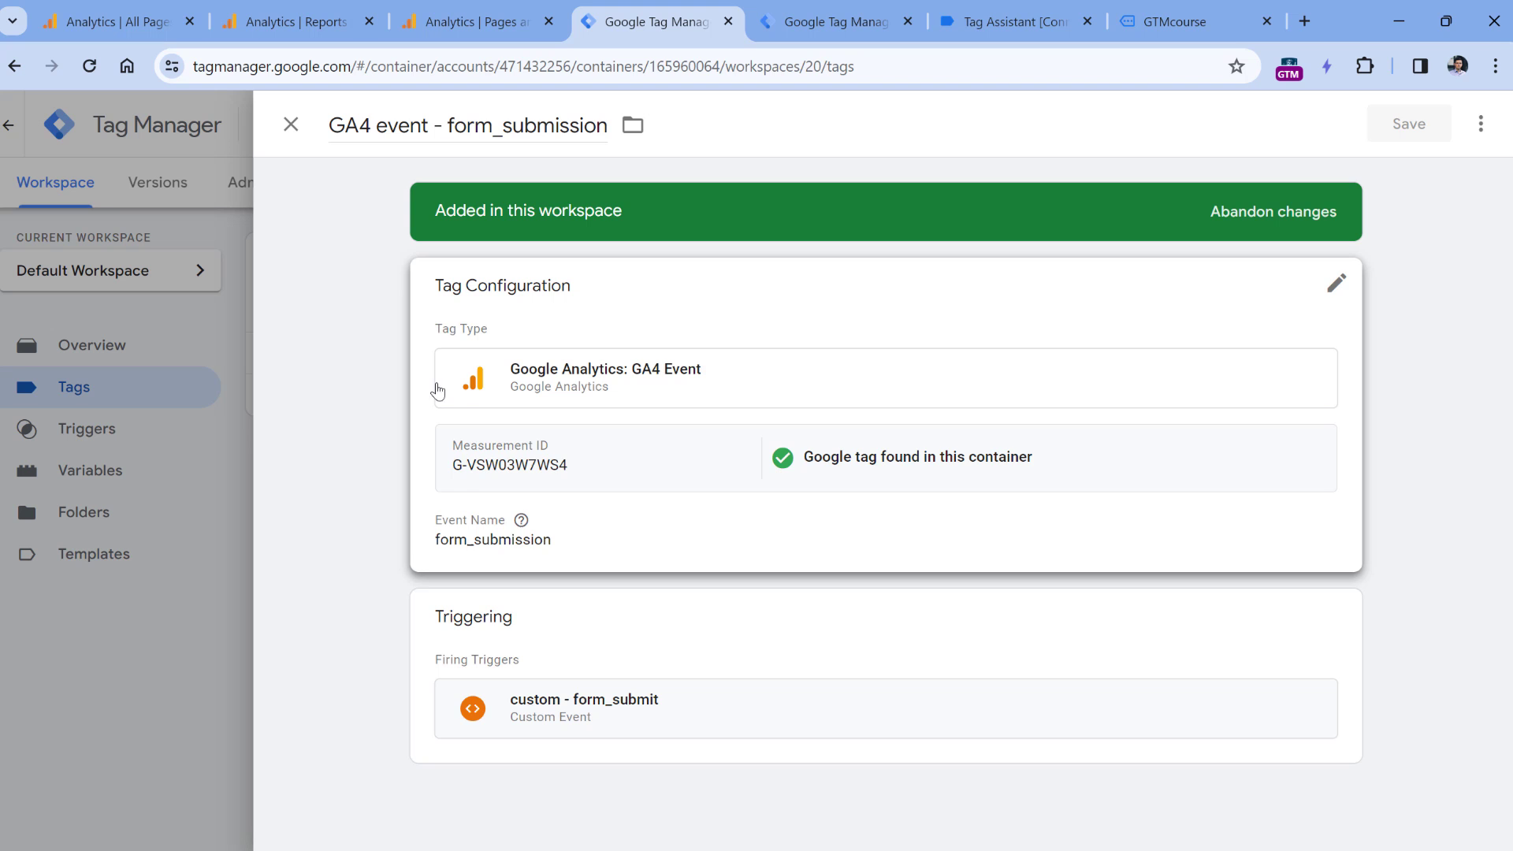
click(1335, 283)
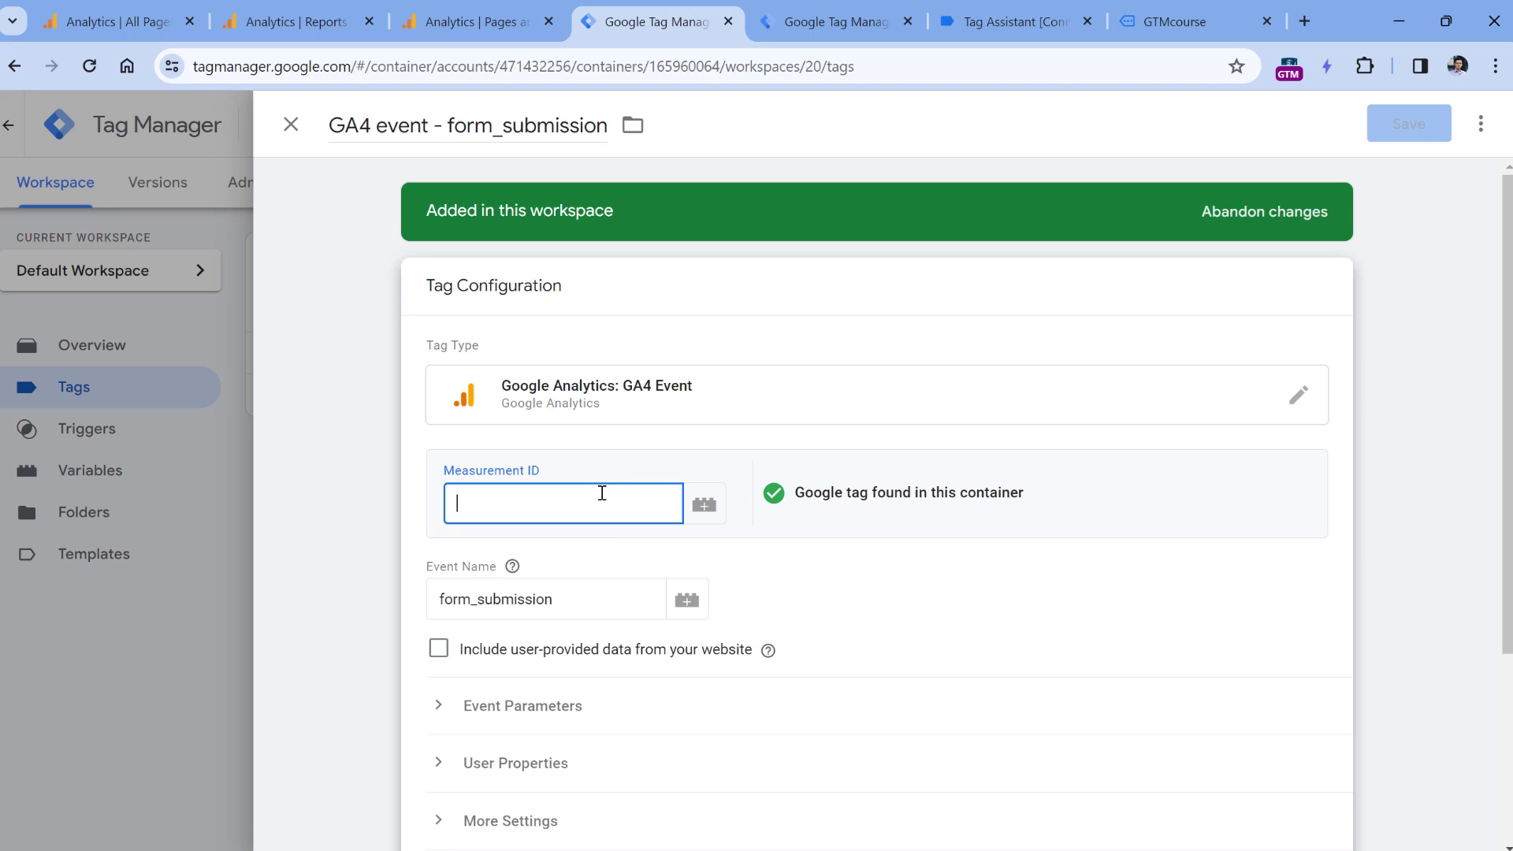
text({{constant - G-VSW03W7WS4}})
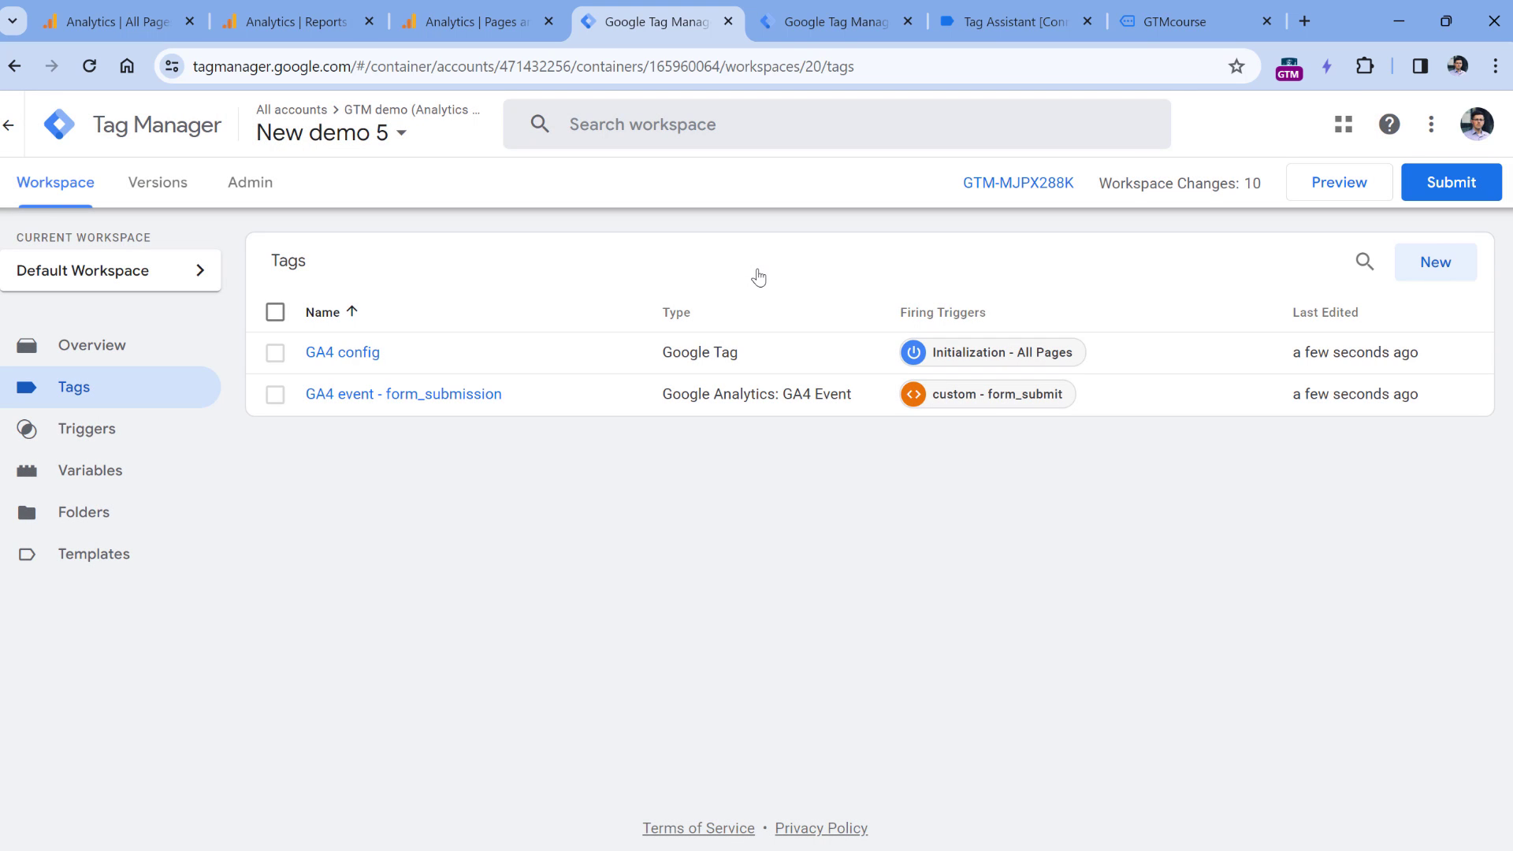
mouse_move(541, 334)
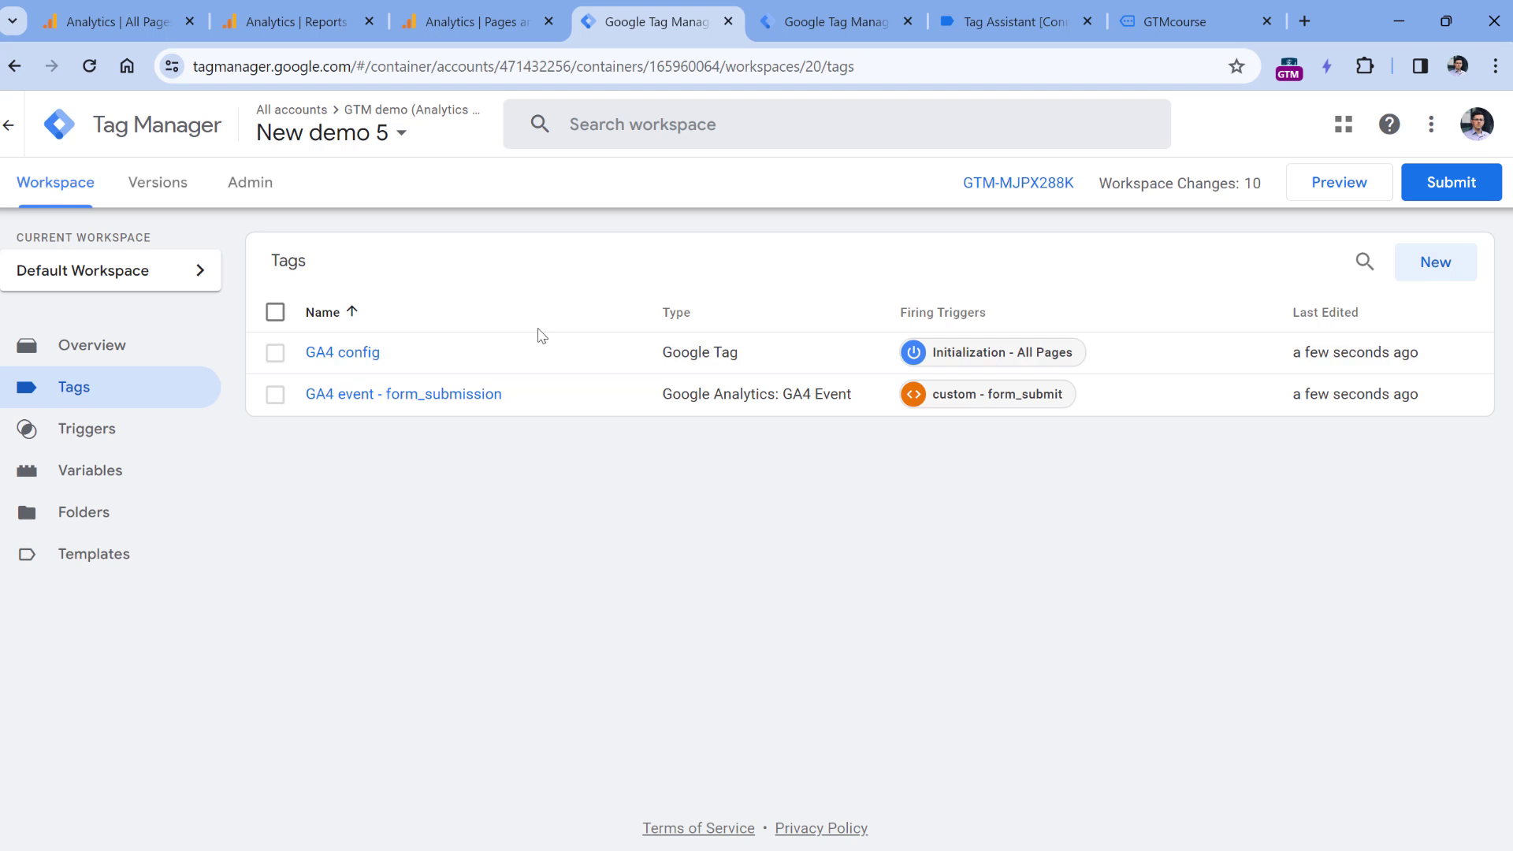
Step: Open constant - G-VSW03W7WS4 from the workspace's User-Defined Variables list
click(90, 469)
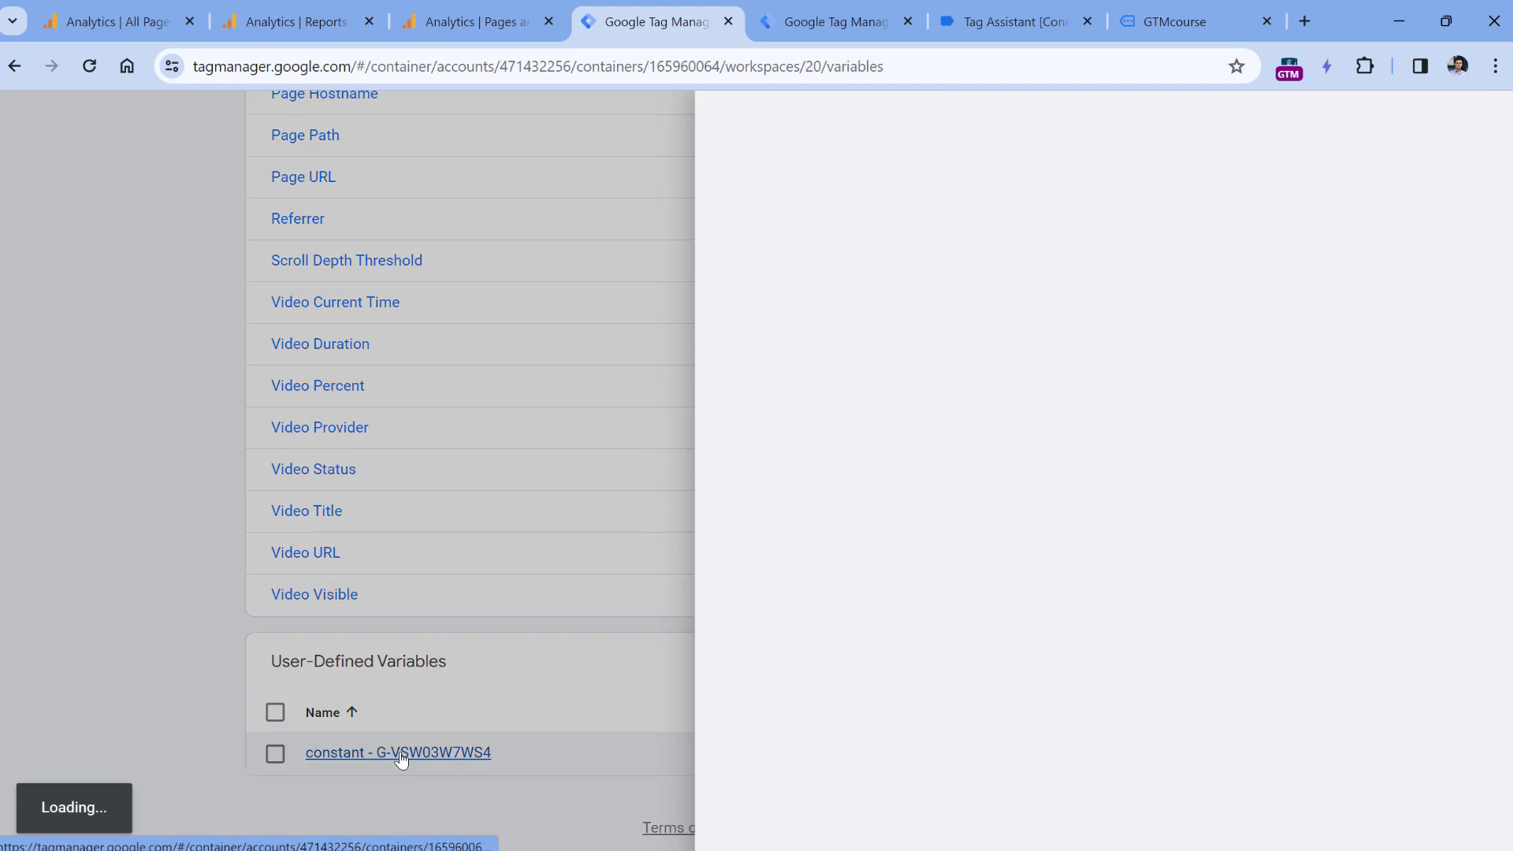
click(397, 752)
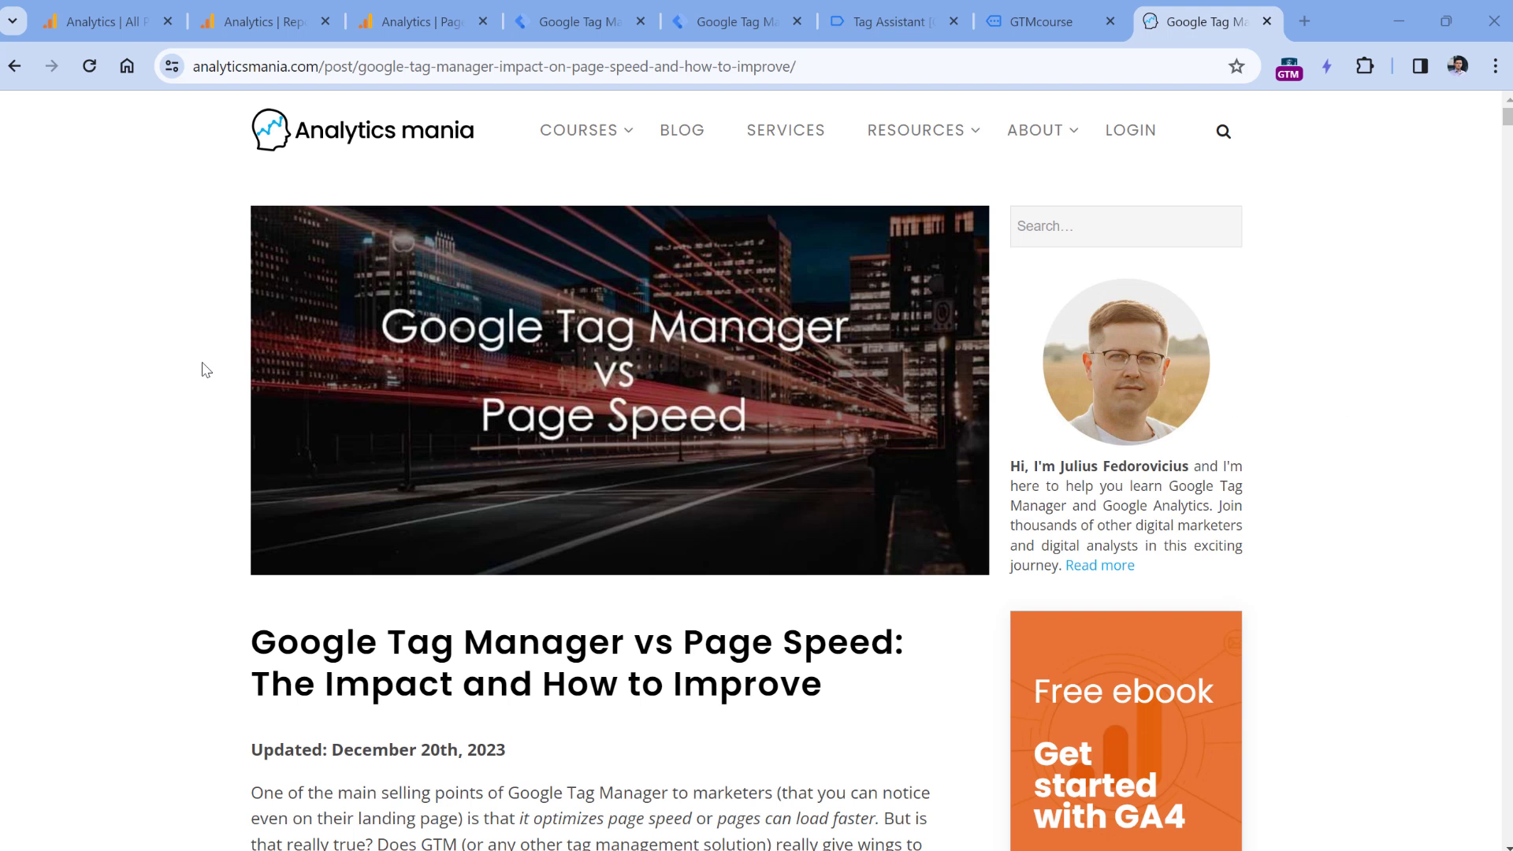
mouse_move(258, 364)
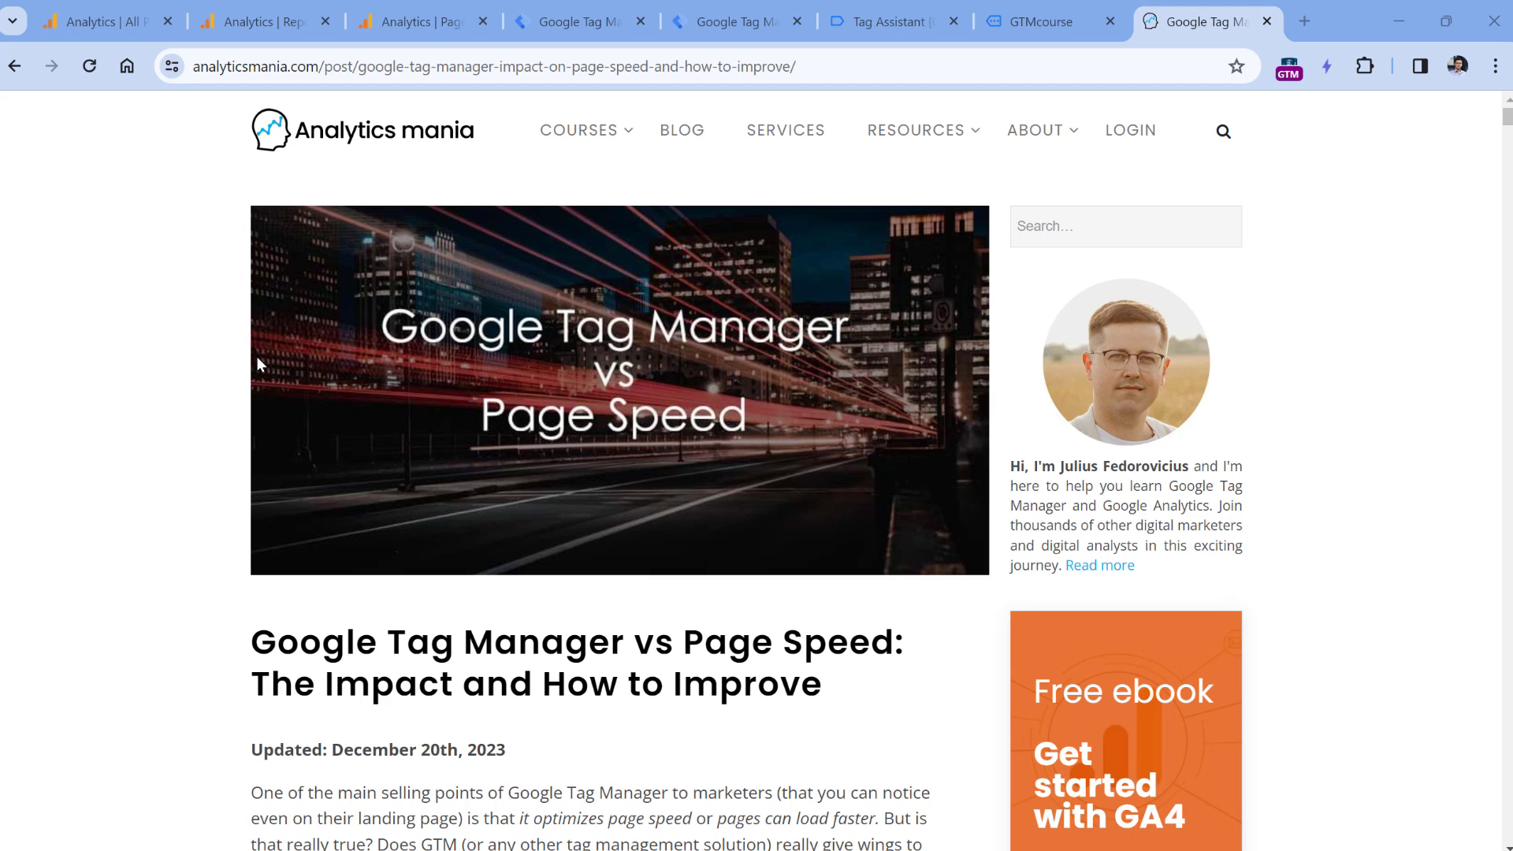
mouse_move(508, 361)
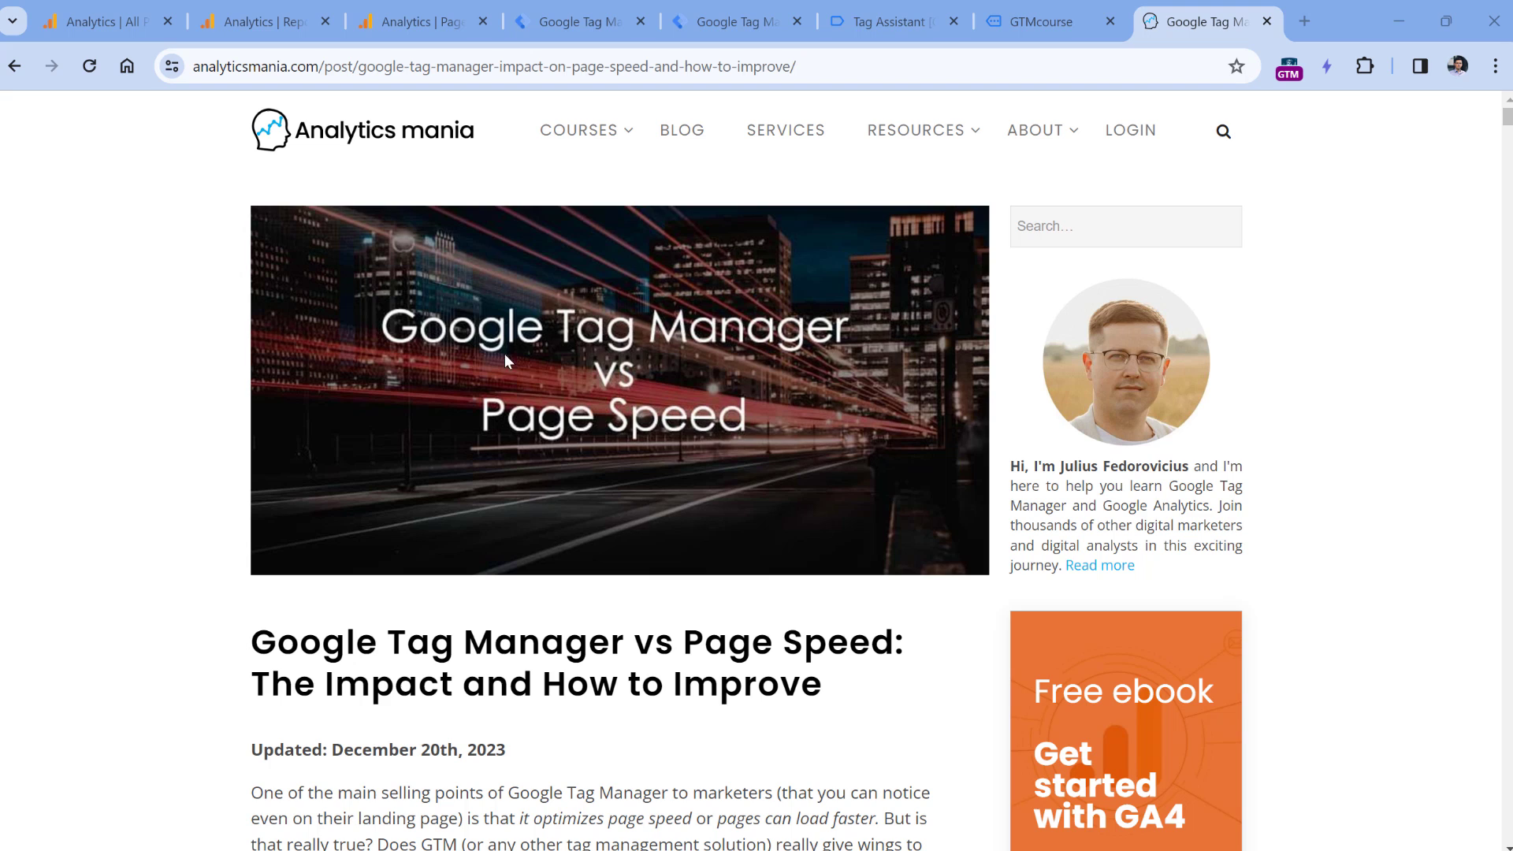
mouse_move(616, 386)
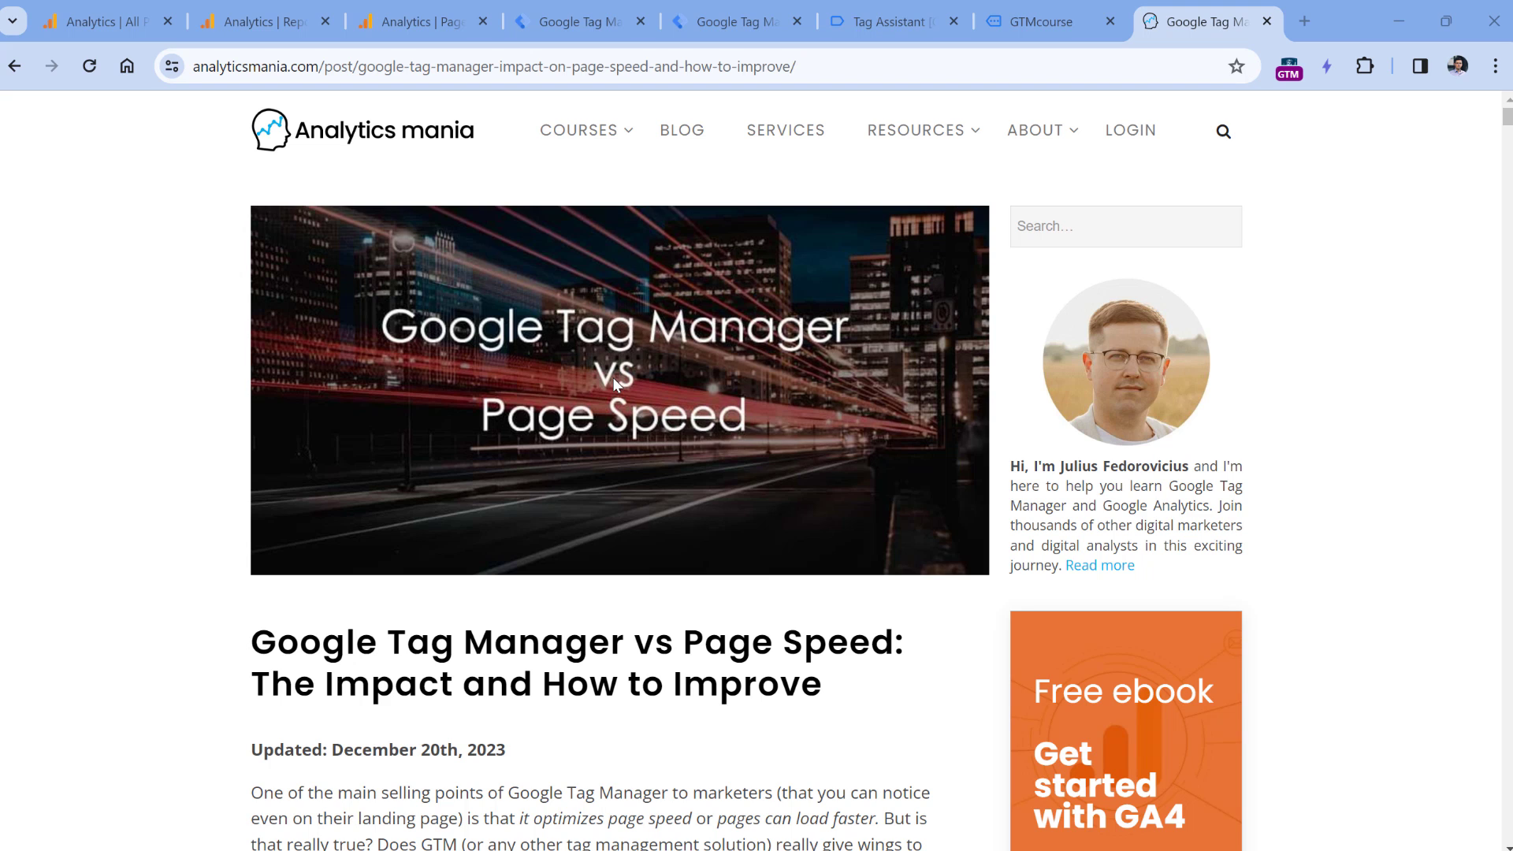
Step: Scroll through the page speed article's setup section and back up to the title
scroll(down, 3)
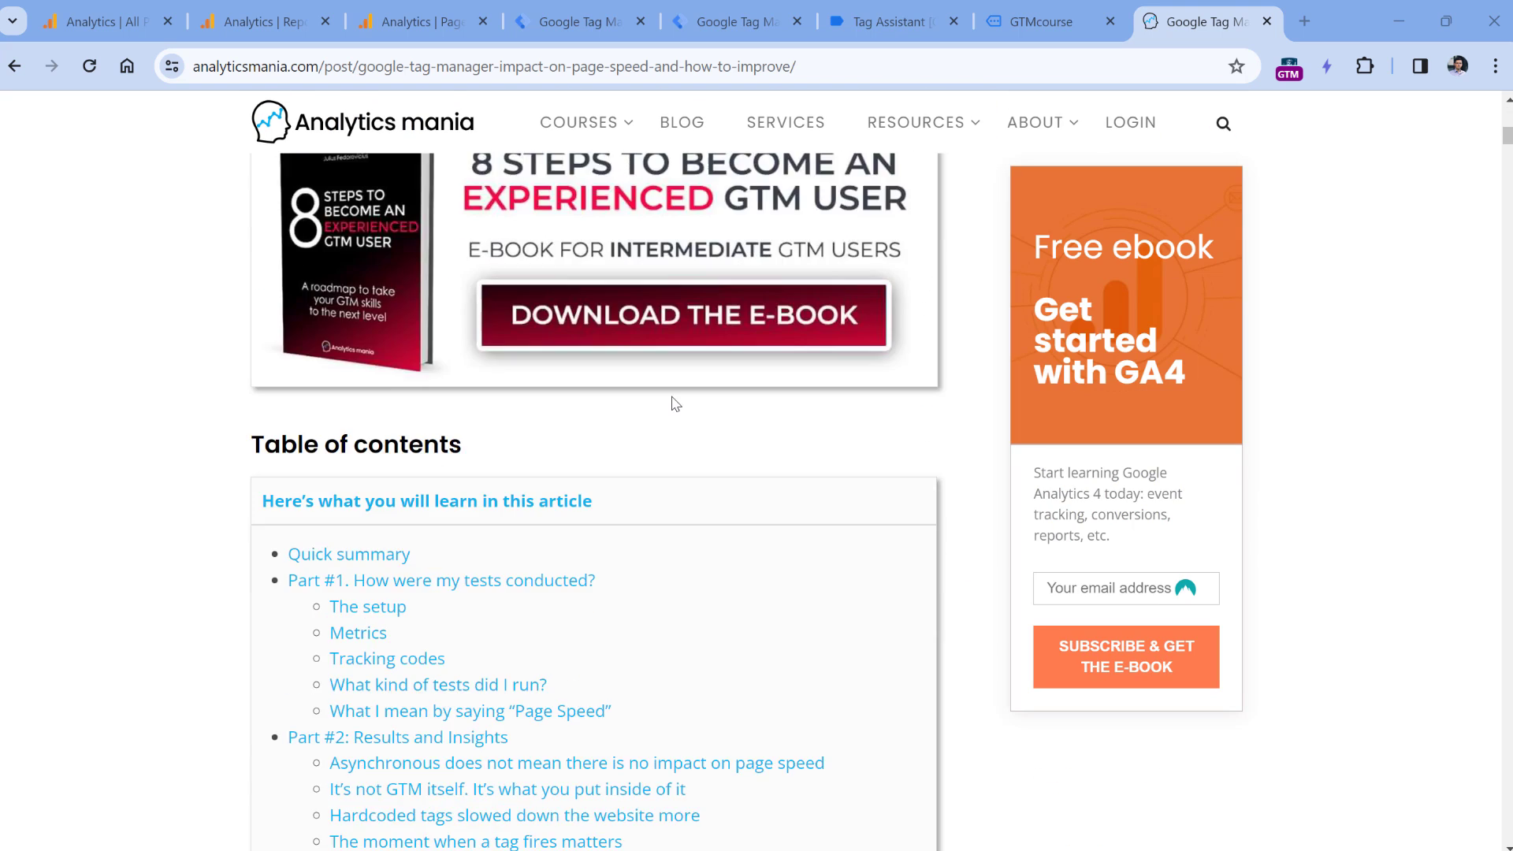
scroll(down, 3)
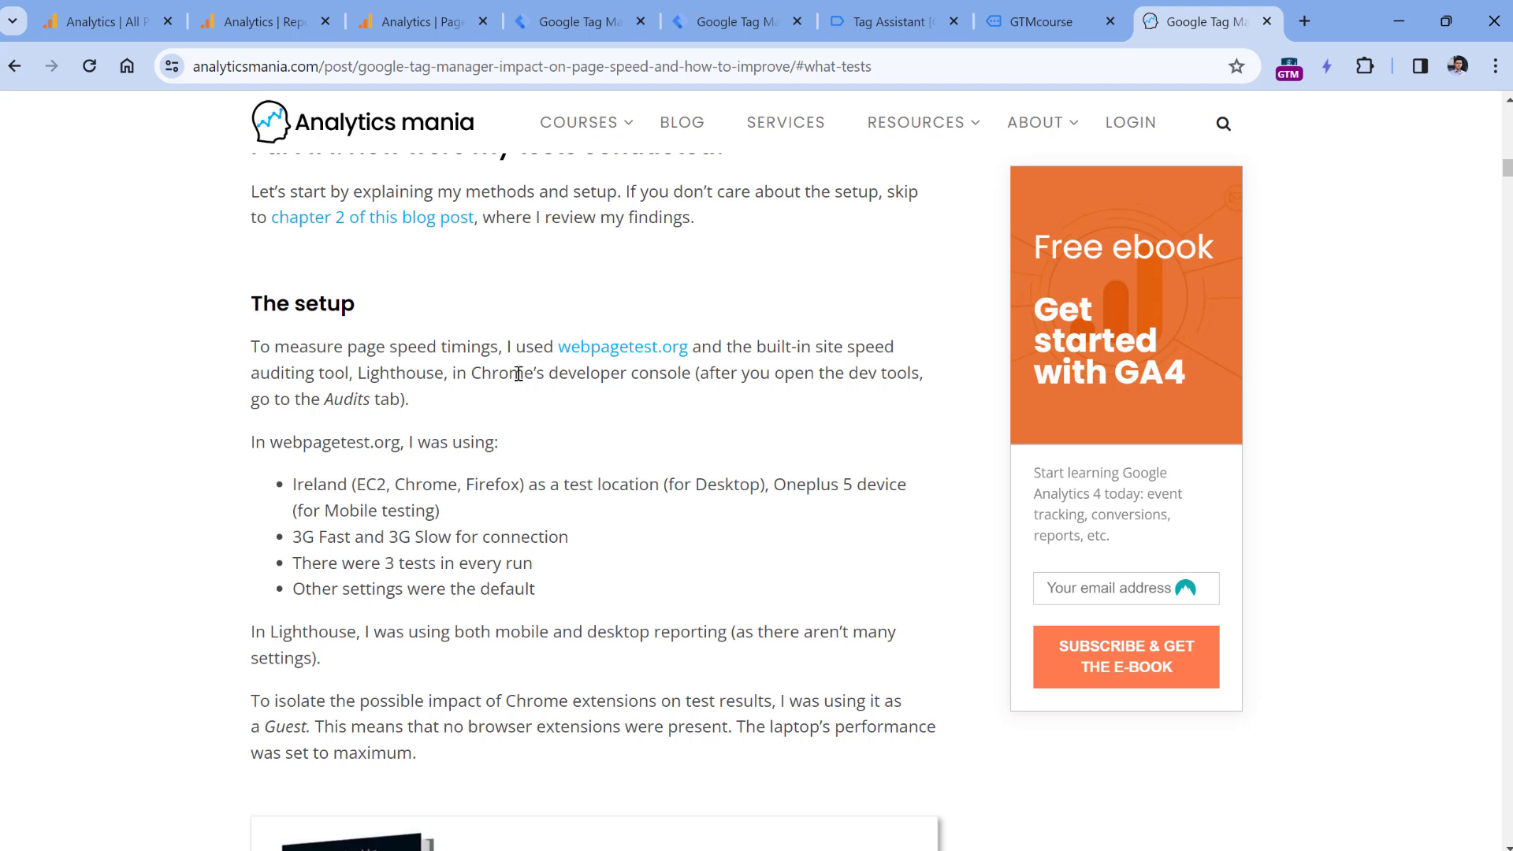
mouse_move(622, 347)
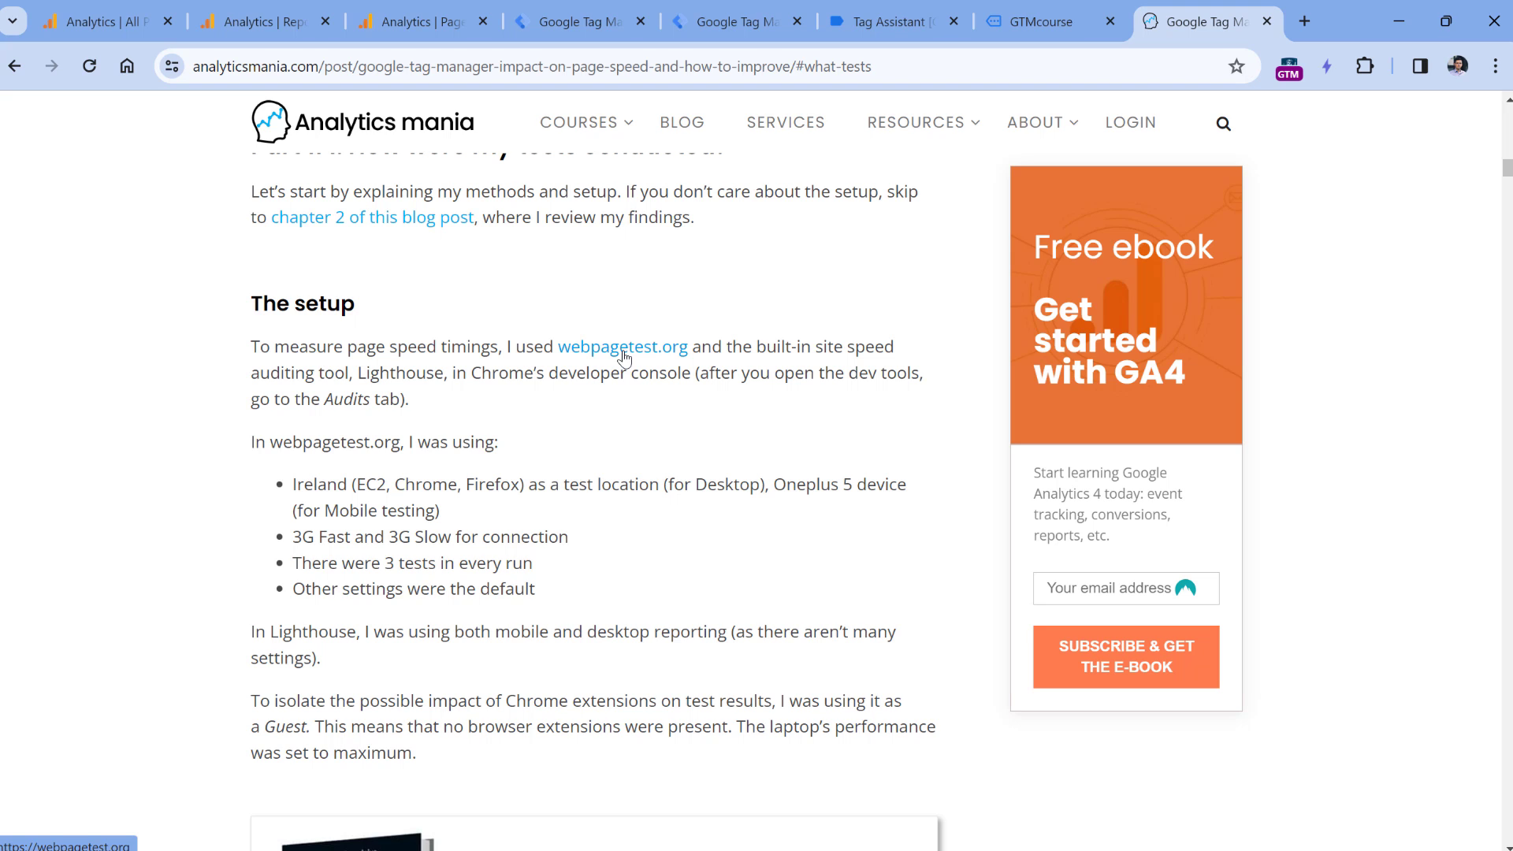
mouse_move(691, 373)
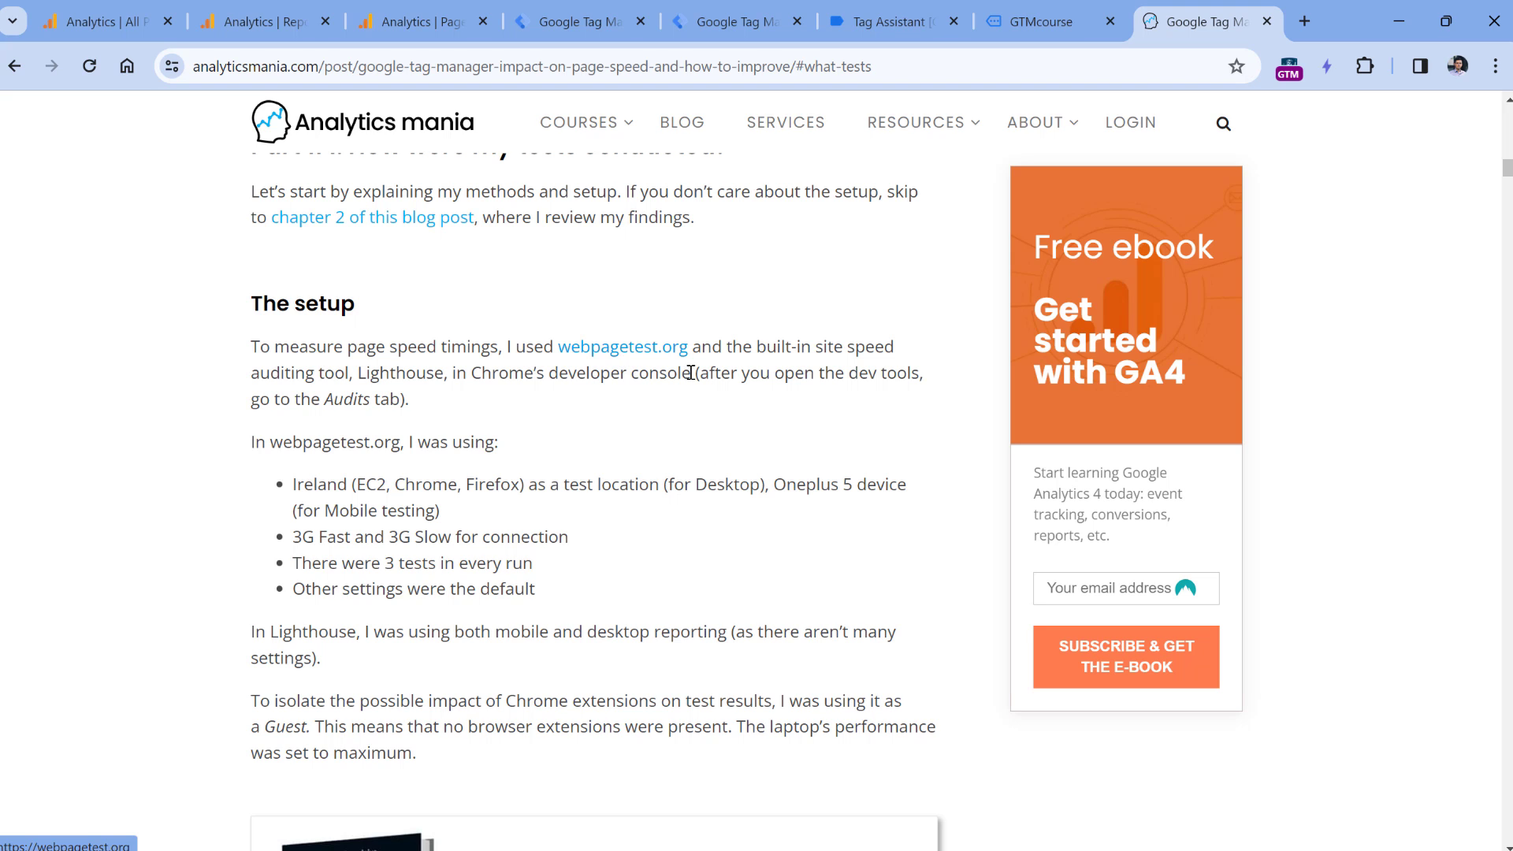
mouse_move(471, 380)
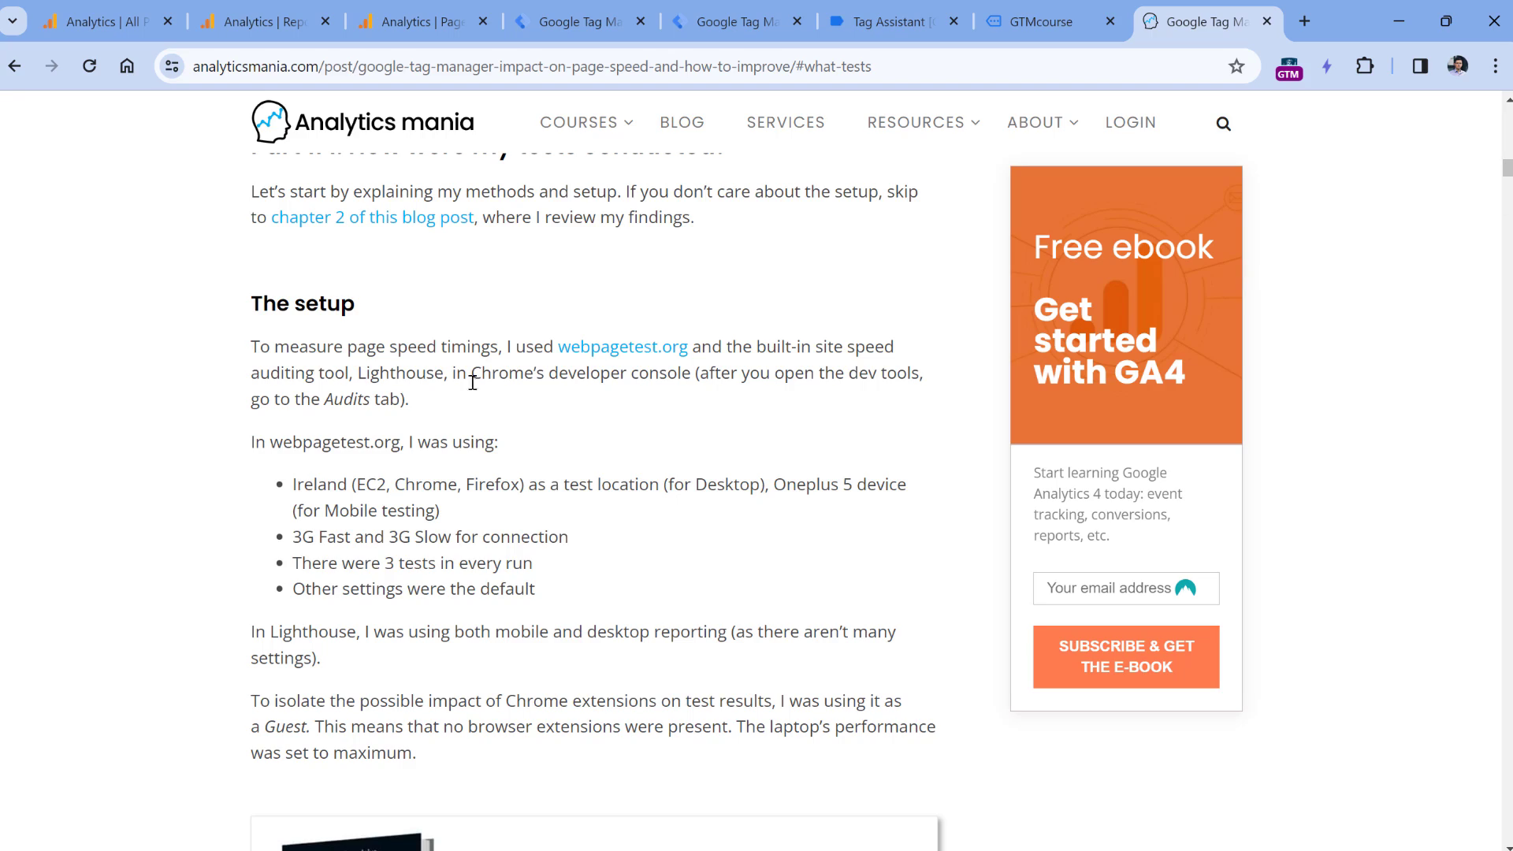
scroll(up, 3)
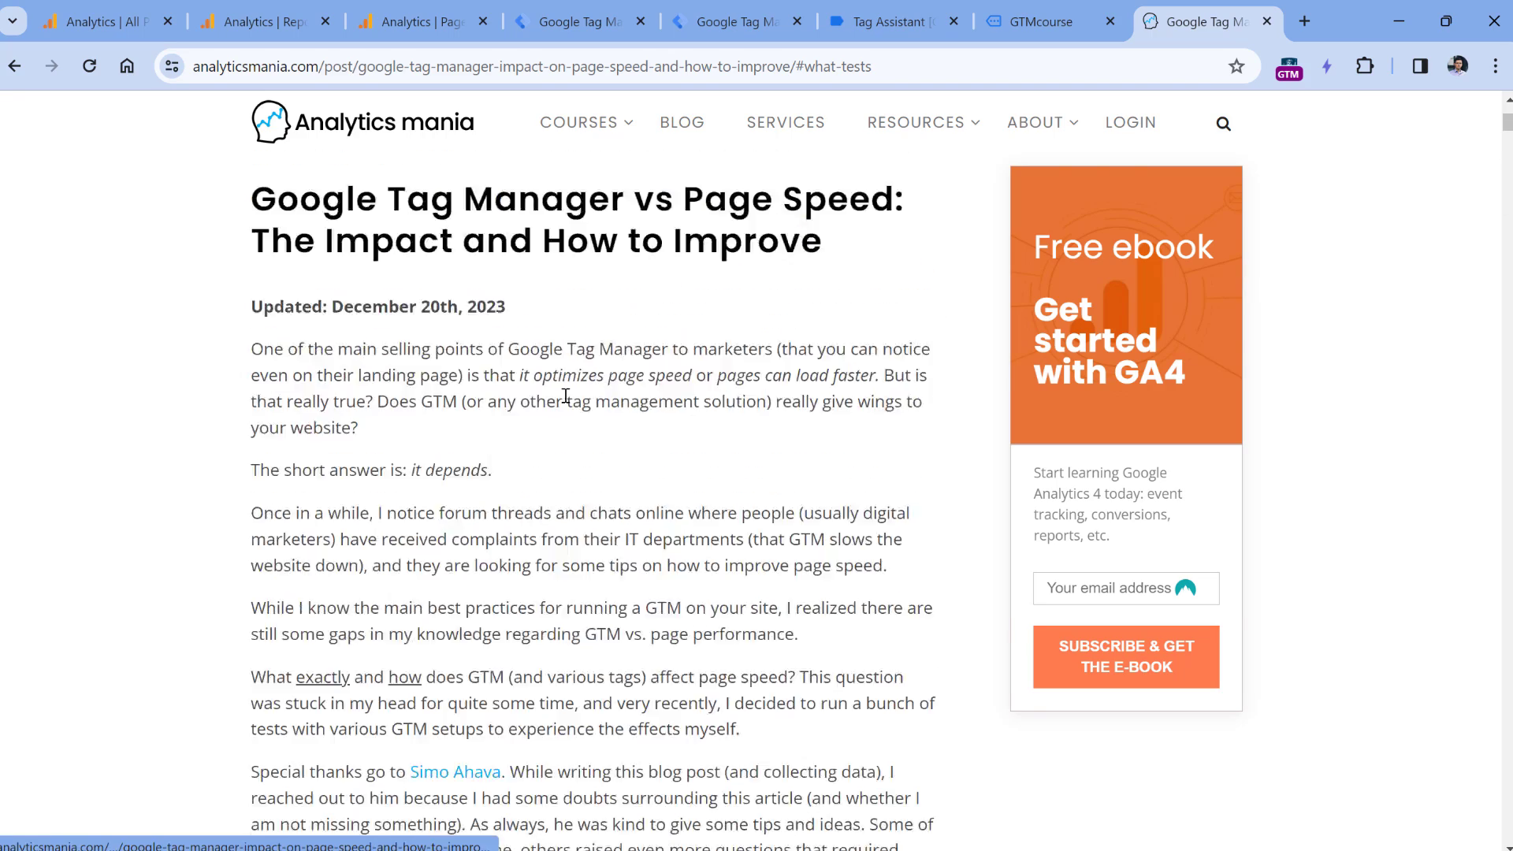
scroll(up, 3)
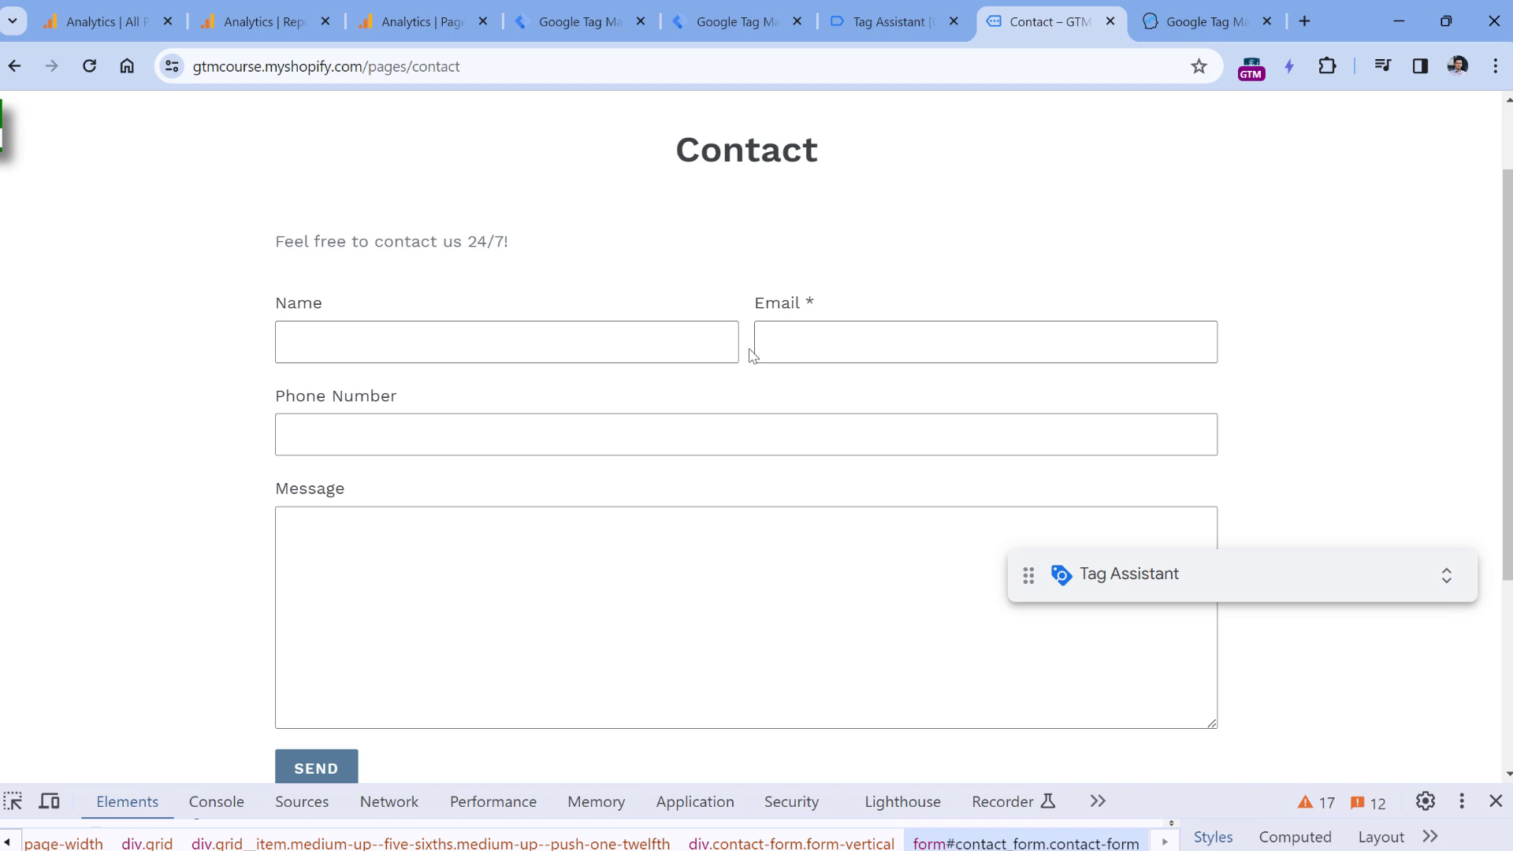
mouse_move(1094, 767)
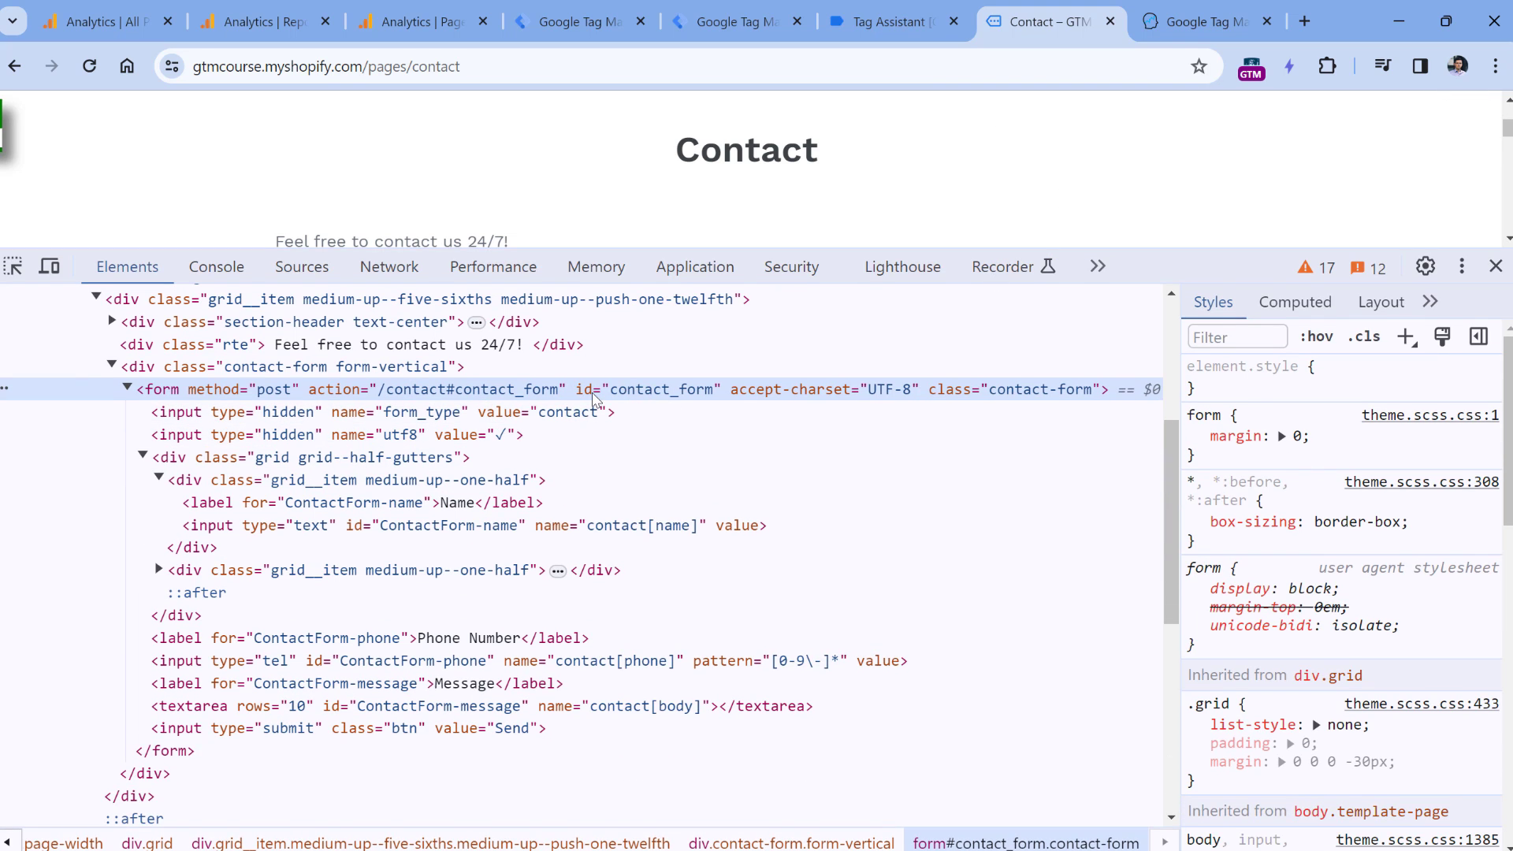
mouse_move(623, 396)
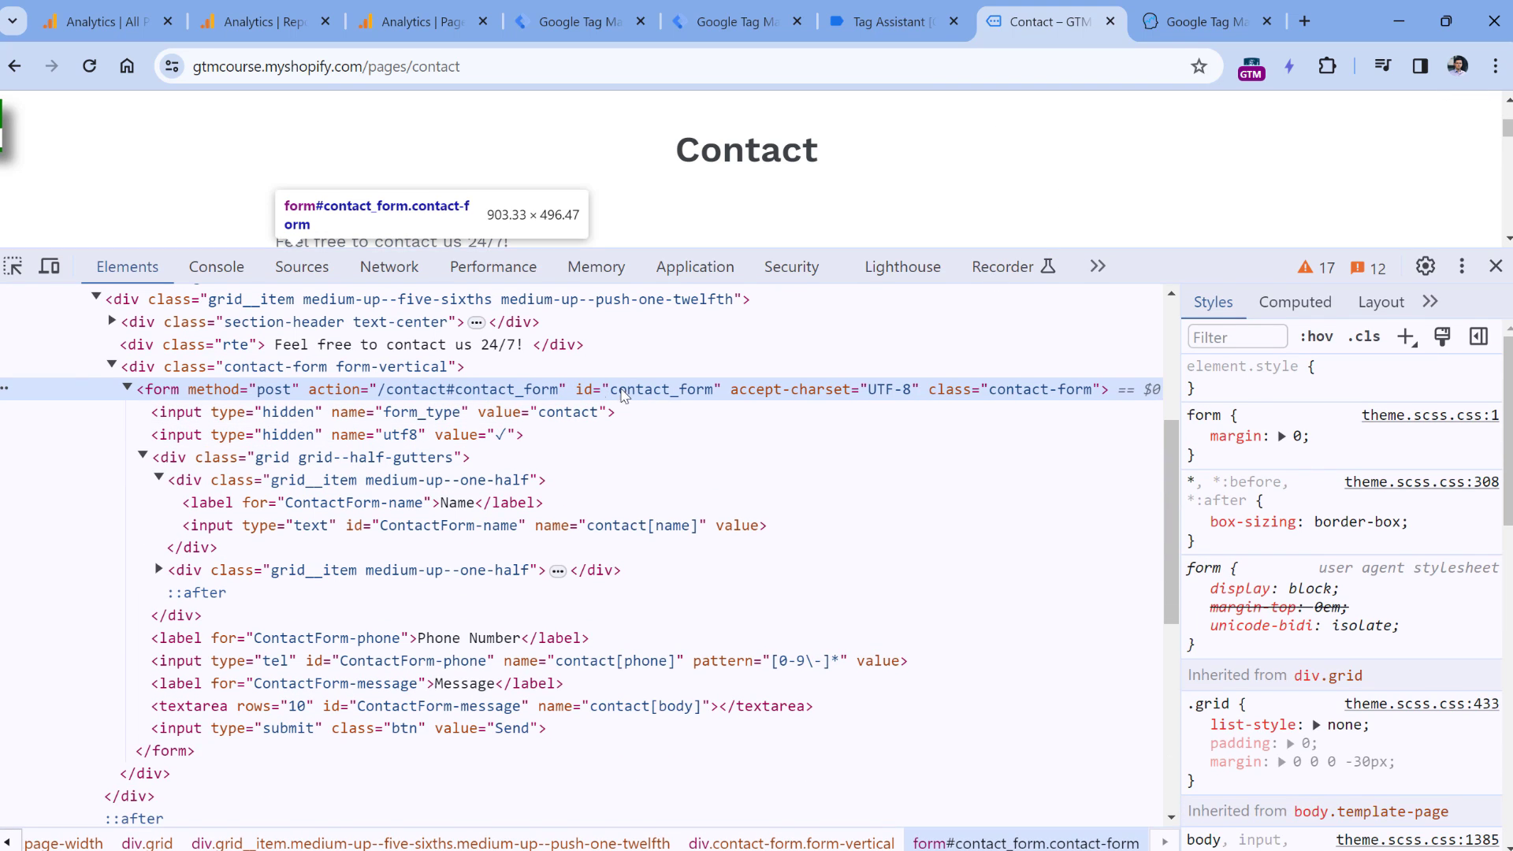
mouse_move(678, 430)
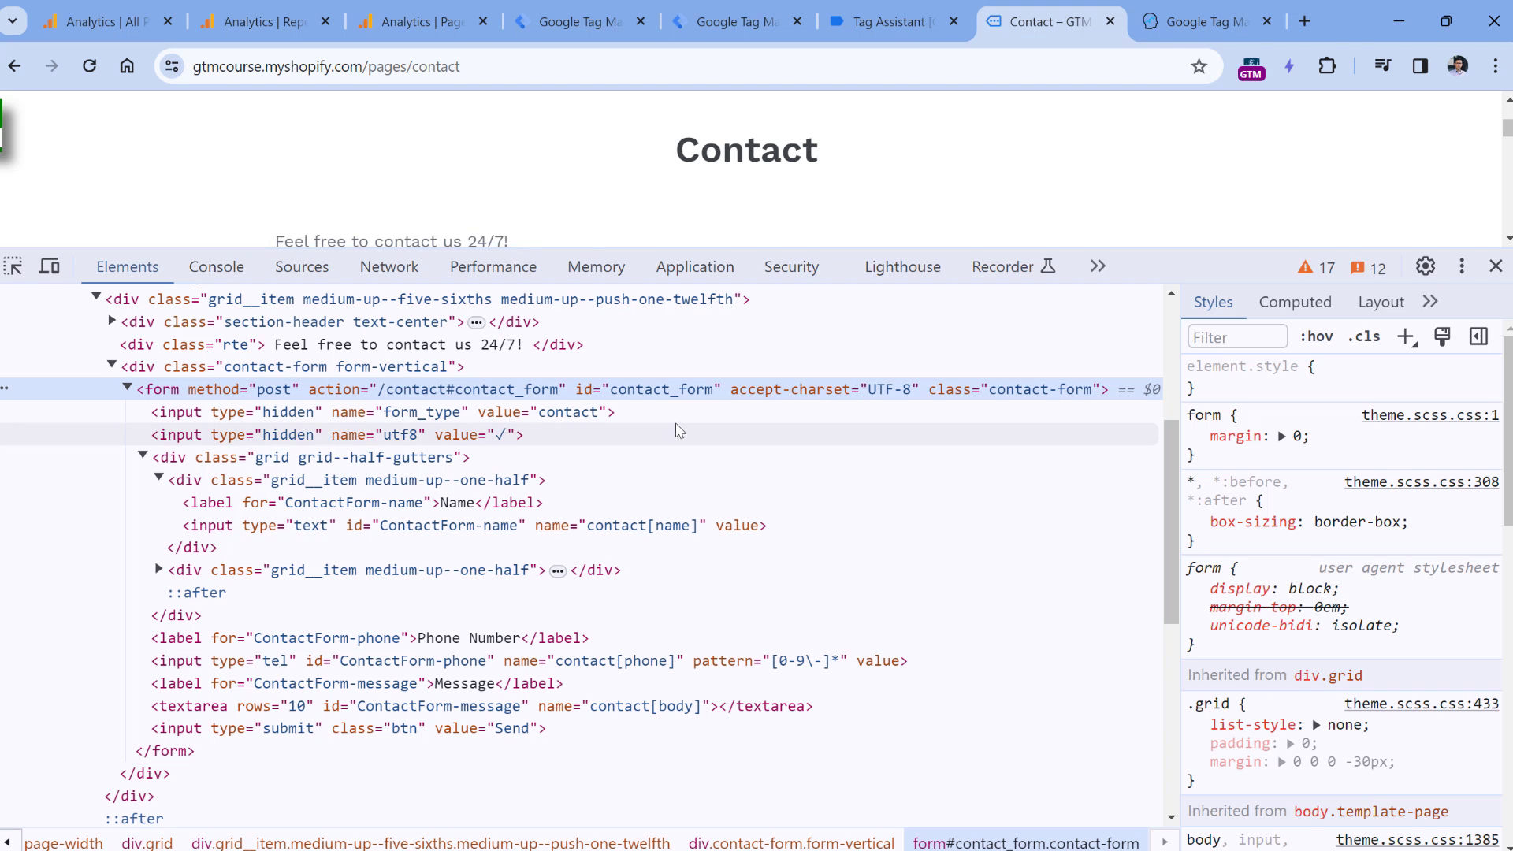
mouse_move(666, 388)
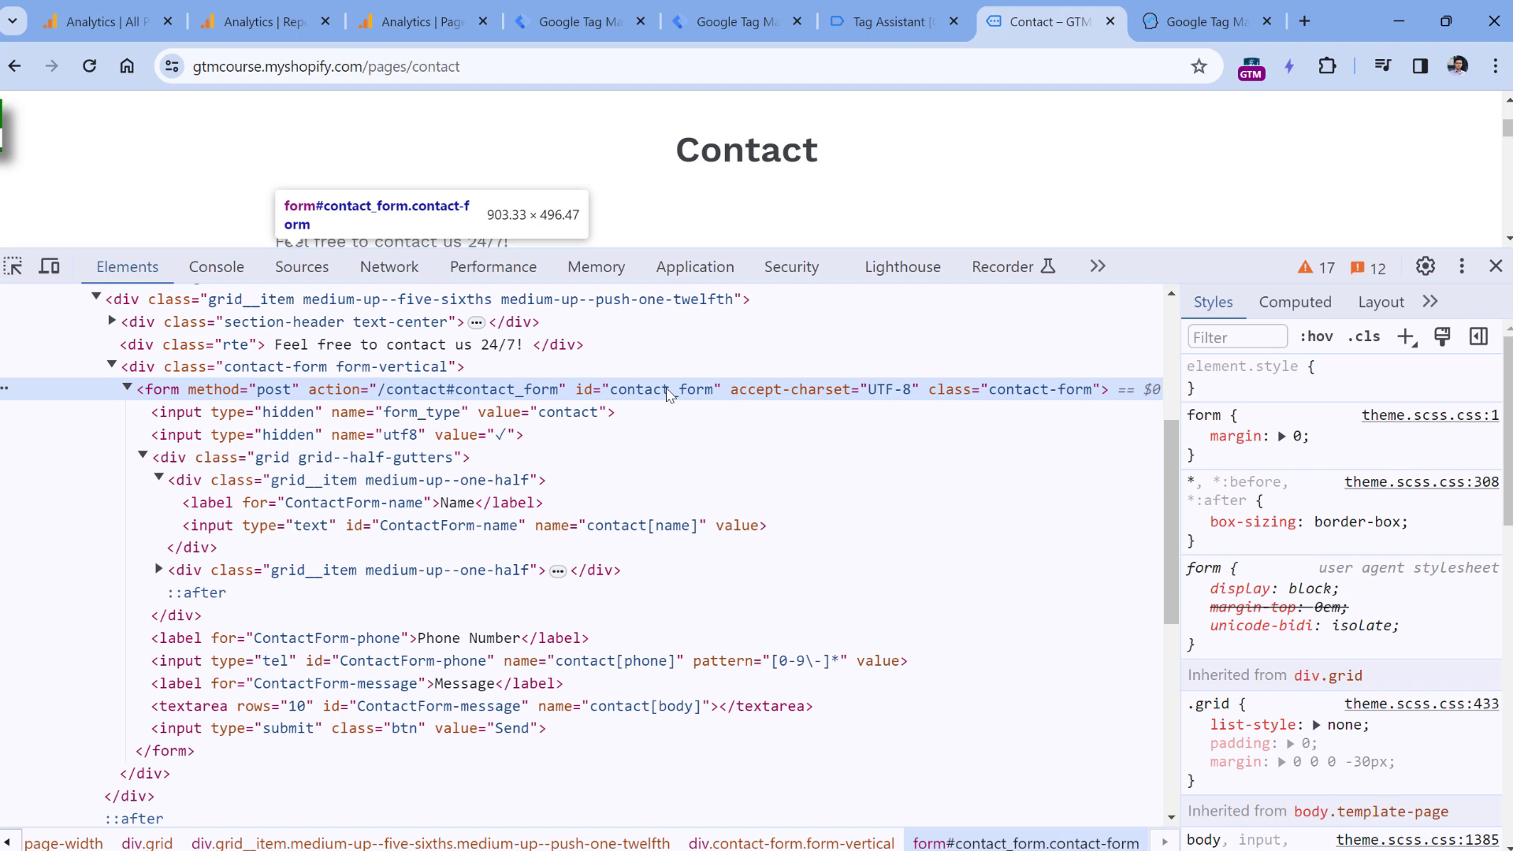
mouse_move(669, 395)
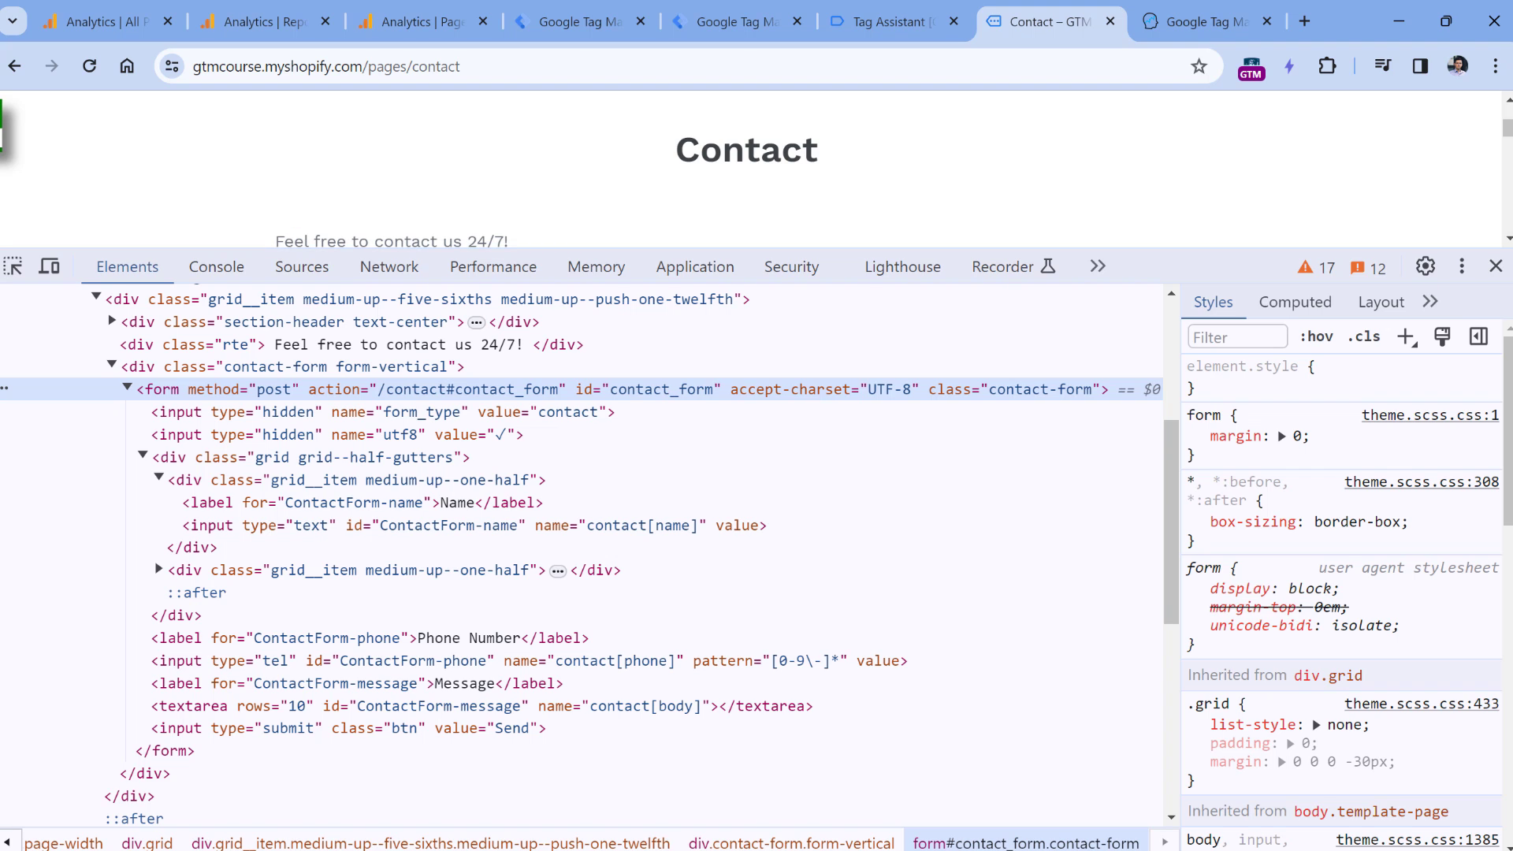
Step: Return to the New demo 5 Tag Manager workspace tab
click(735, 21)
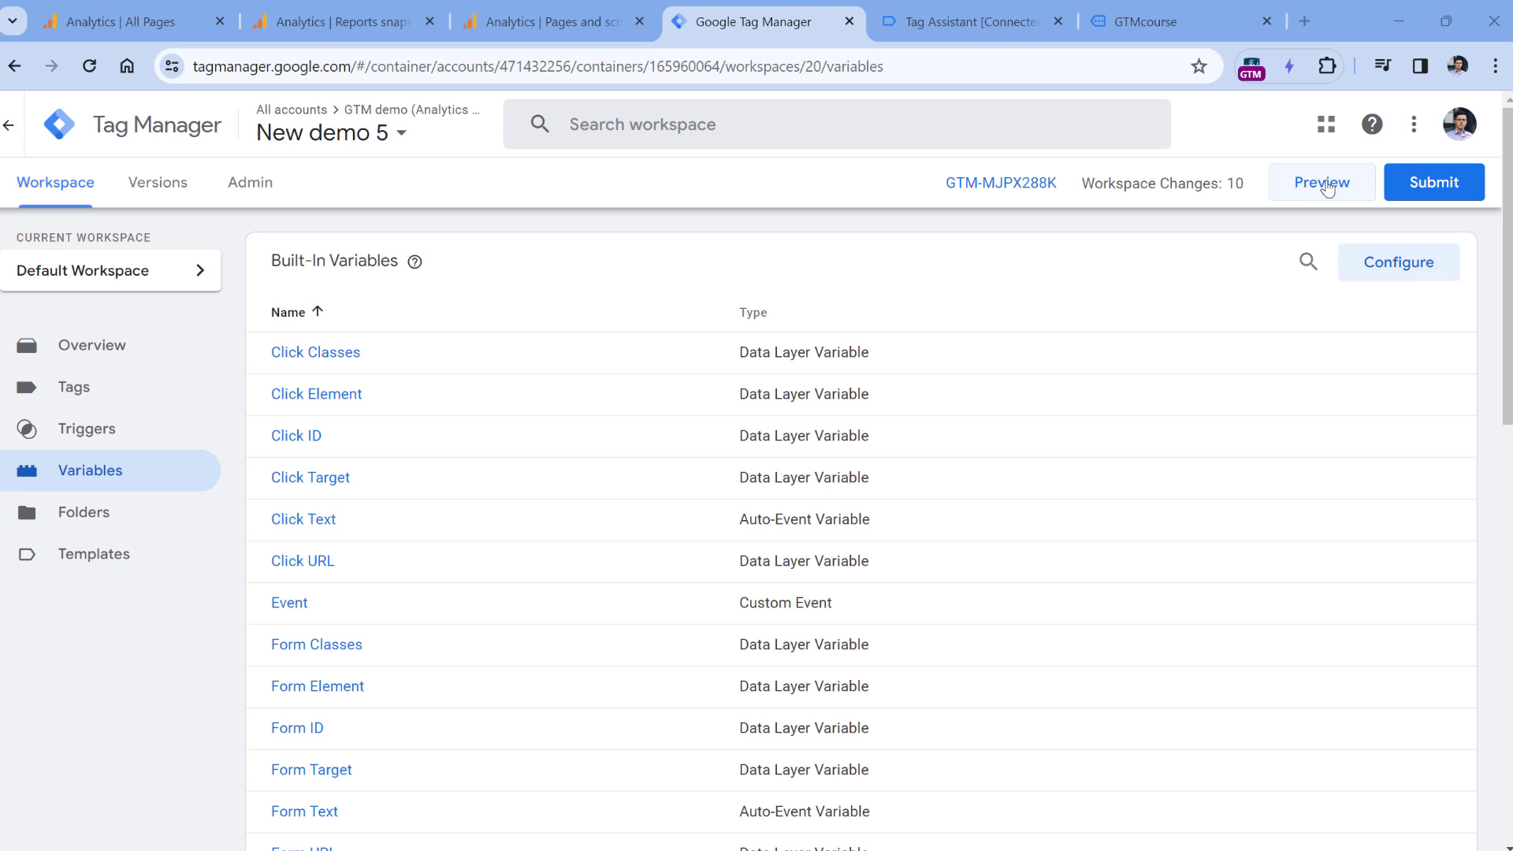
Step: Launch preview and confirm GA4 config fired on Initialization with tag ID G-VSW03W7WS4
click(1320, 181)
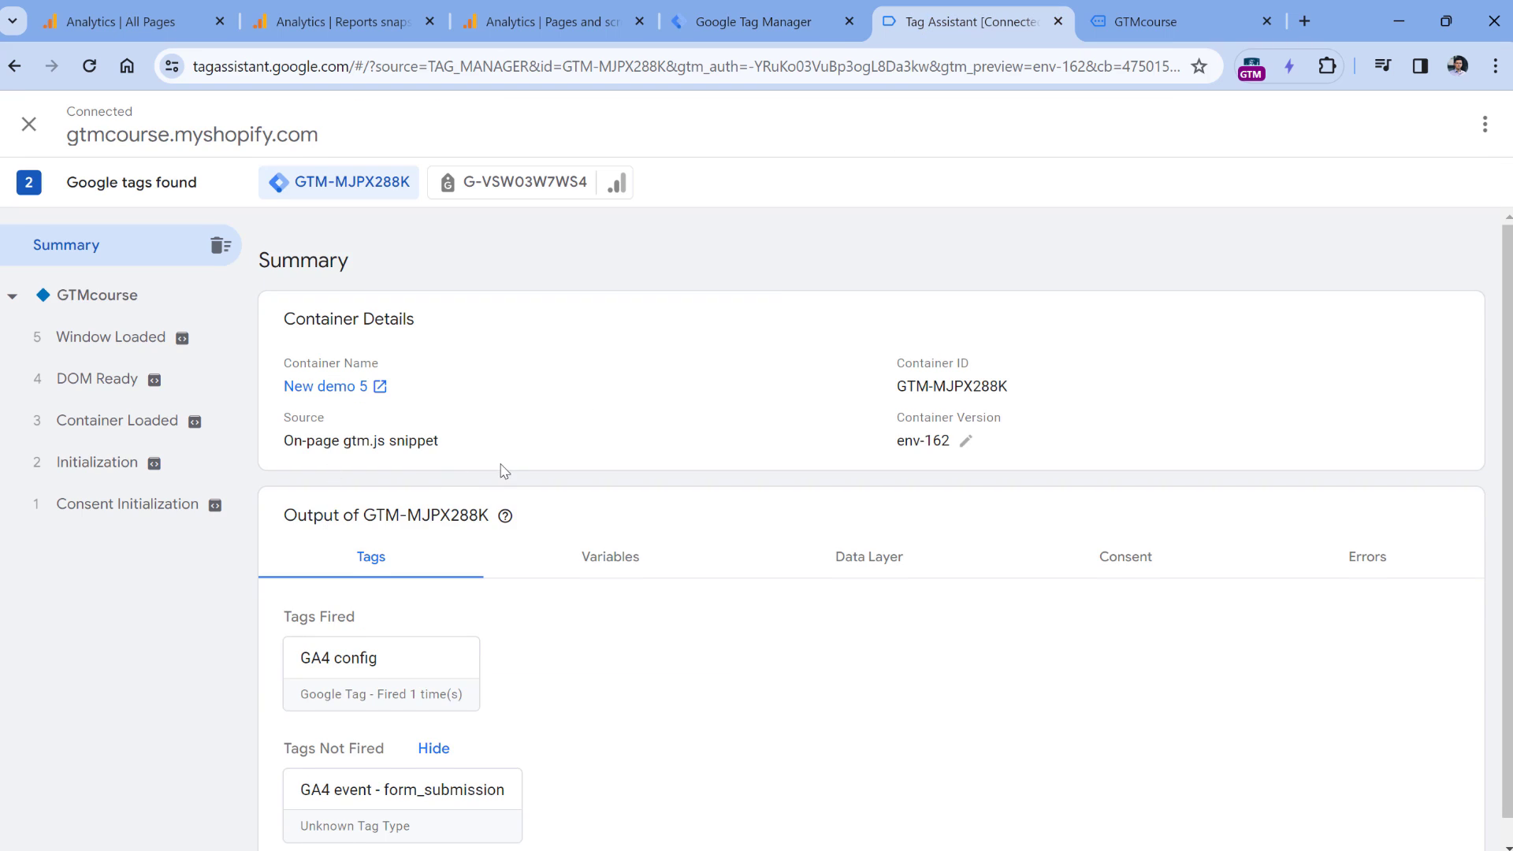
scroll(down, 3)
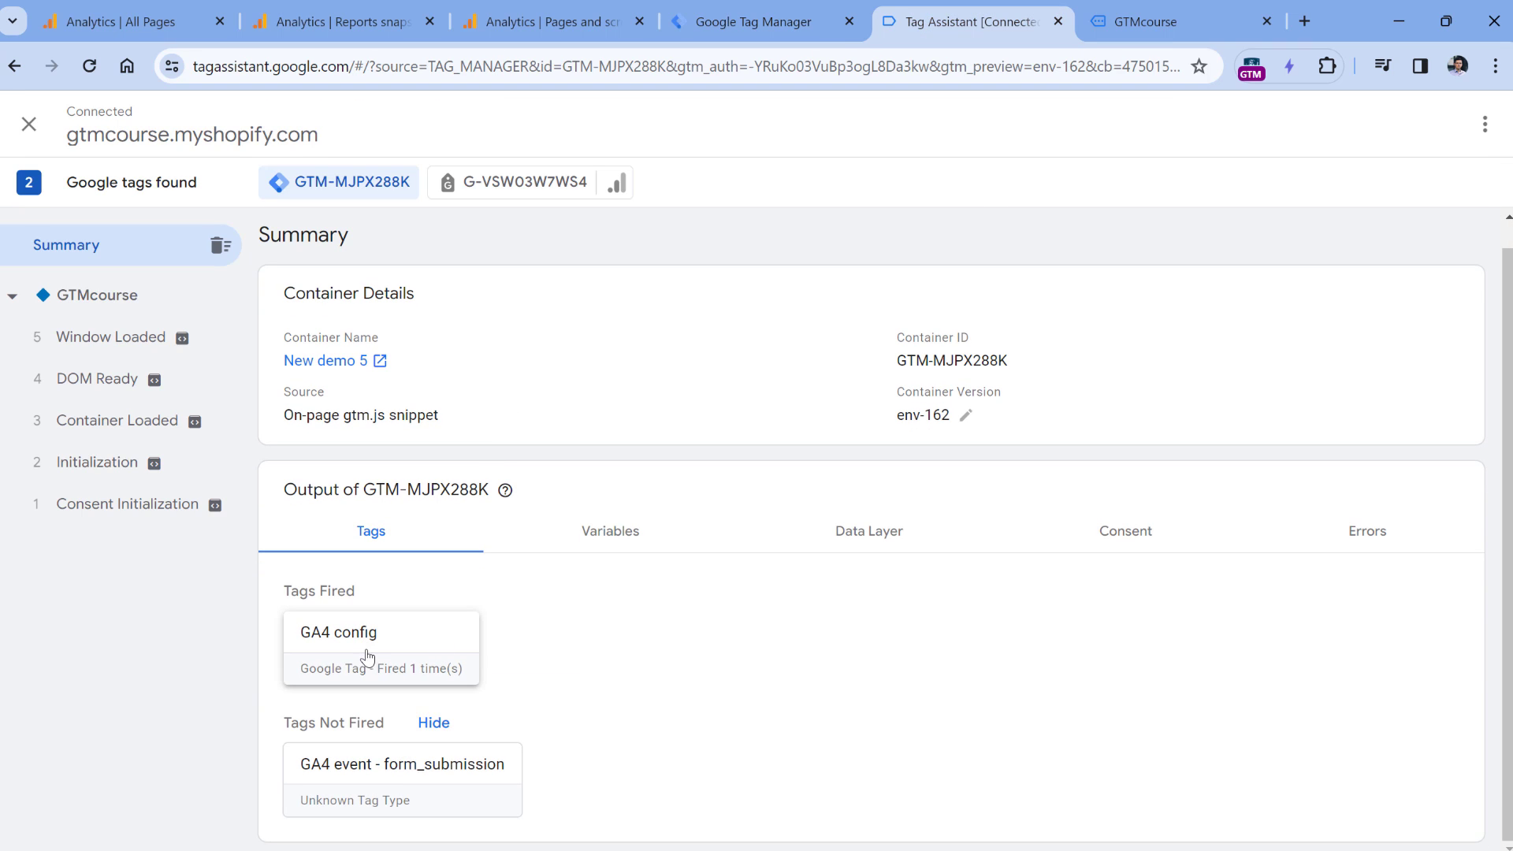
mouse_move(605, 648)
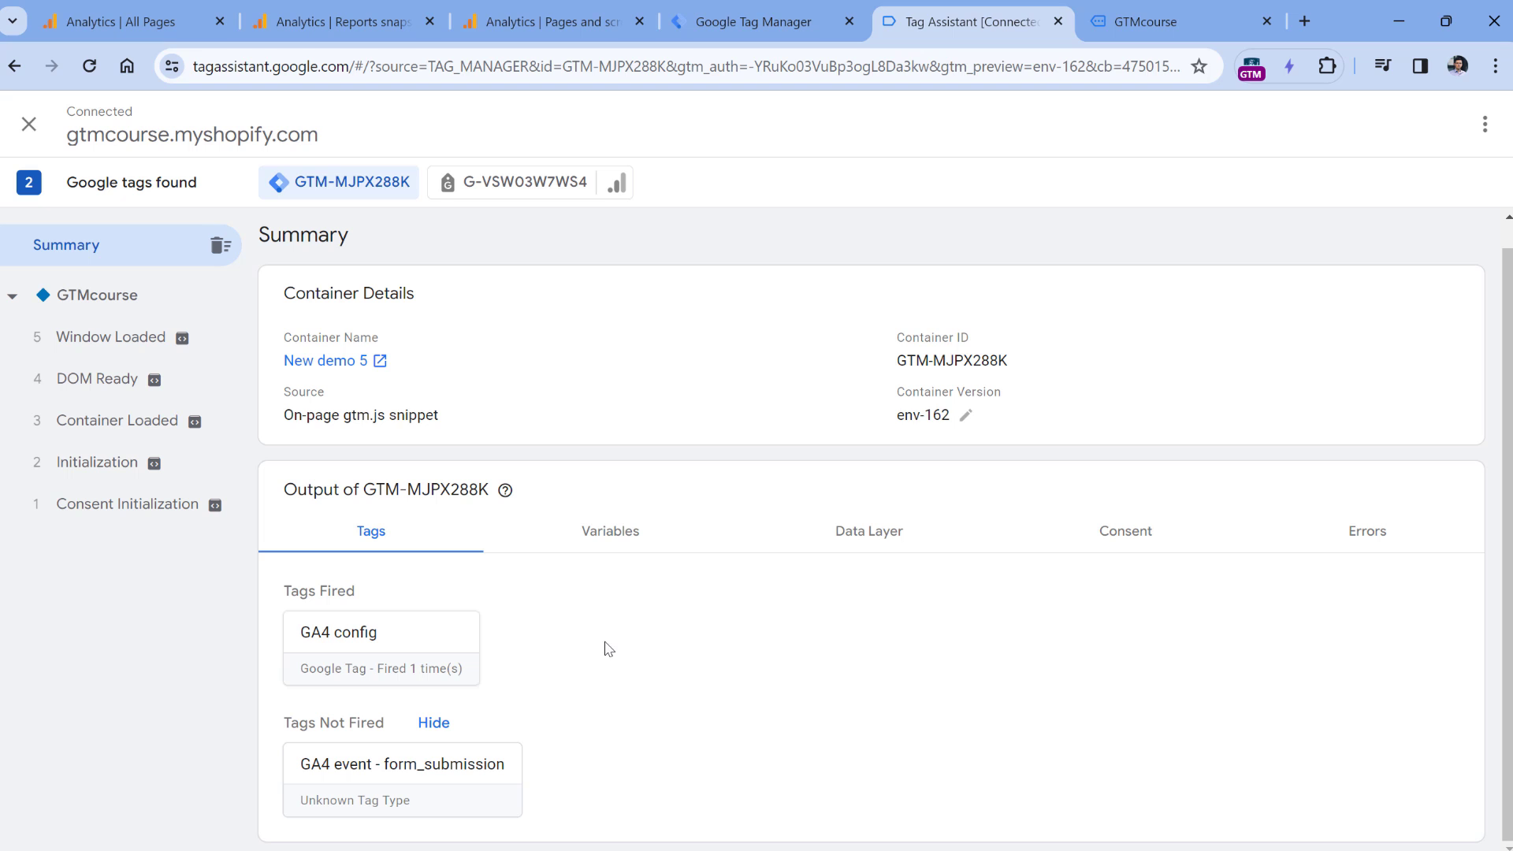
mouse_move(111, 421)
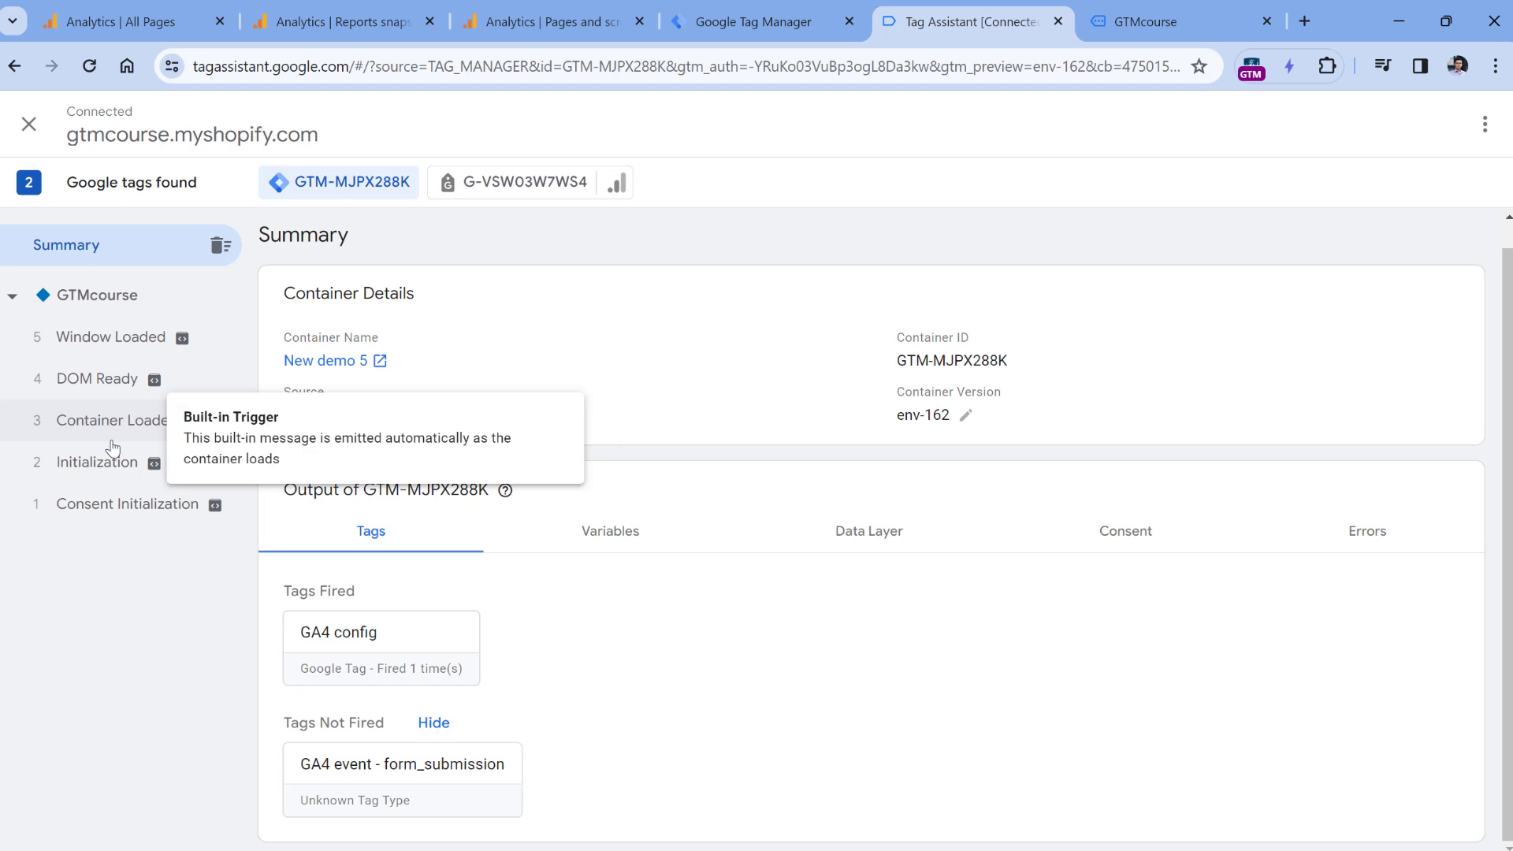
click(96, 462)
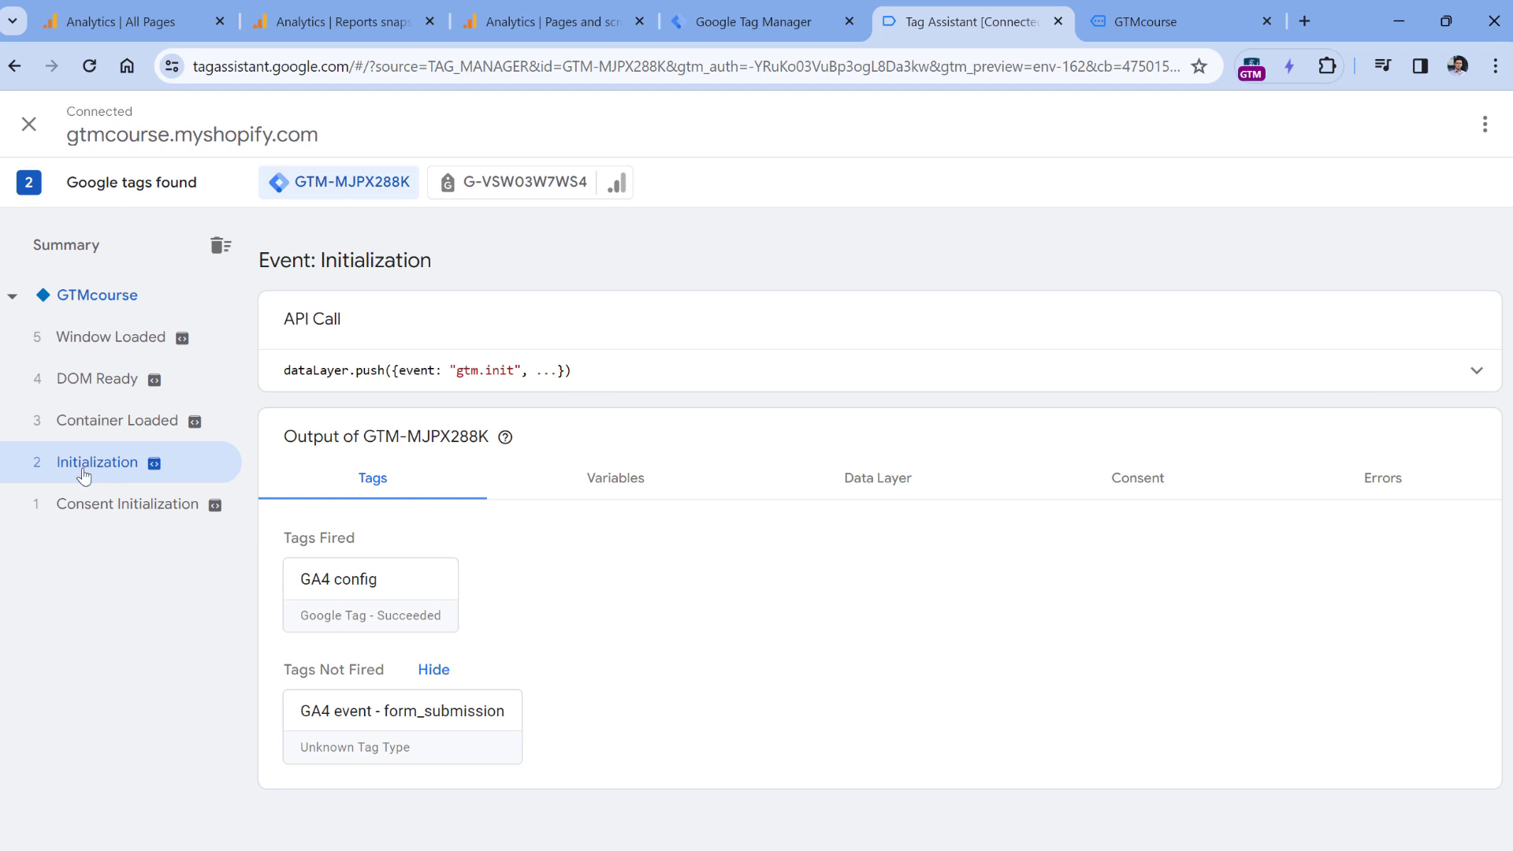
click(369, 579)
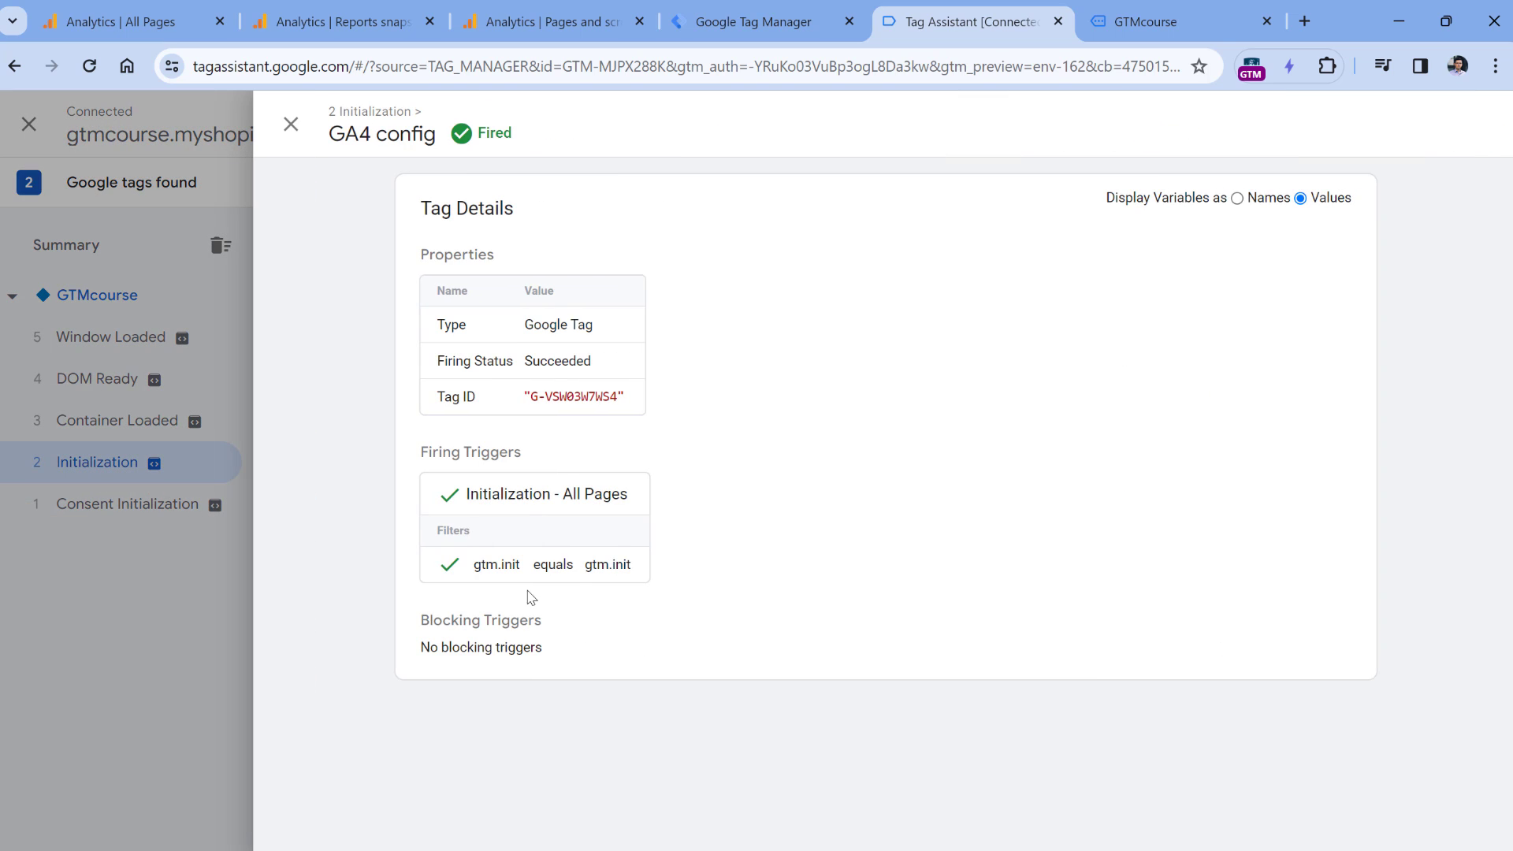
mouse_move(760, 391)
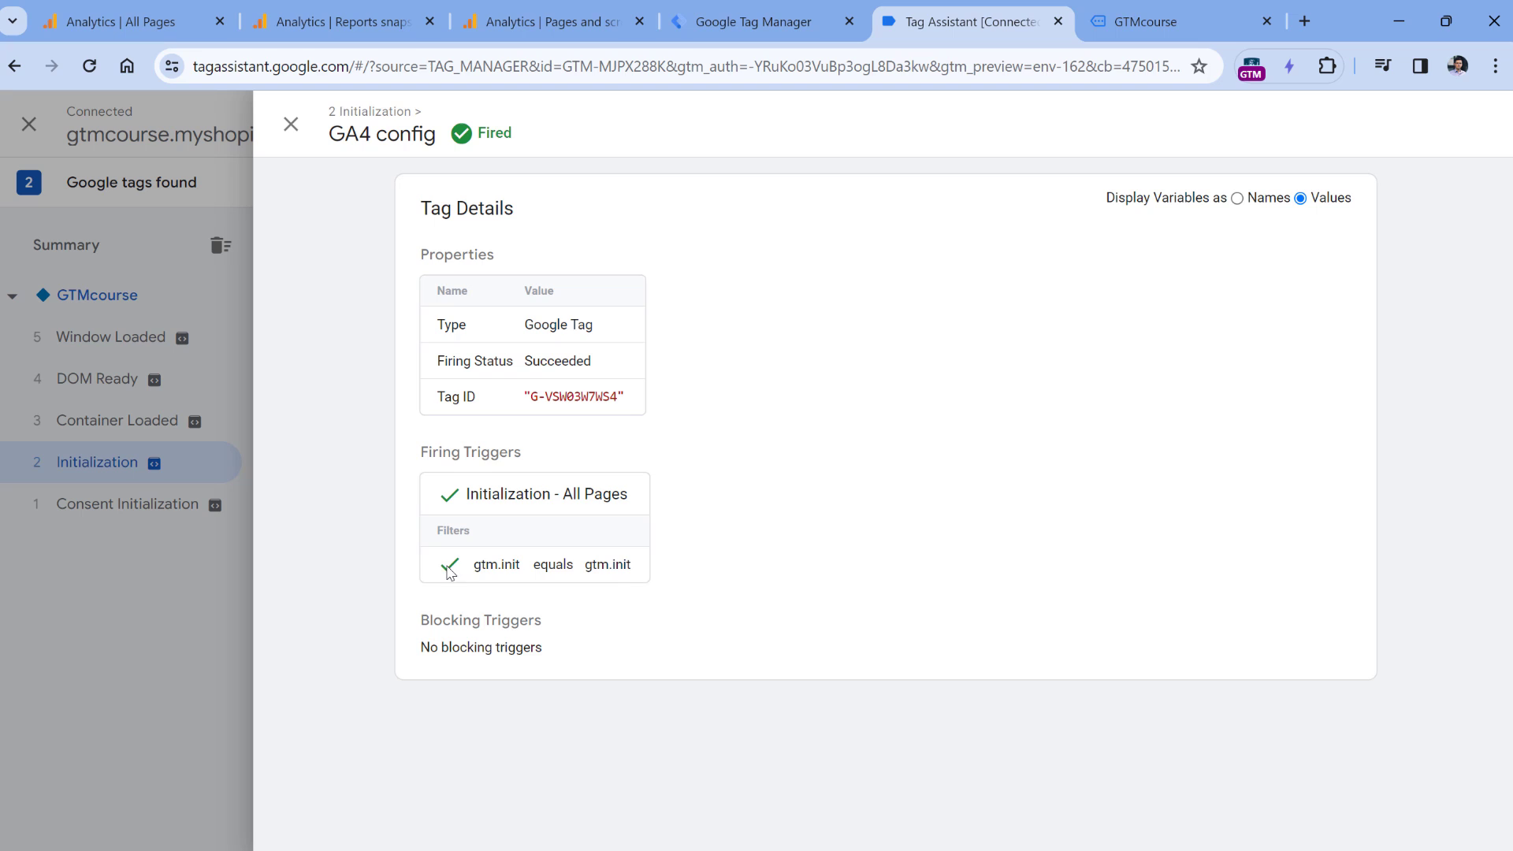
mouse_move(649, 300)
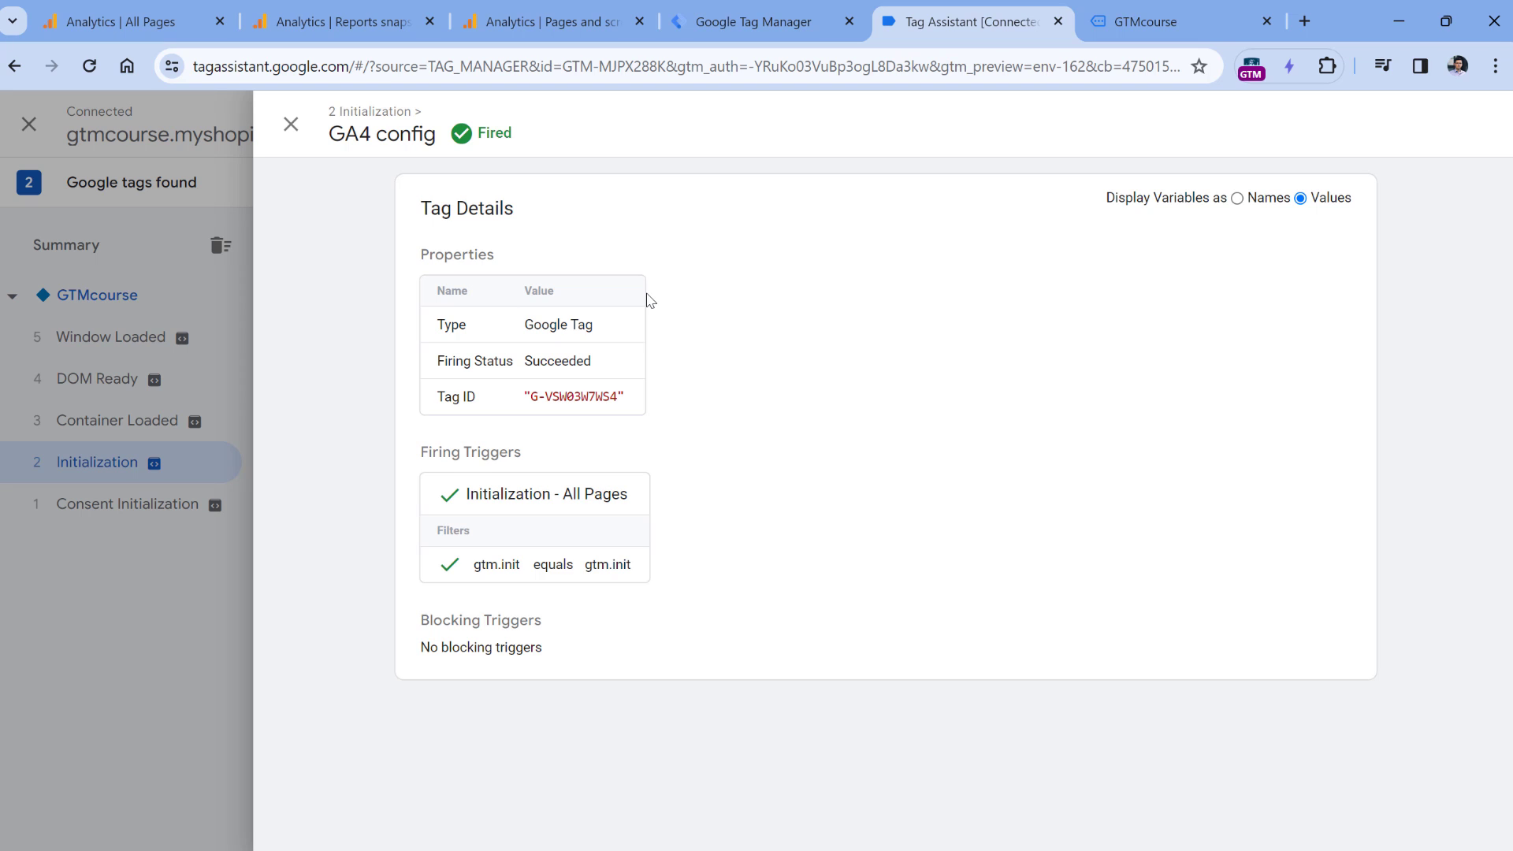
click(290, 124)
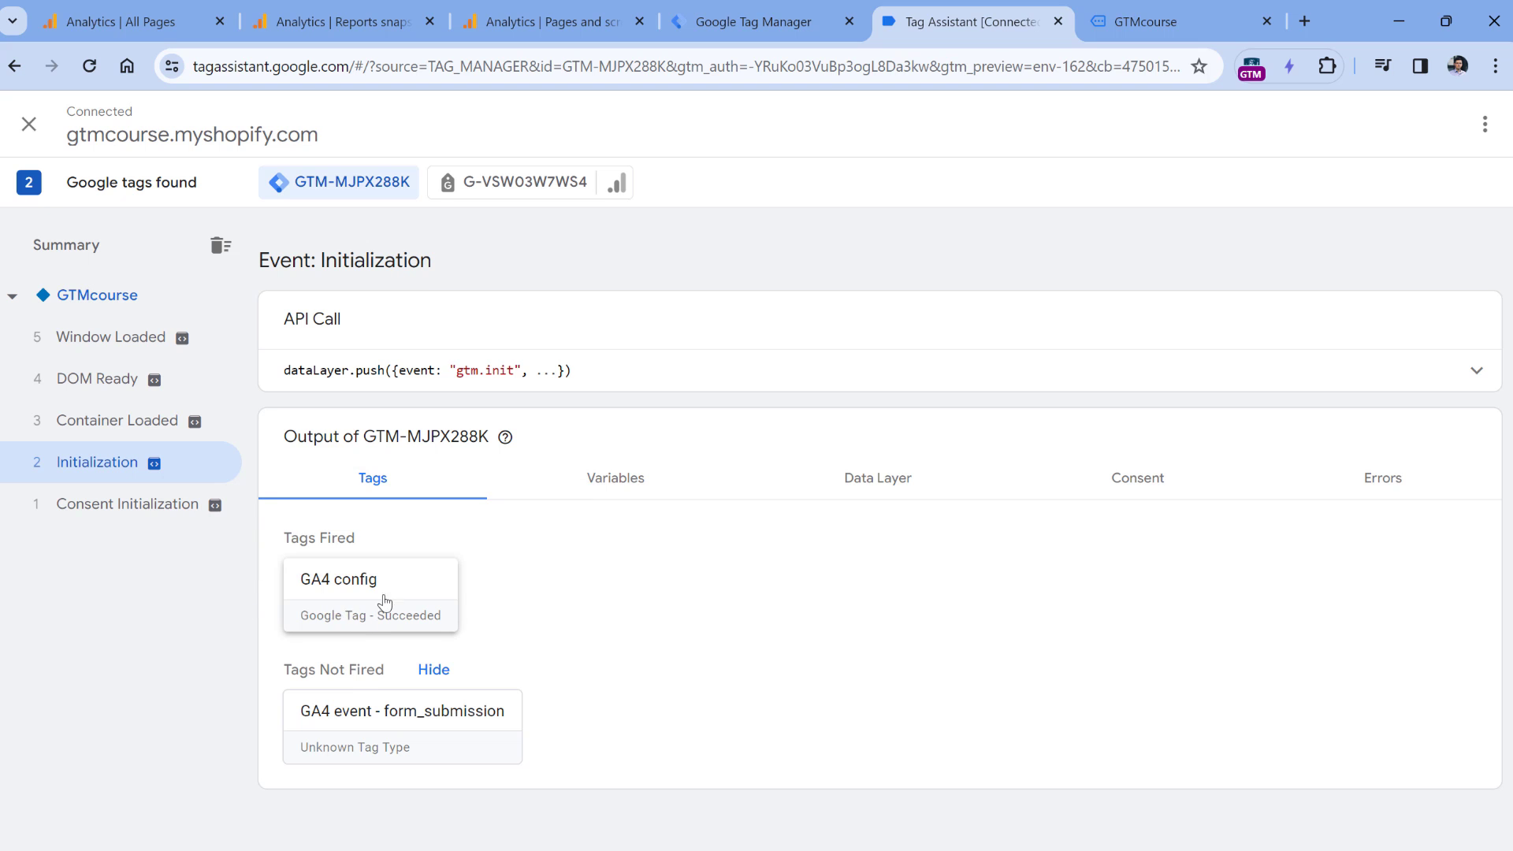
click(1154, 21)
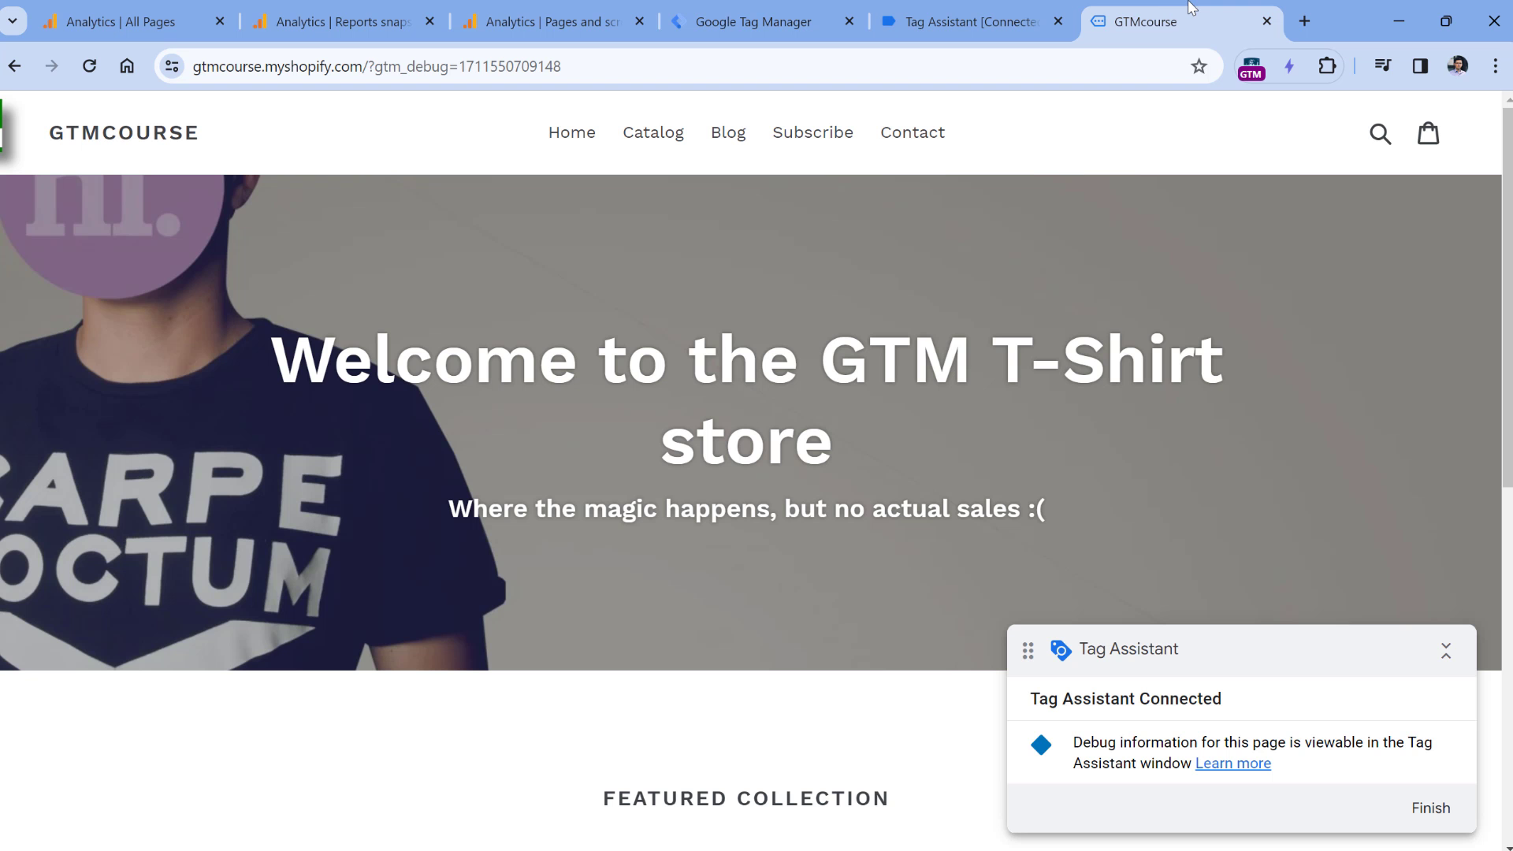
Step: Filter the store's DevTools Network log to 'collect' requests
click(1494, 65)
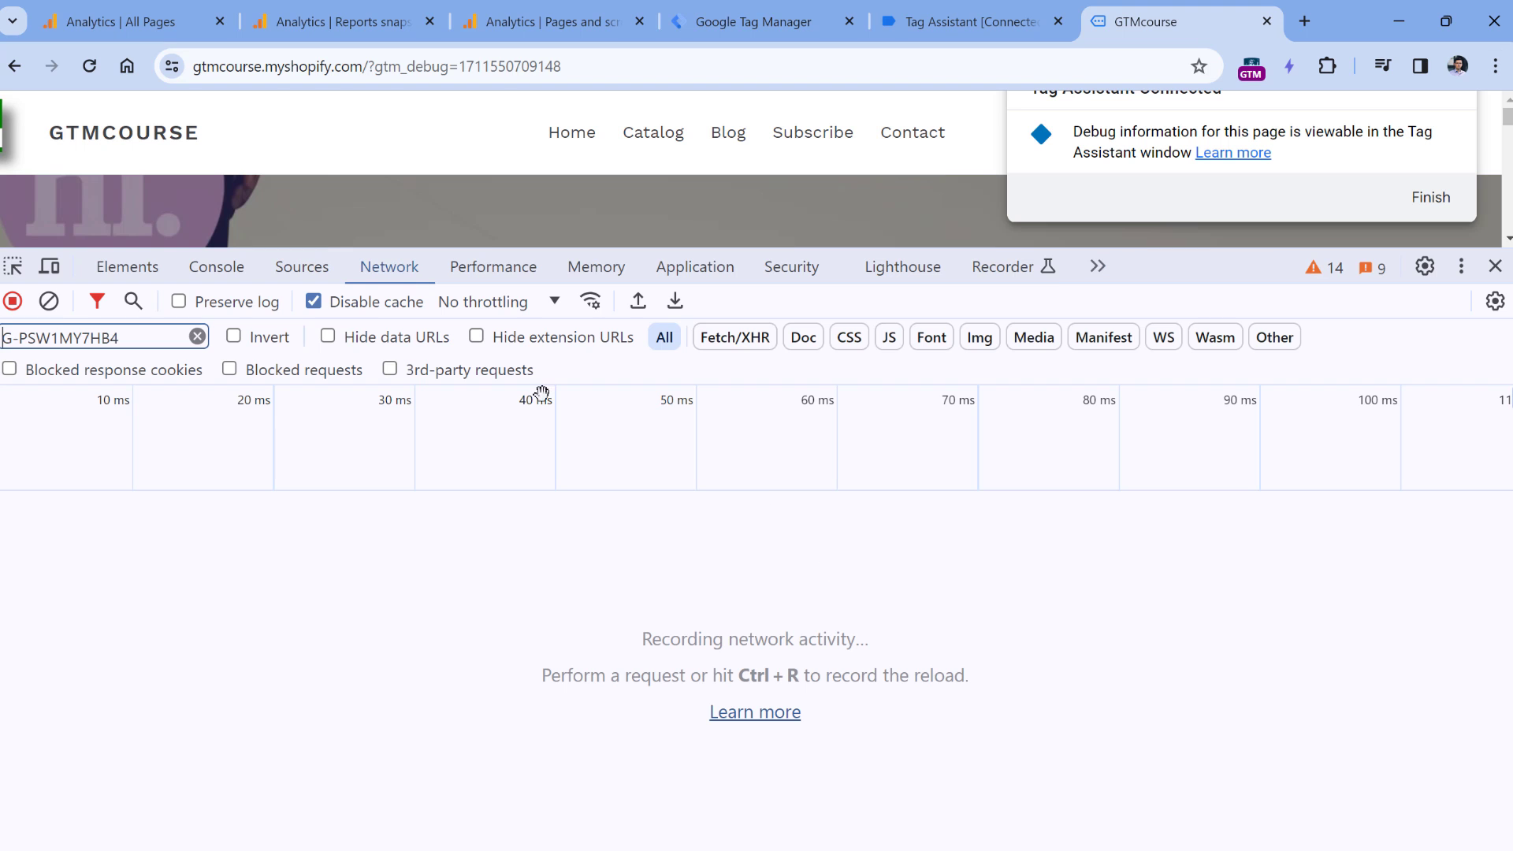
click(197, 335)
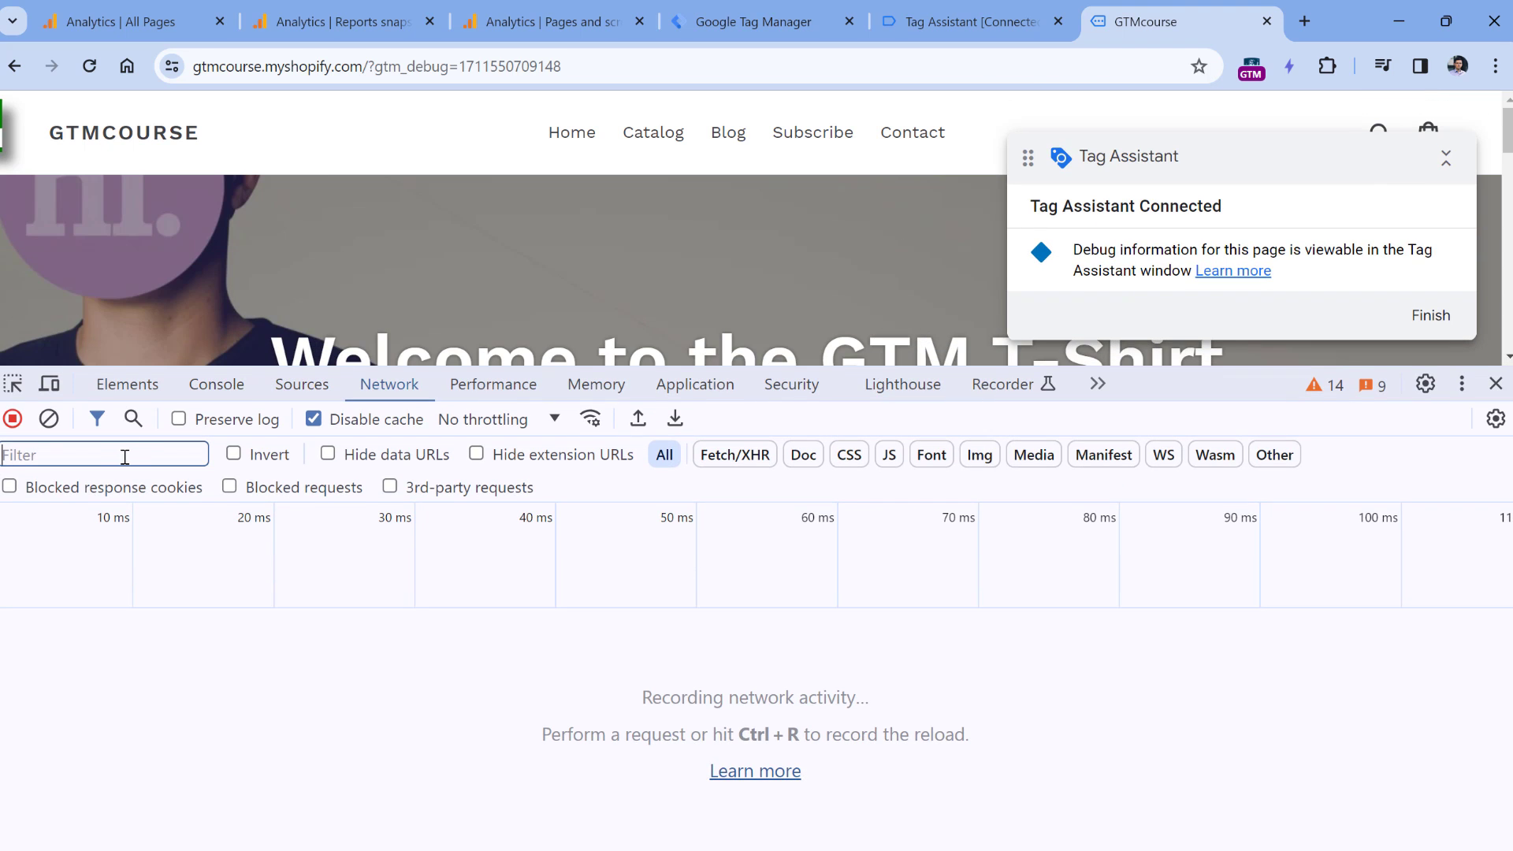
text(c)
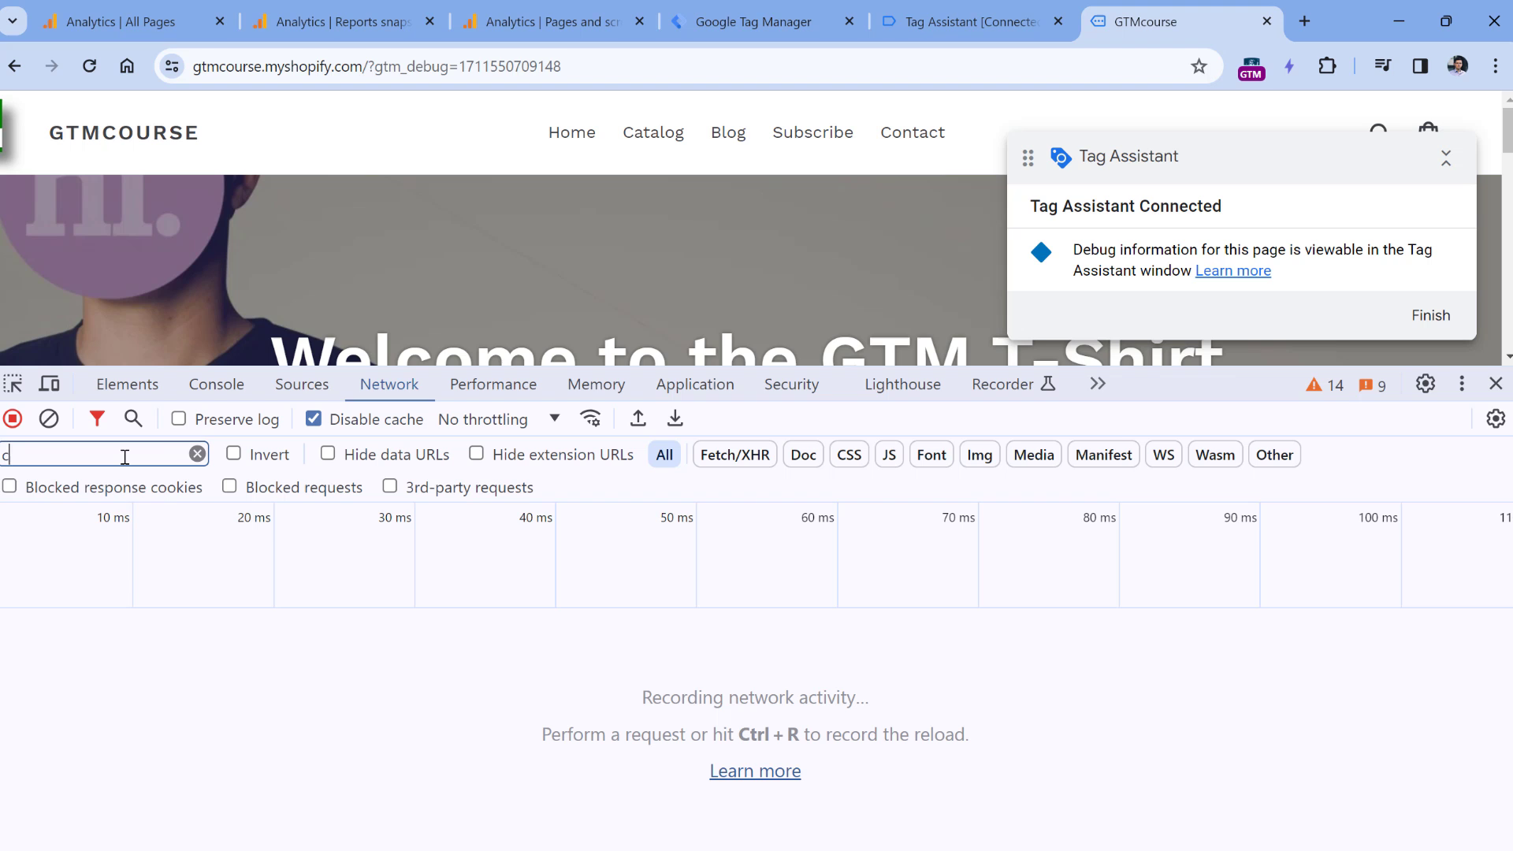
text(ollect)
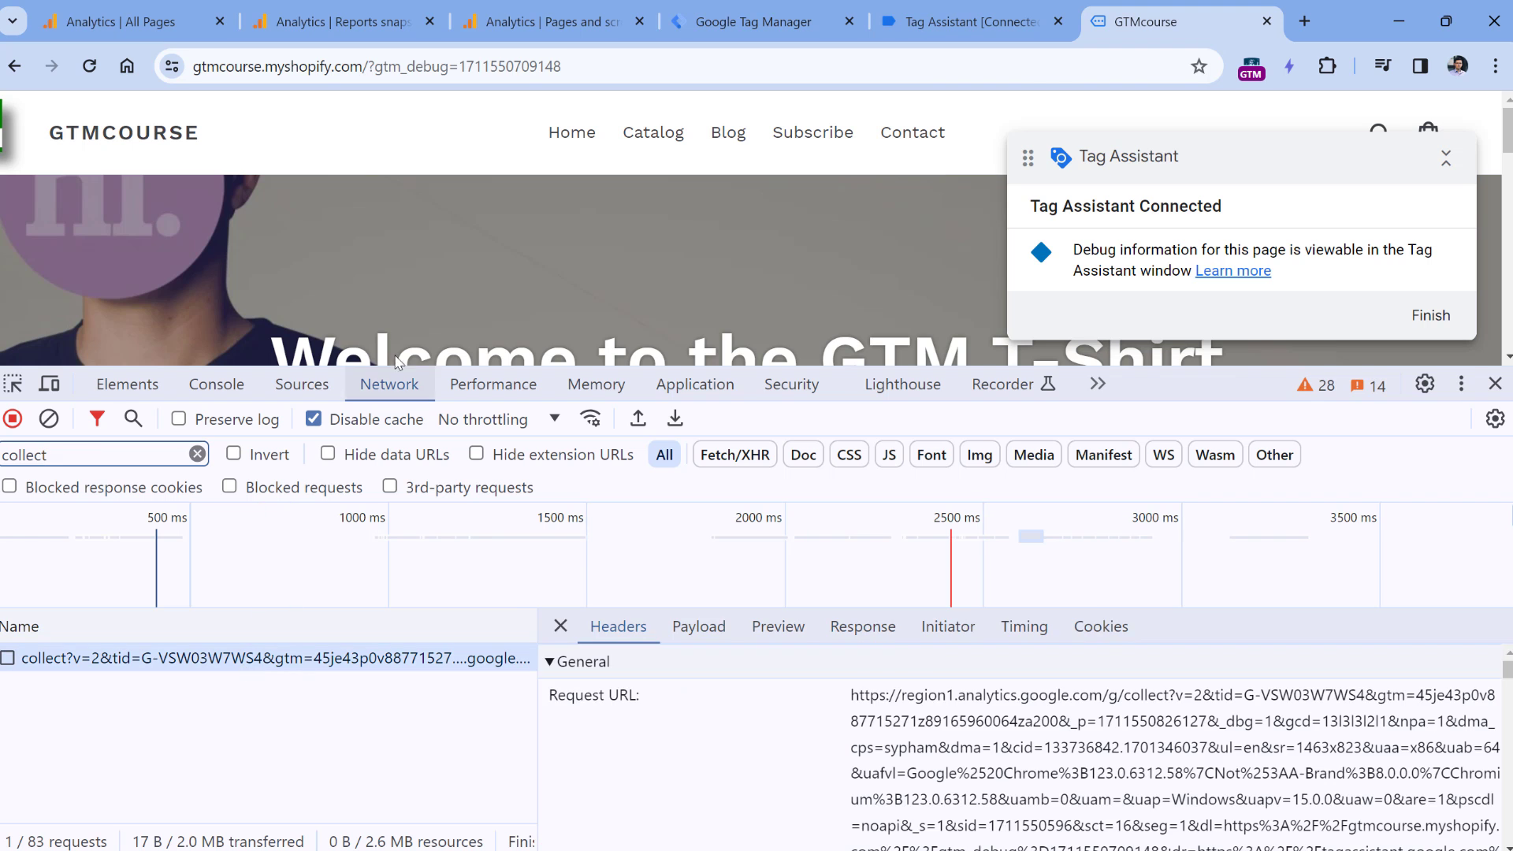
scroll(down, 3)
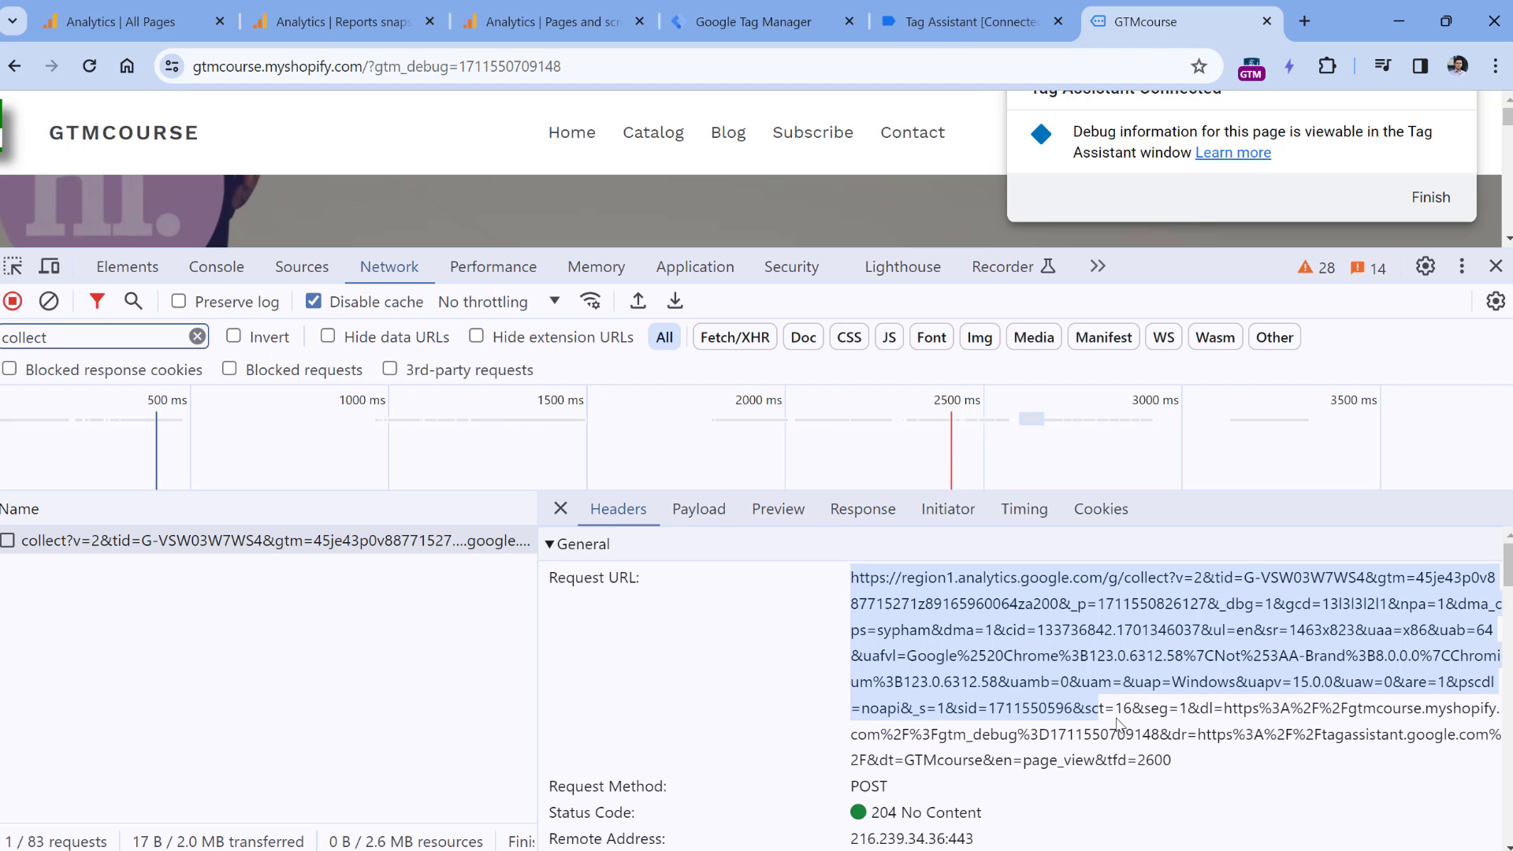
Step: Inspect the collect request payload showing tid G-VSW03W7WS4 and a page_view event
click(697, 508)
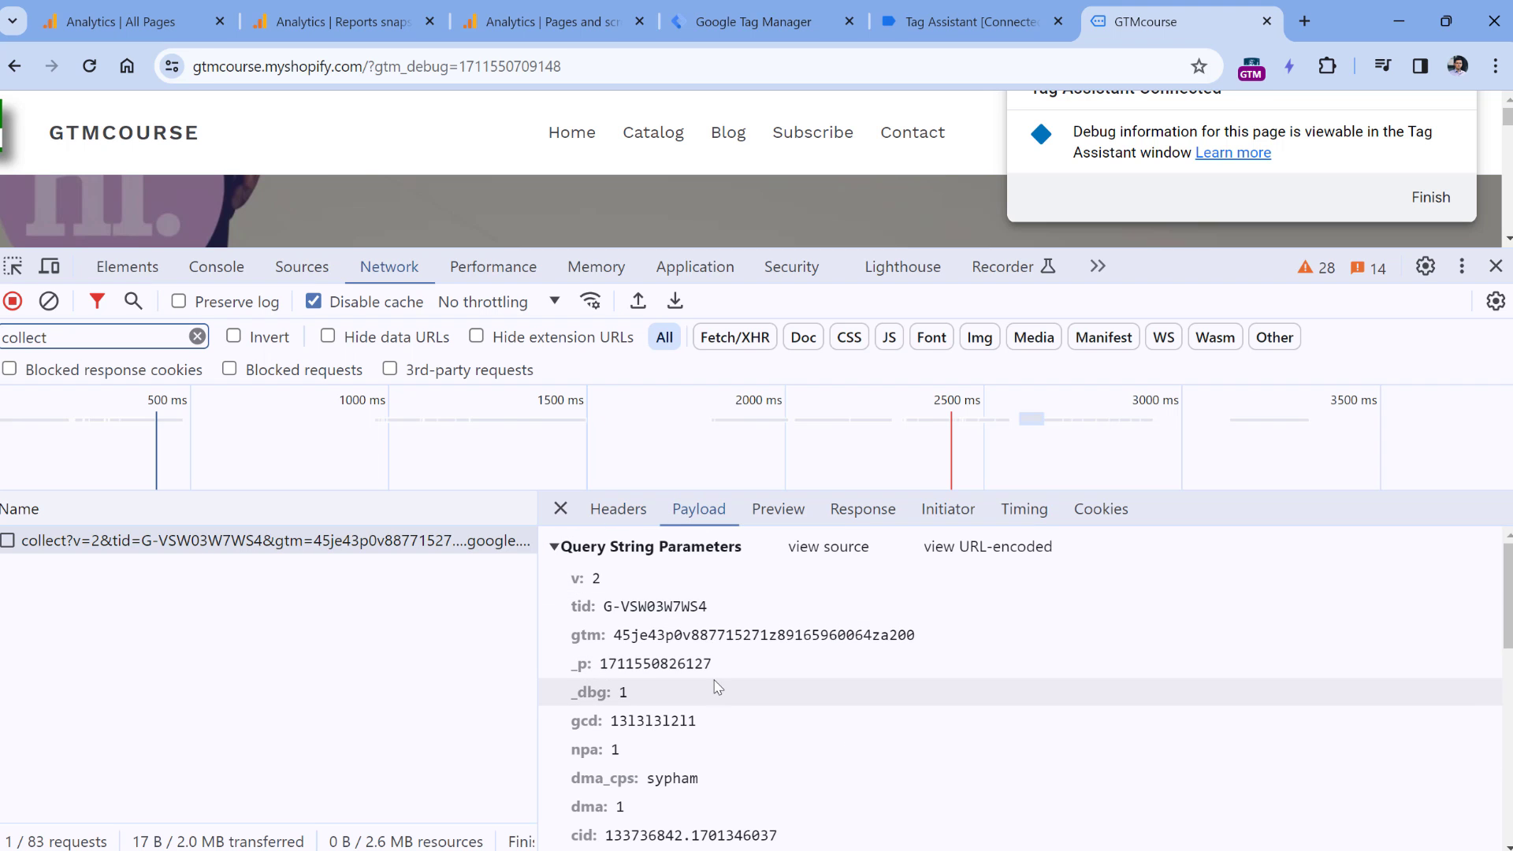
scroll(down, 3)
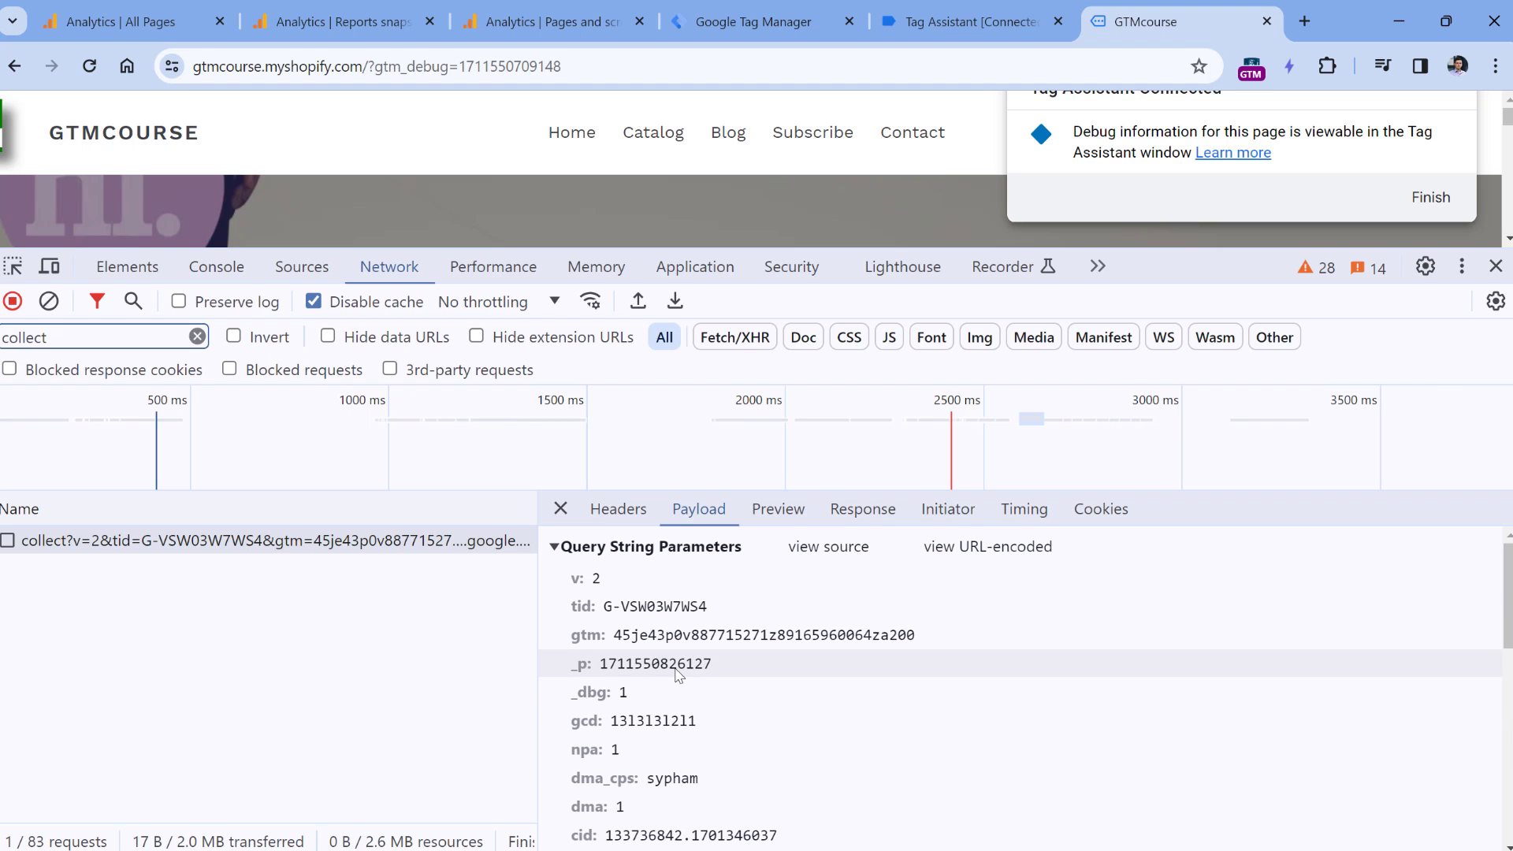
mouse_move(635, 633)
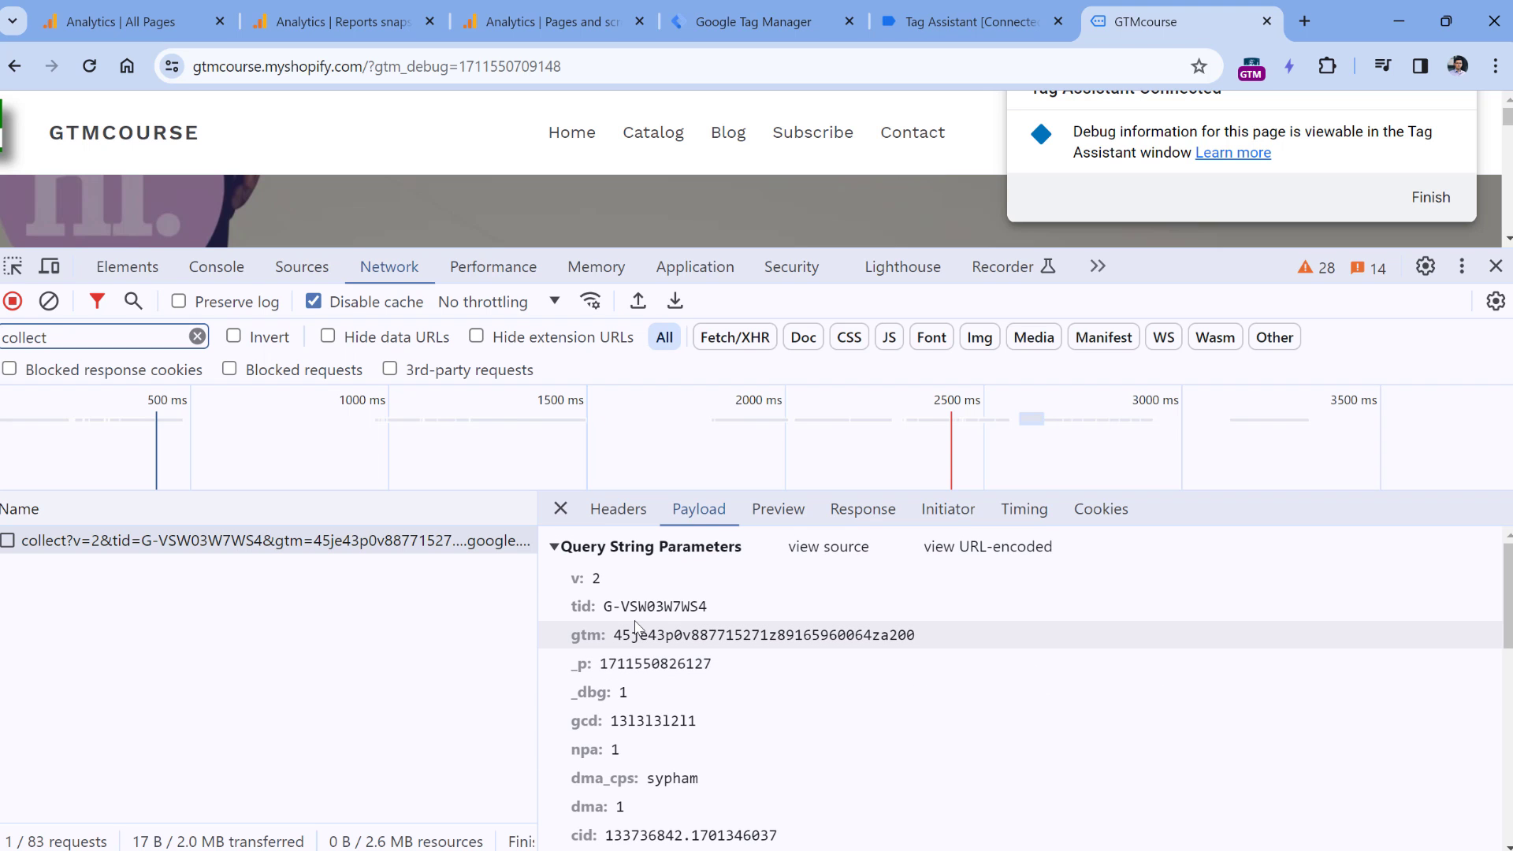
scroll(down, 3)
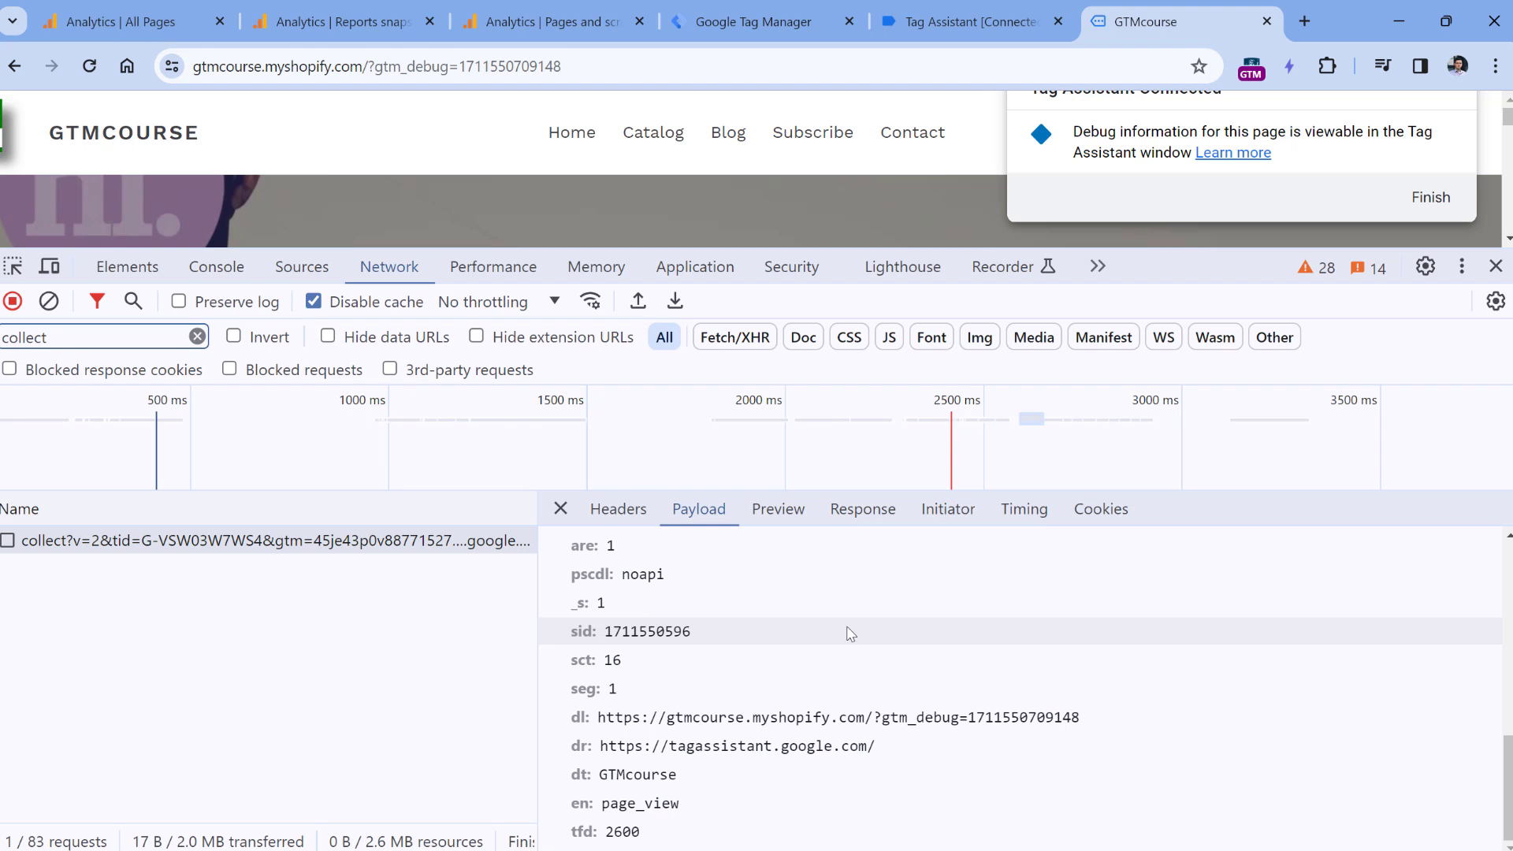
mouse_move(640, 810)
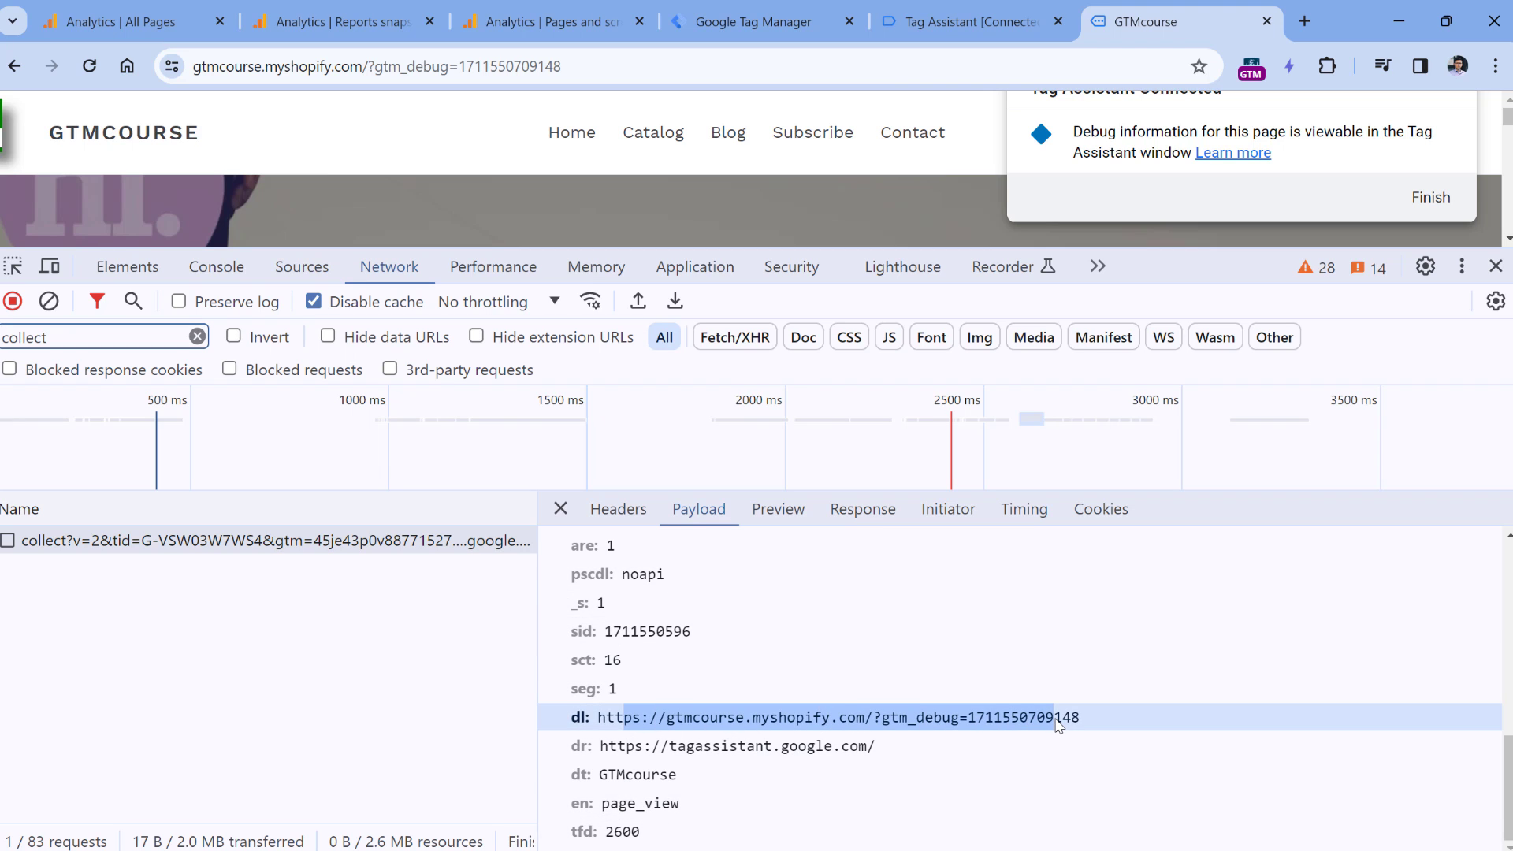
mouse_move(636, 675)
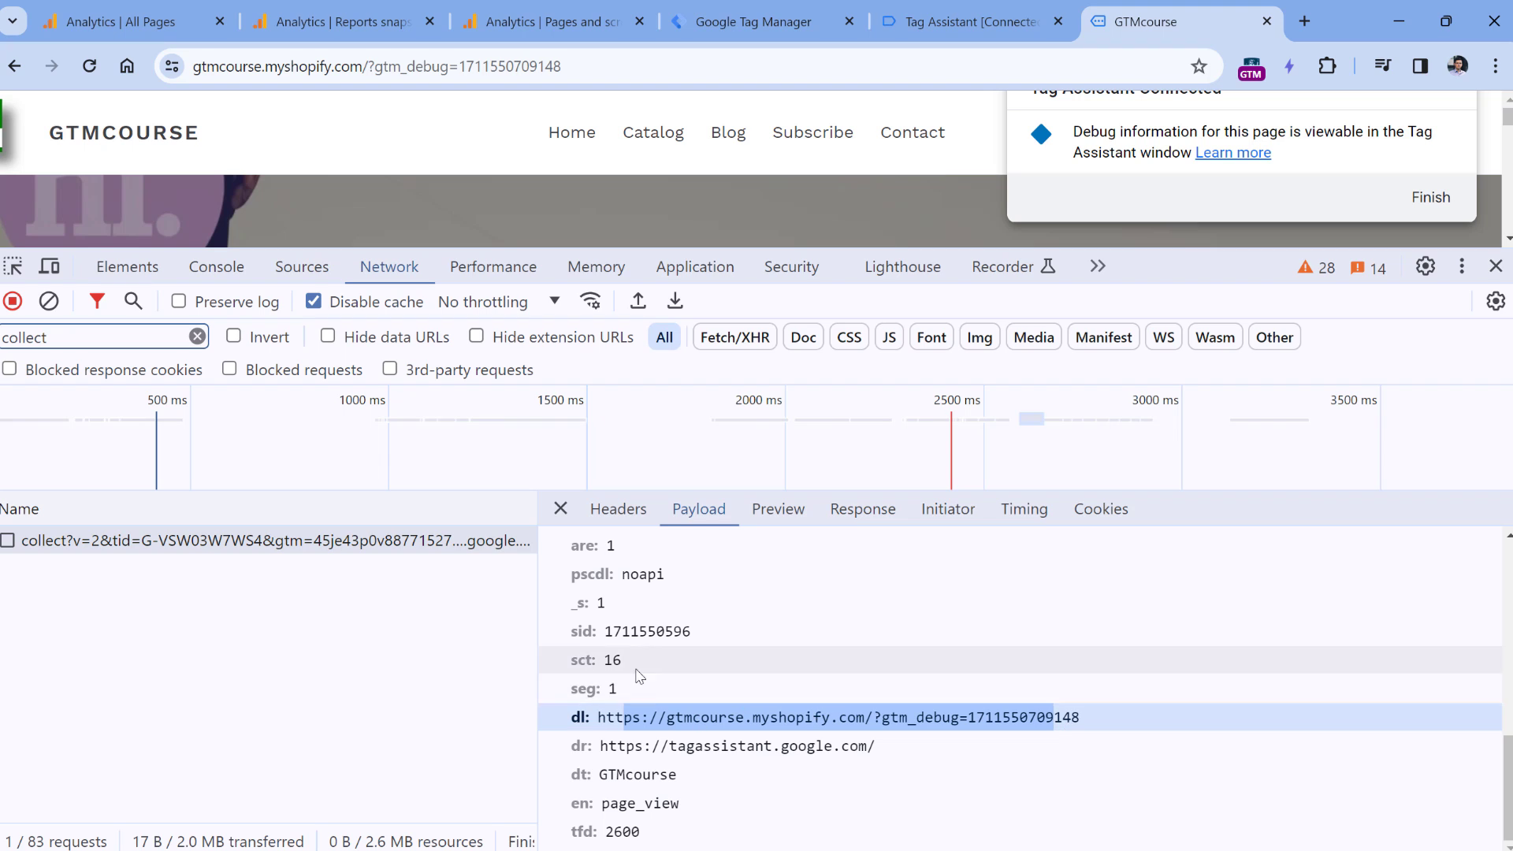
mouse_move(852, 725)
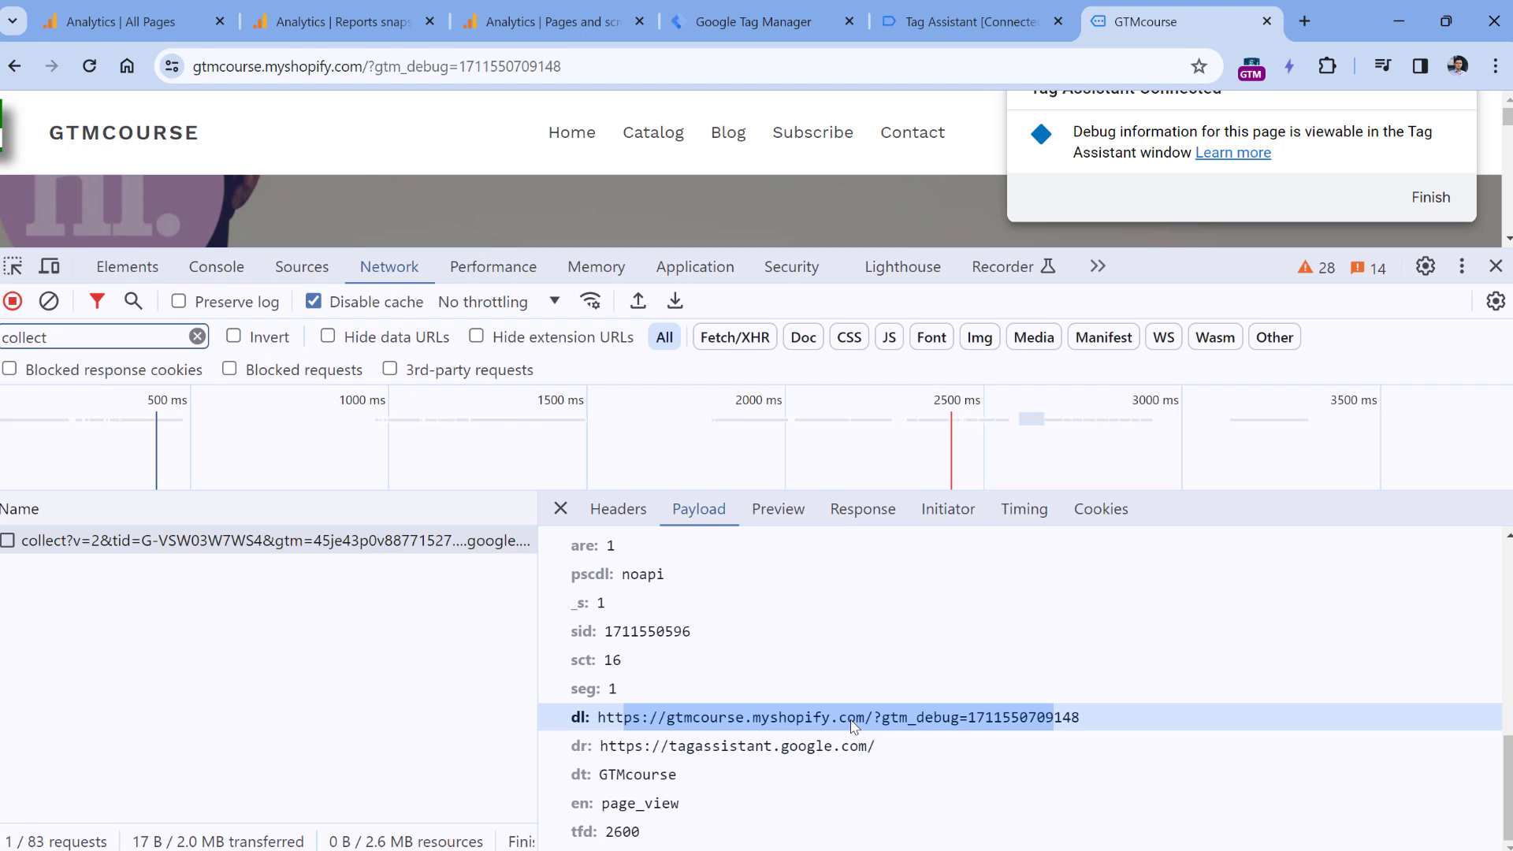
click(96, 21)
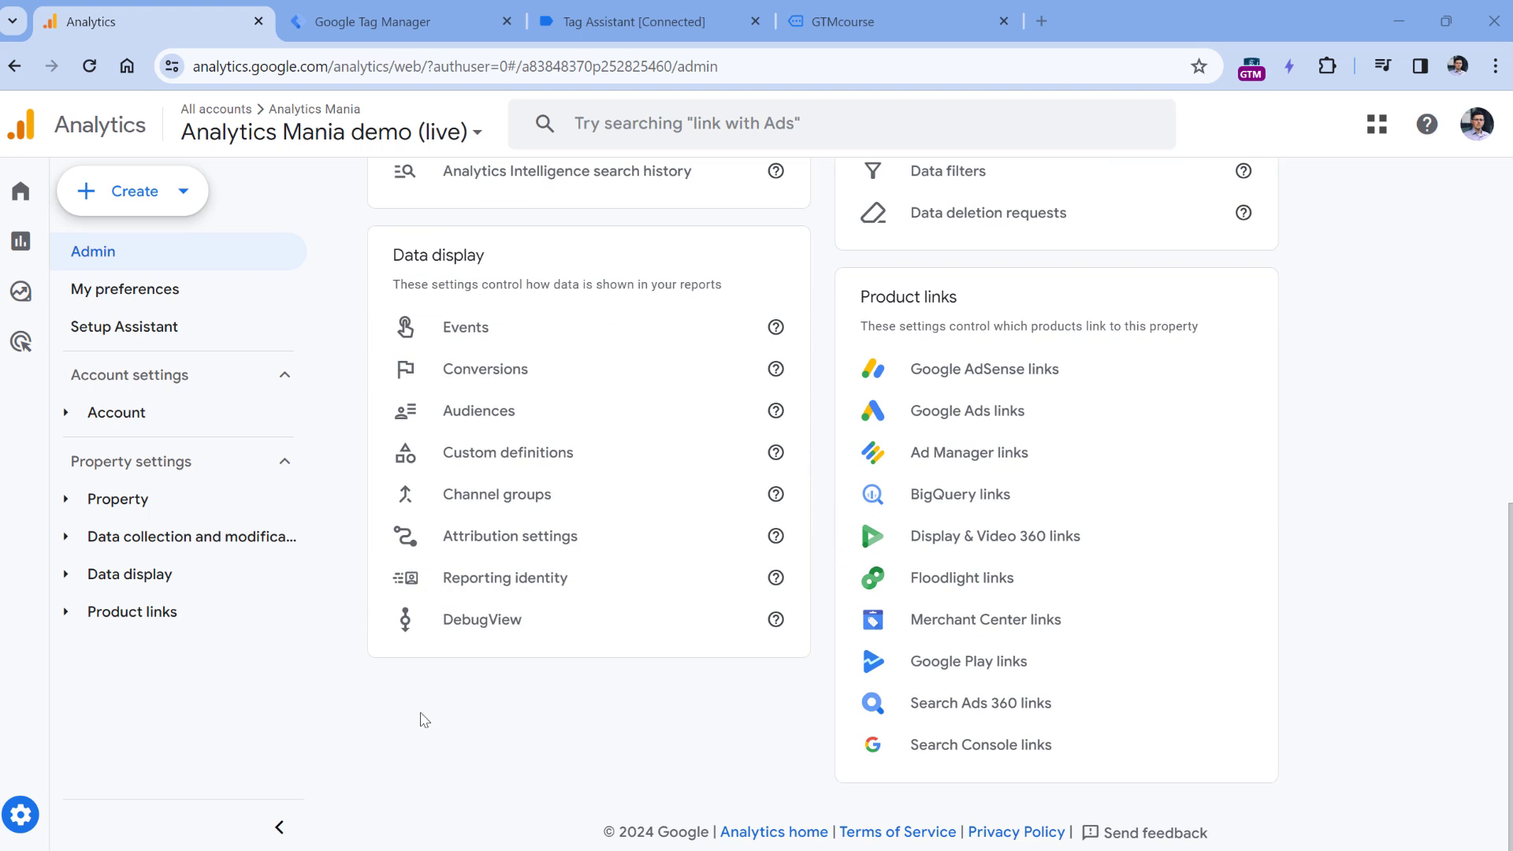
Step: Open GA4 DebugView, glance at the Tag Assistant session, and return to see page_view parameters
click(482, 619)
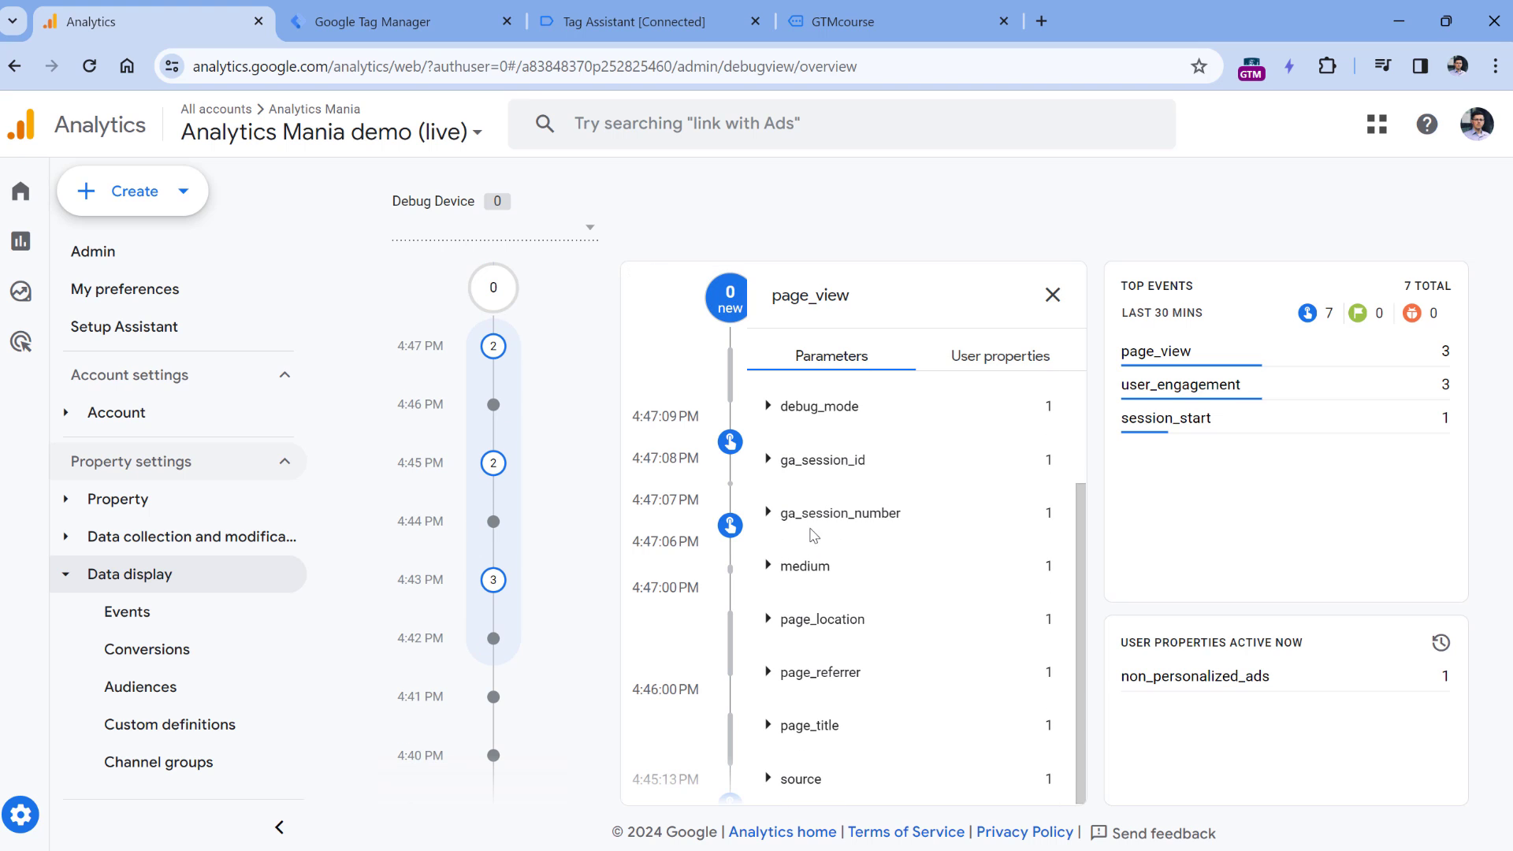
mouse_move(839, 512)
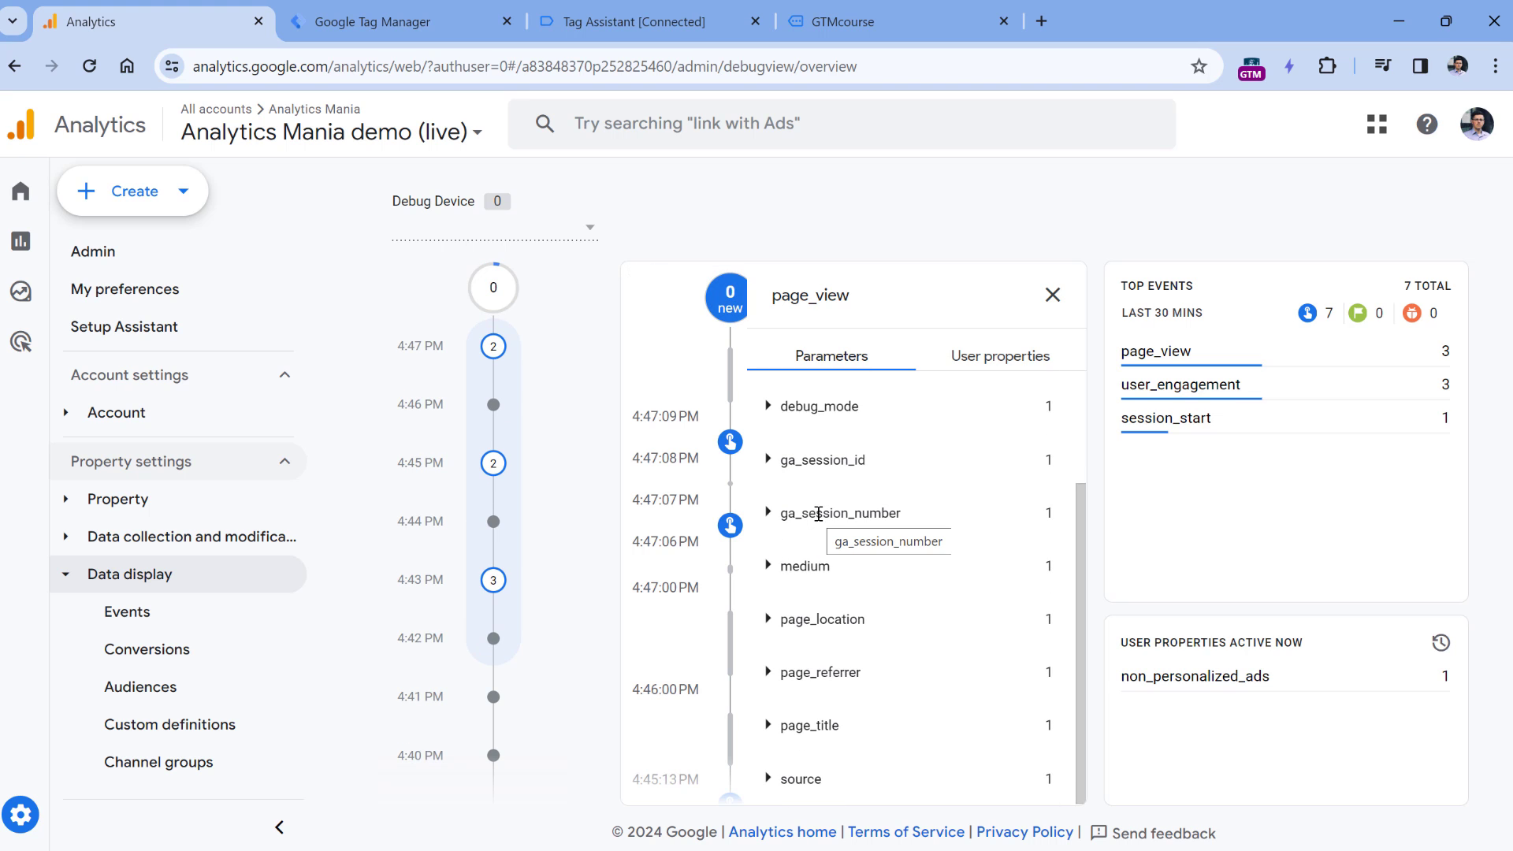
mouse_move(1029, 243)
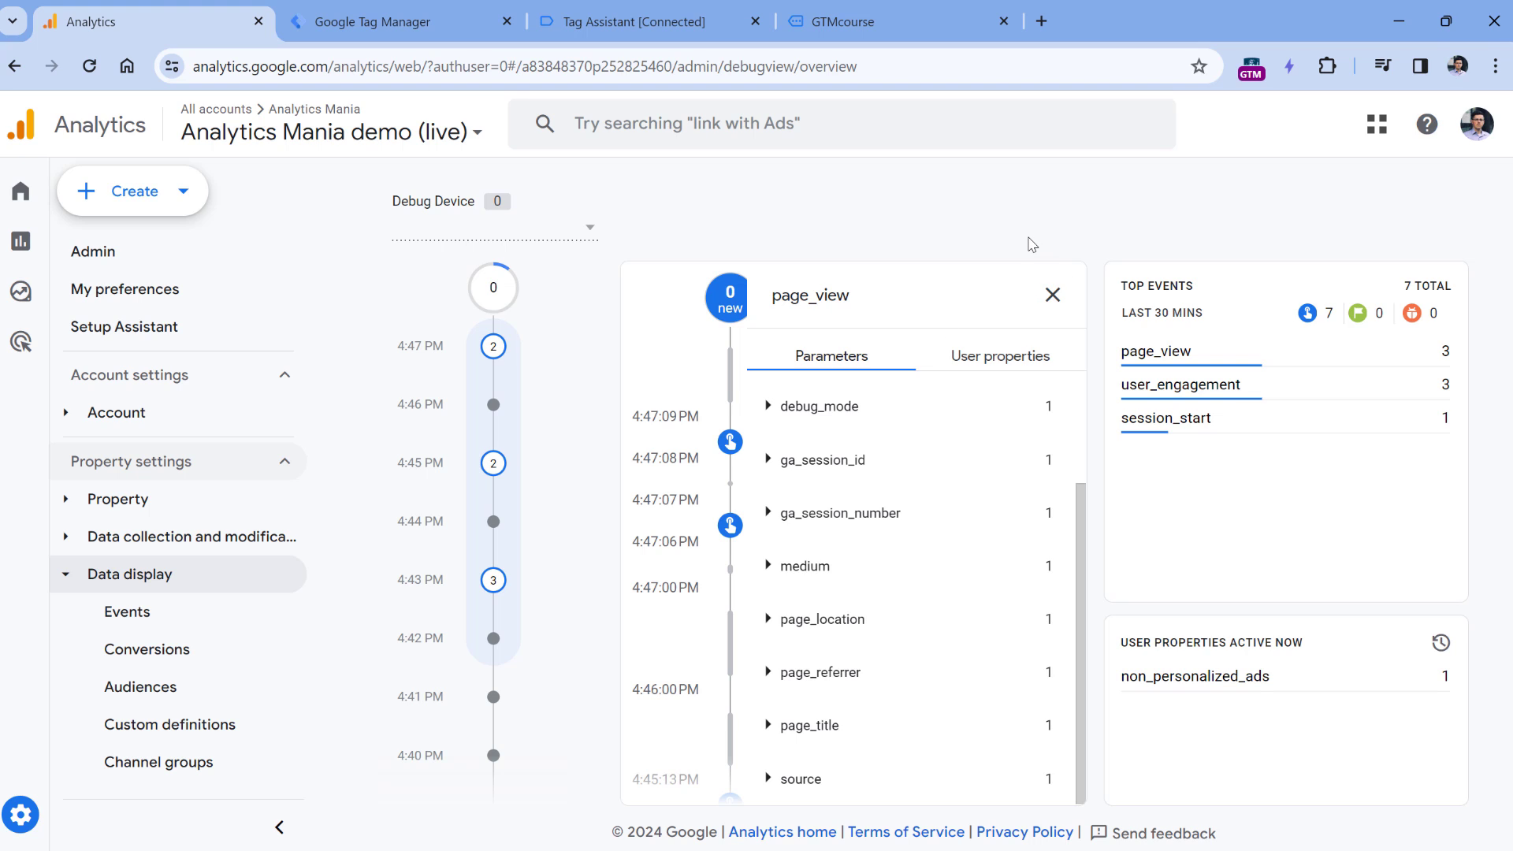
mouse_move(369, 267)
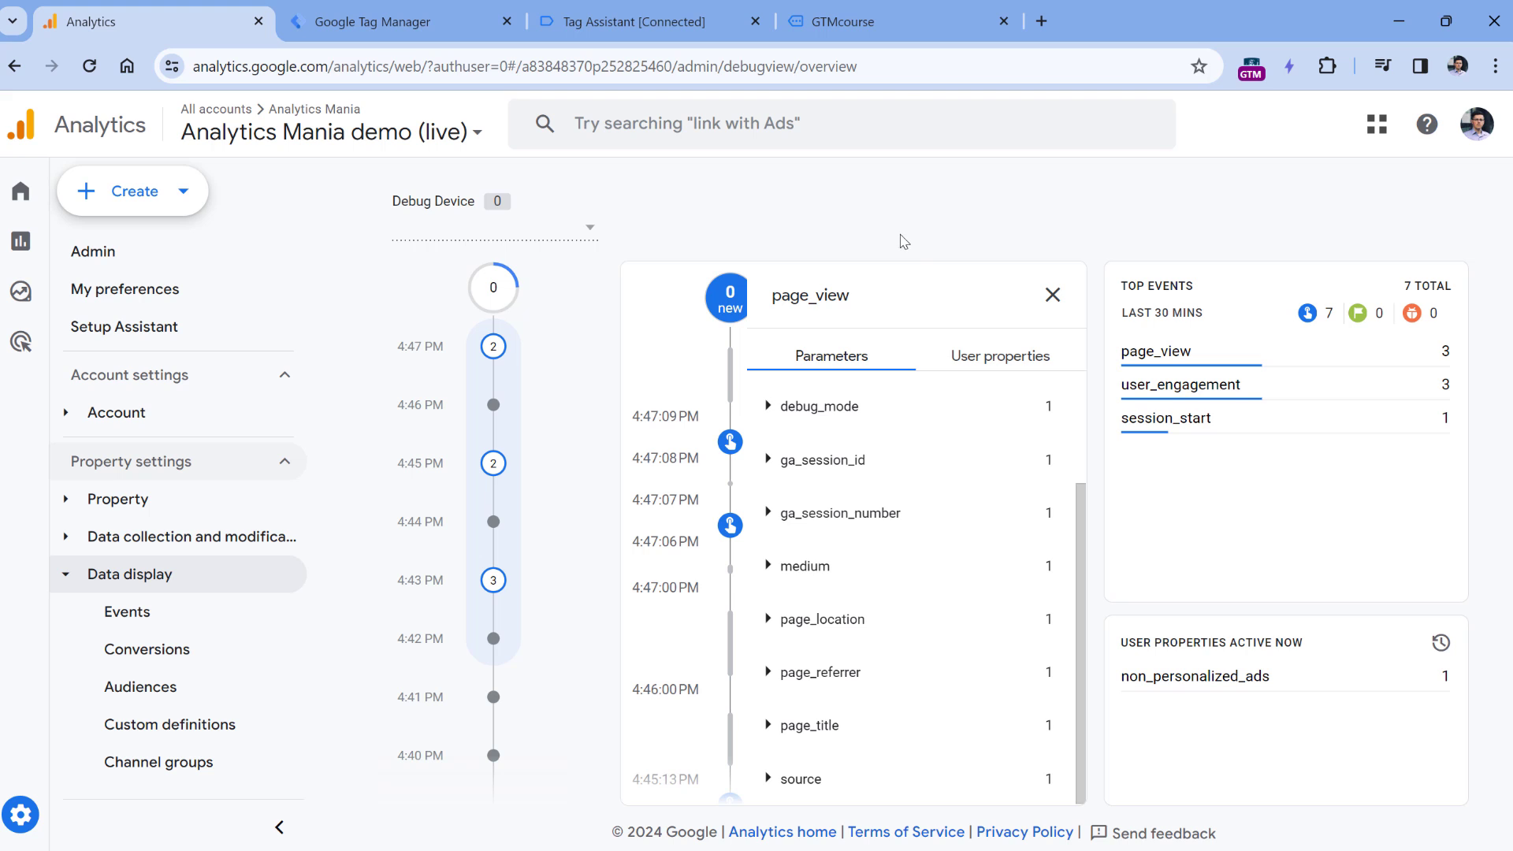
mouse_move(919, 250)
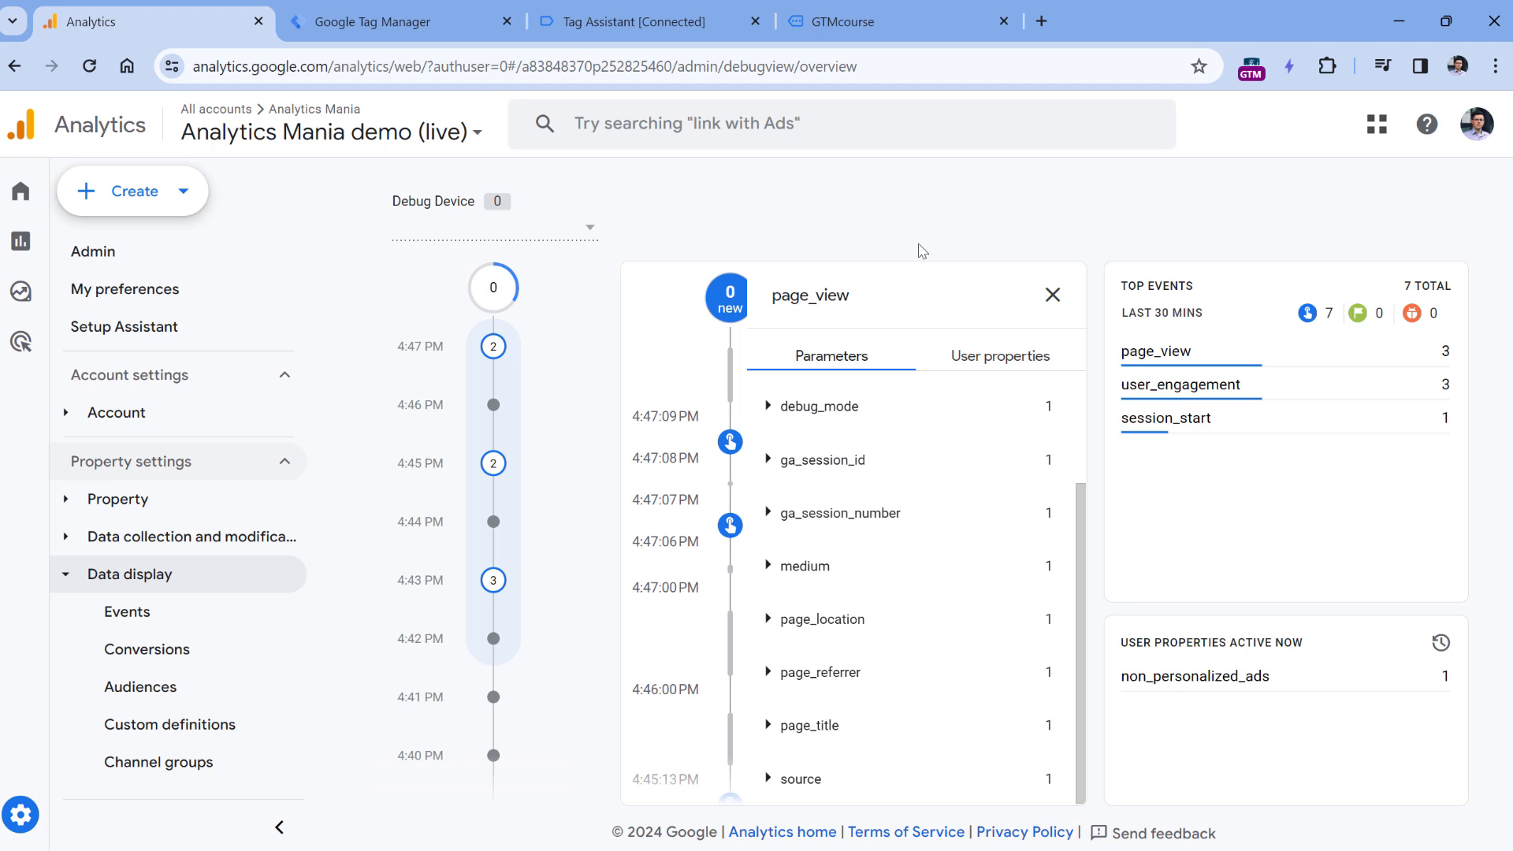
click(636, 21)
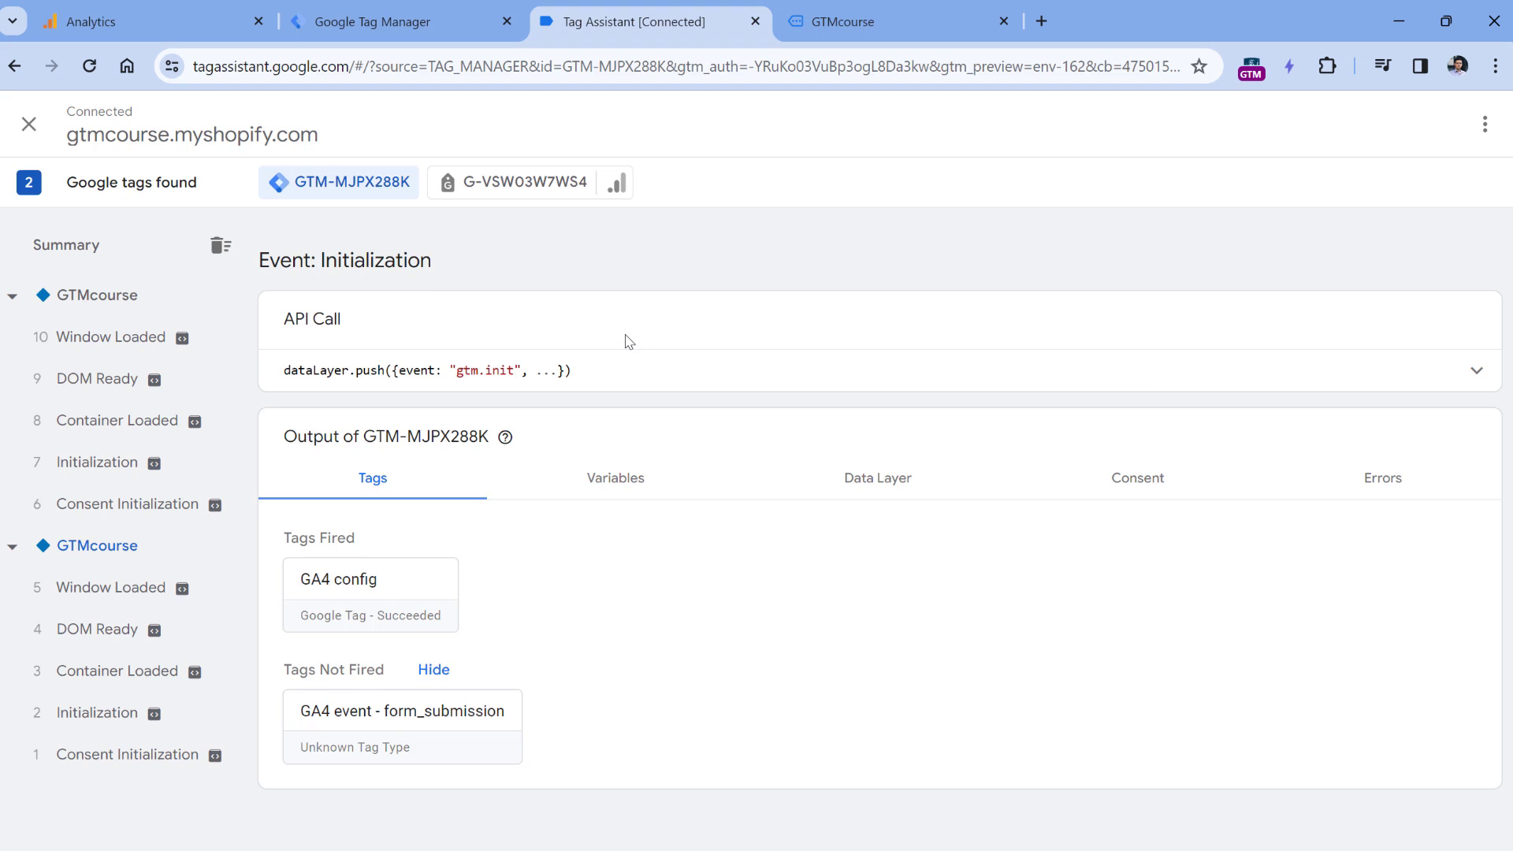
click(145, 21)
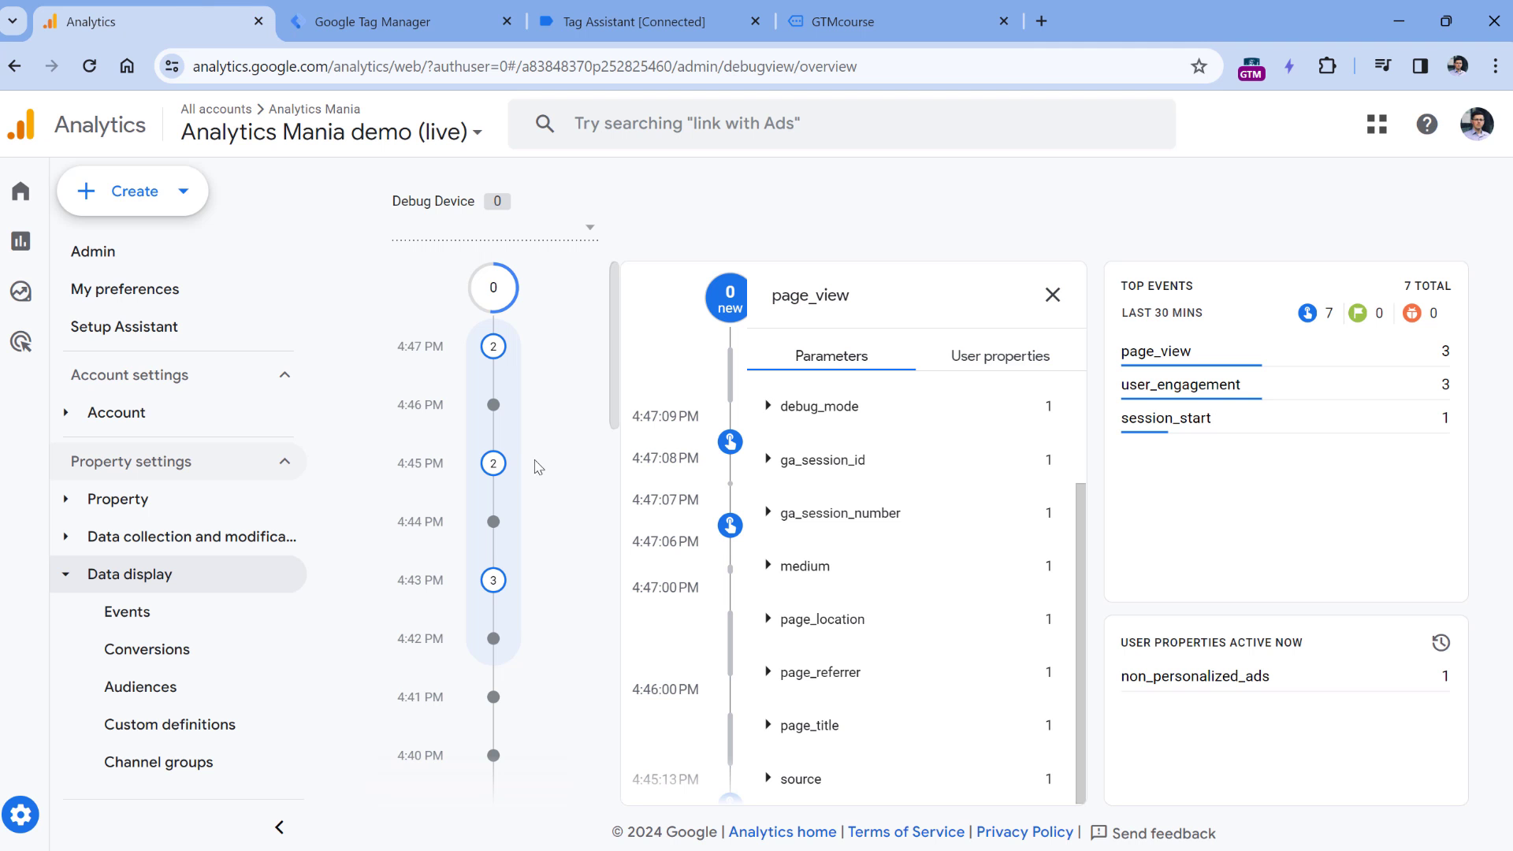
mouse_move(728, 294)
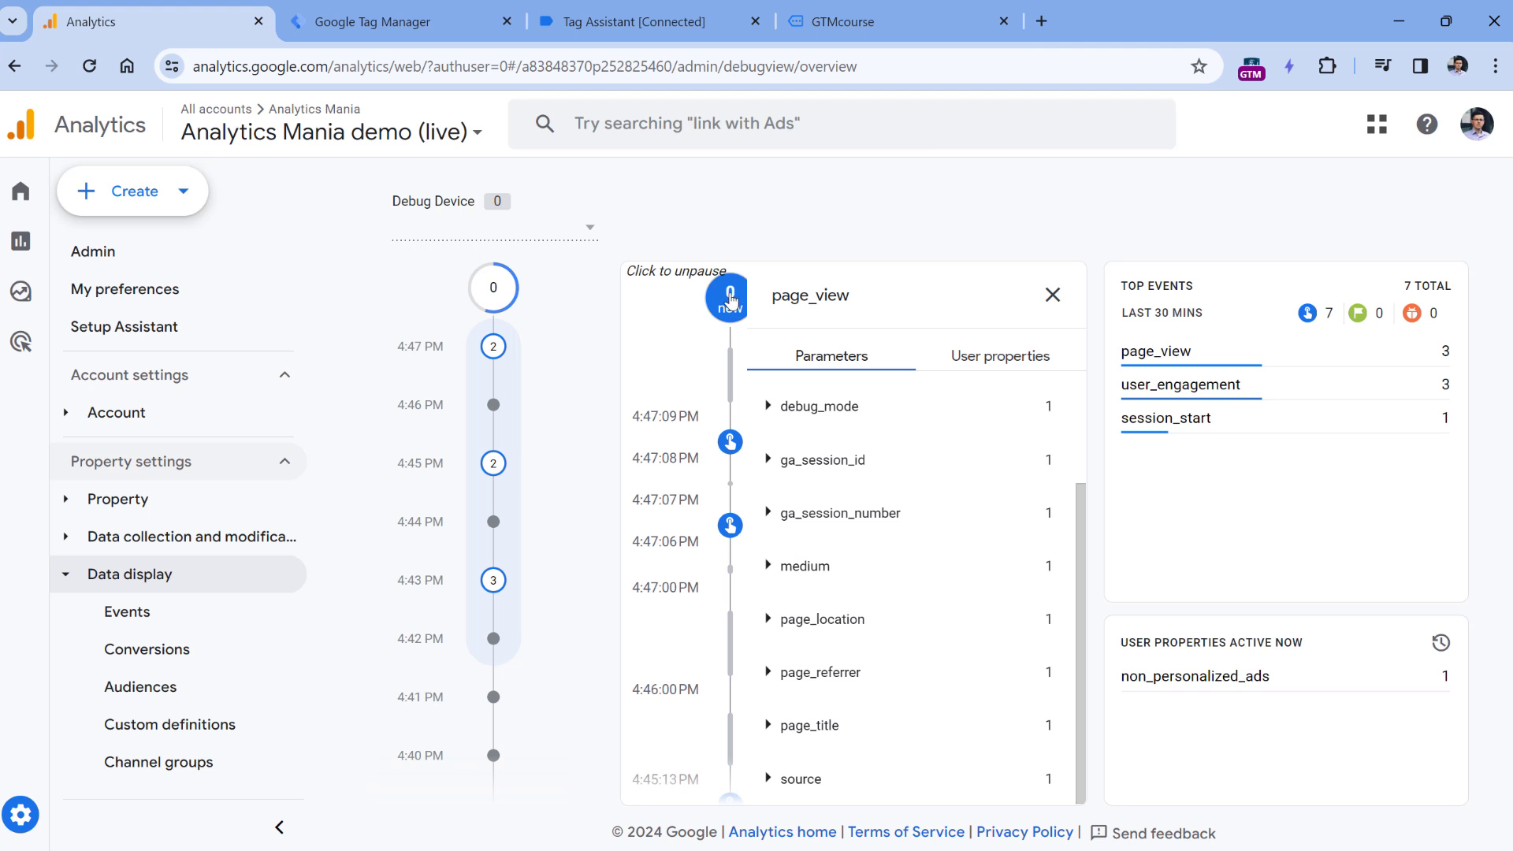